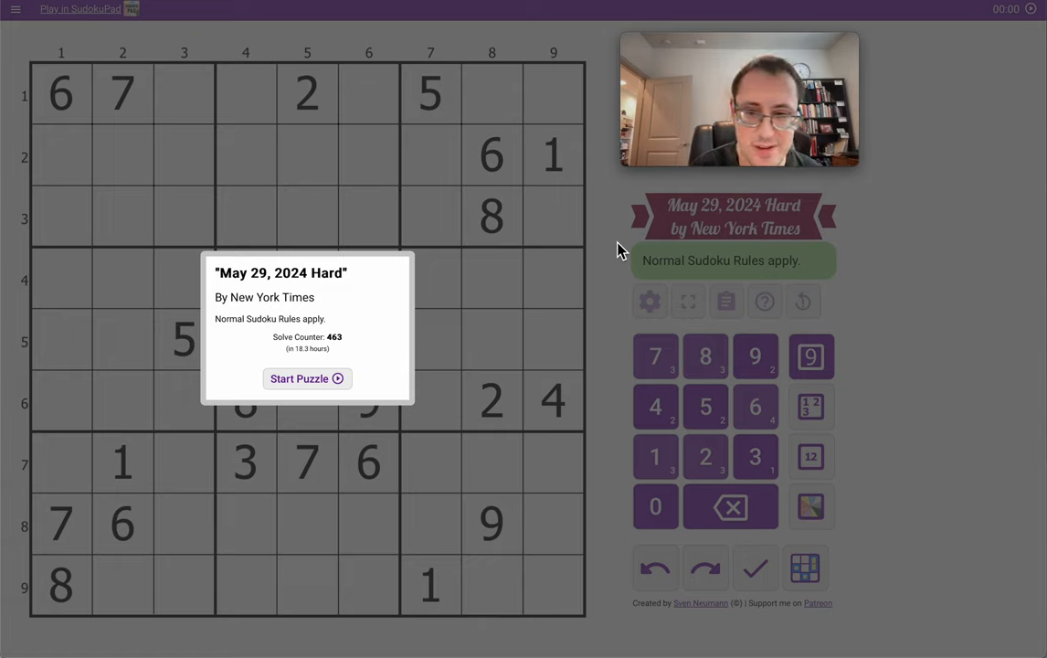
{"action": "mouse_move", "coordinate": [383, 345]}
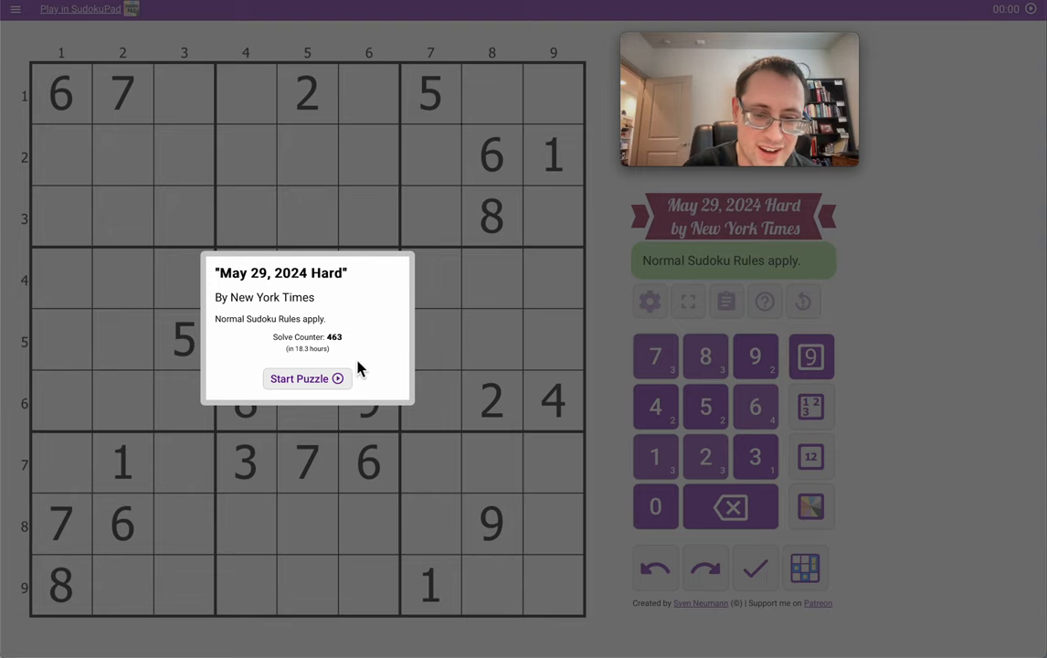
- Start the May 29, 2024 Hard puzzle from the intro card so the grid opens
{"action": "left_click", "coordinate": [307, 378]}
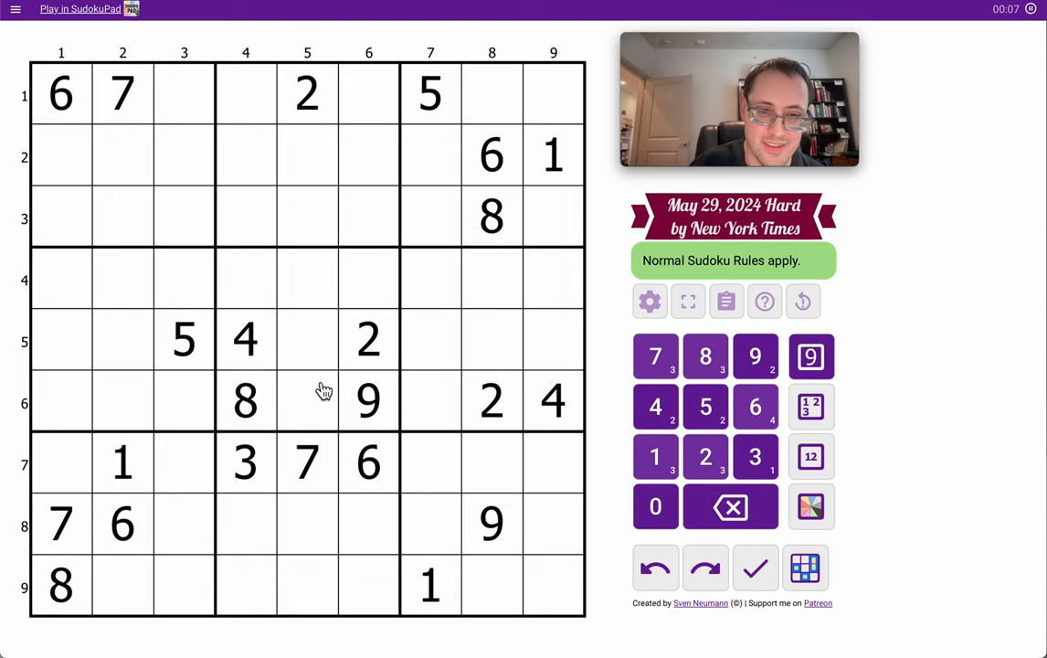
- Pencil 6 into r3c4–r3c5 and 4 into r4c1–r4c3
{"action": "left_click", "coordinate": [492, 153]}
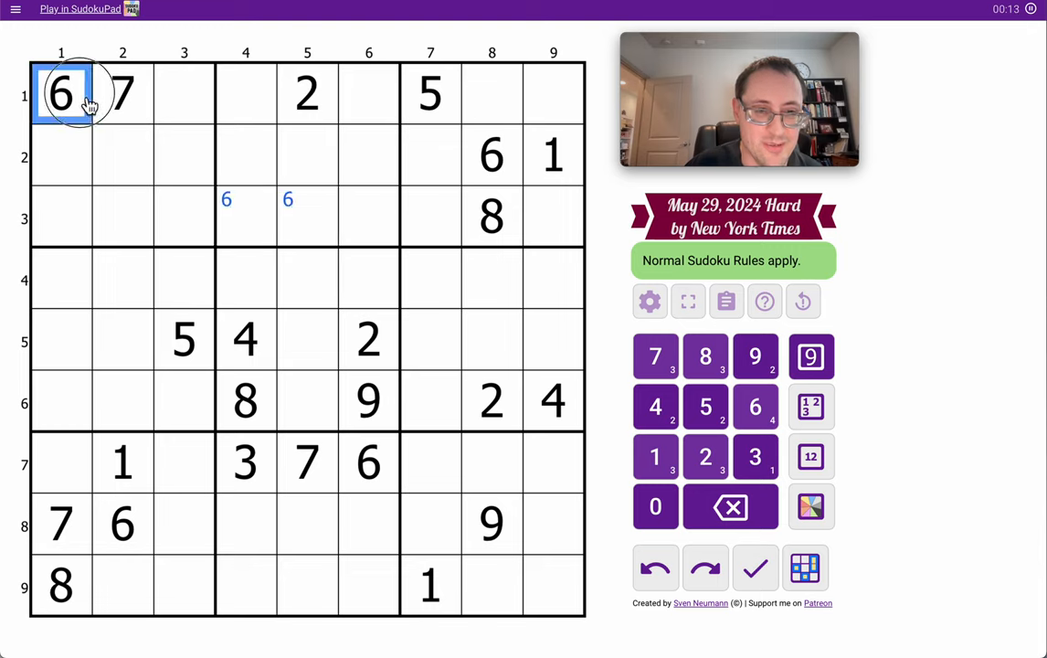
{"action": "left_click", "coordinate": [492, 155]}
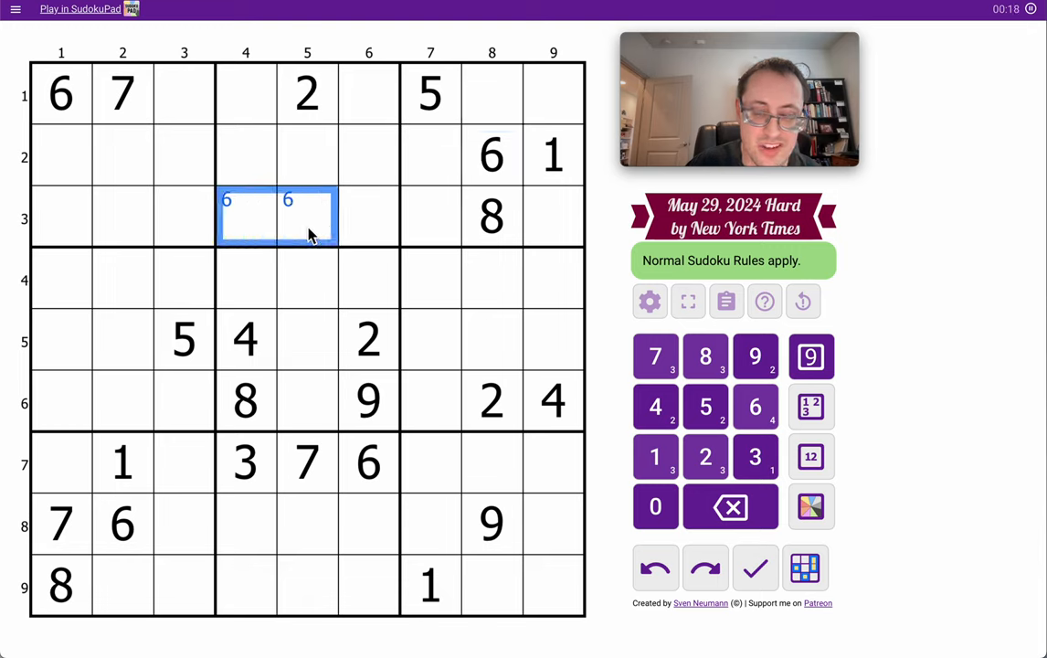
{"action": "mouse_move", "coordinate": [278, 229]}
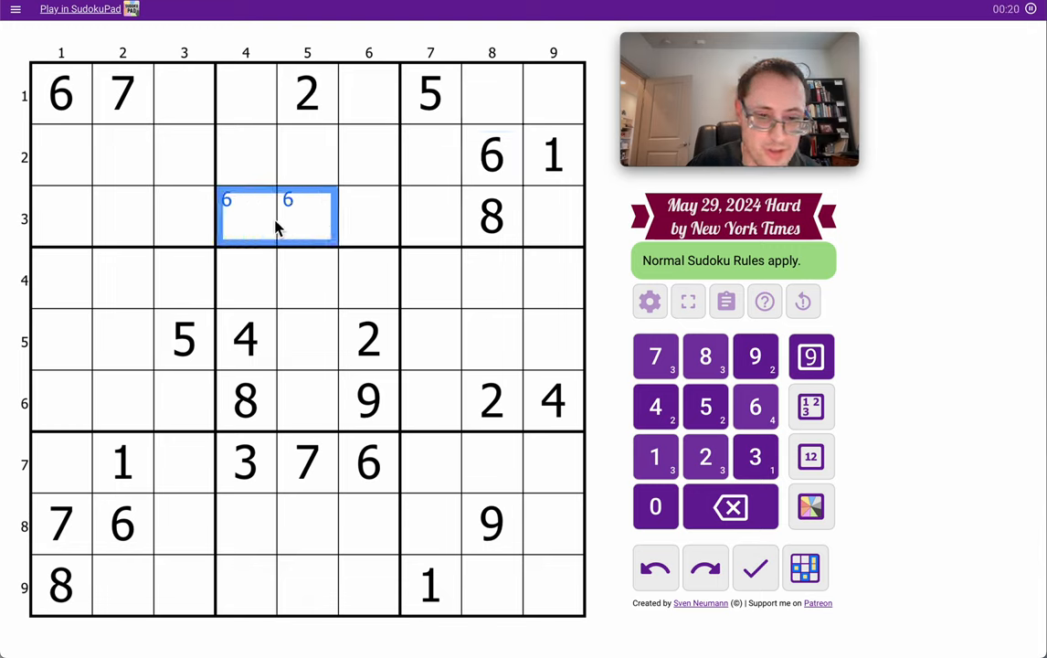
{"action": "mouse_move", "coordinate": [329, 219]}
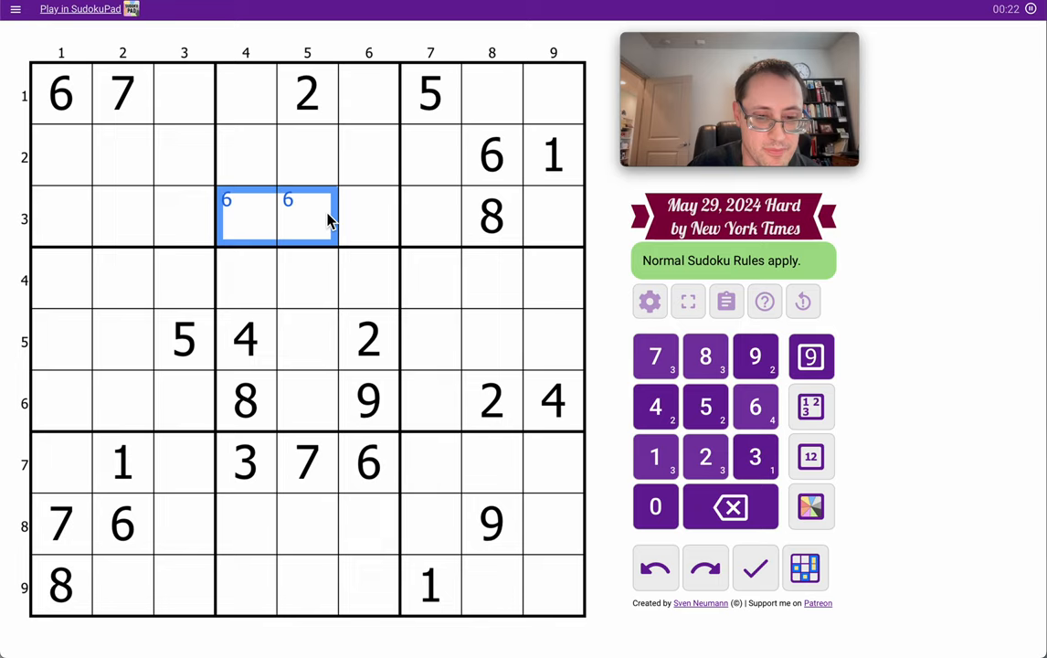
{"action": "left_click", "coordinate": [245, 338]}
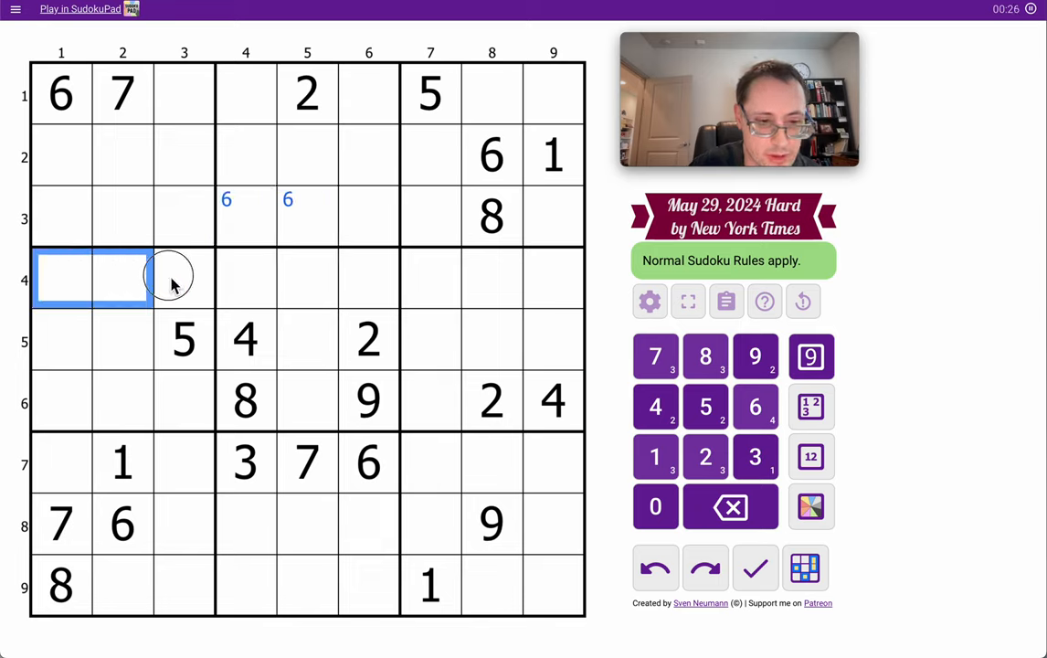
{"action": "left_click", "coordinate": [654, 405]}
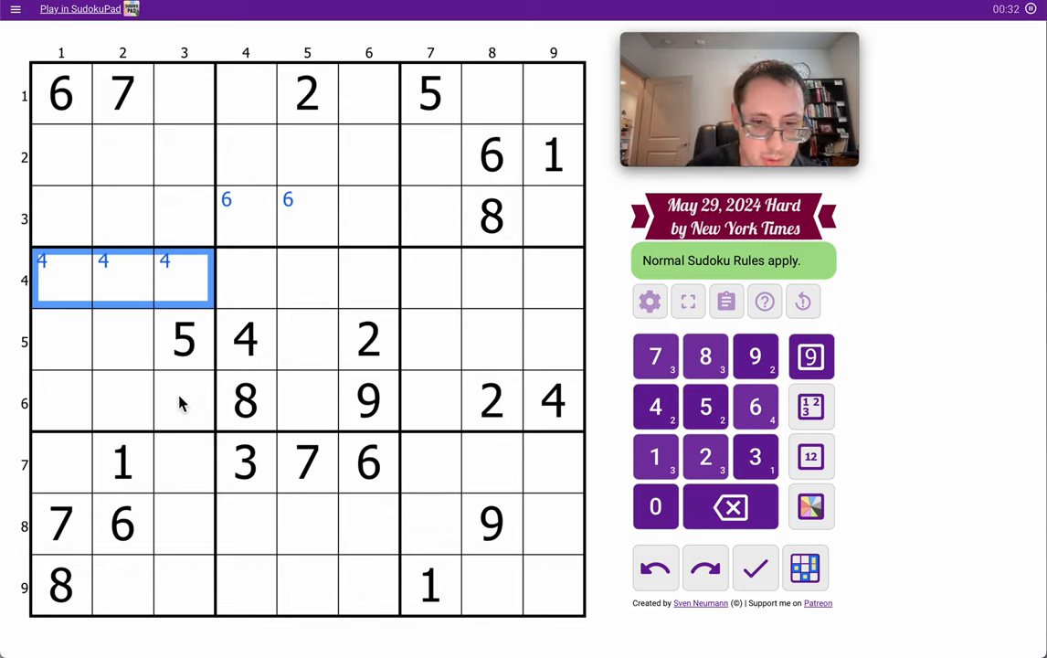
- Select the 7 and 6 in row 7, then the empty cell r9c8 for the next placement
{"action": "left_click", "coordinate": [121, 523]}
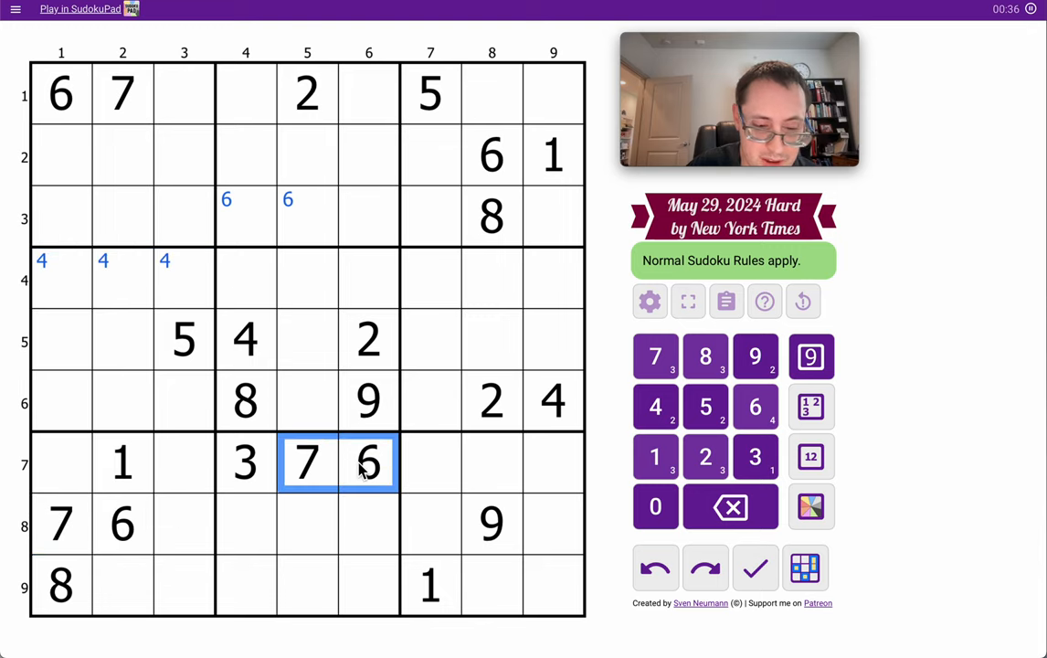
{"action": "mouse_move", "coordinate": [75, 538]}
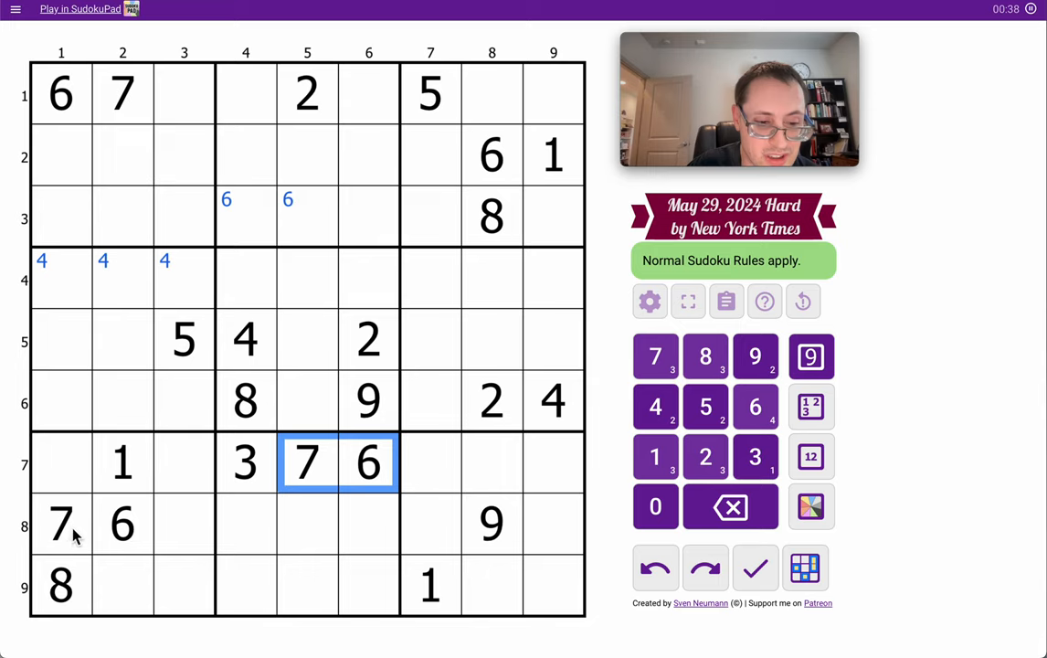
{"action": "left_click", "coordinate": [62, 523]}
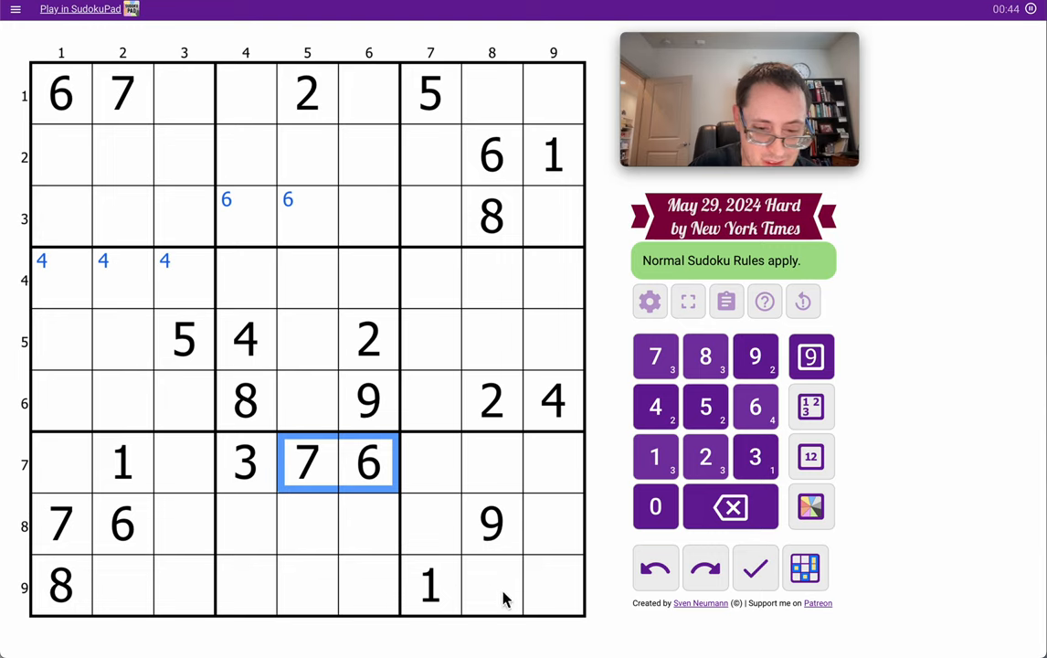
{"action": "left_click", "coordinate": [522, 585]}
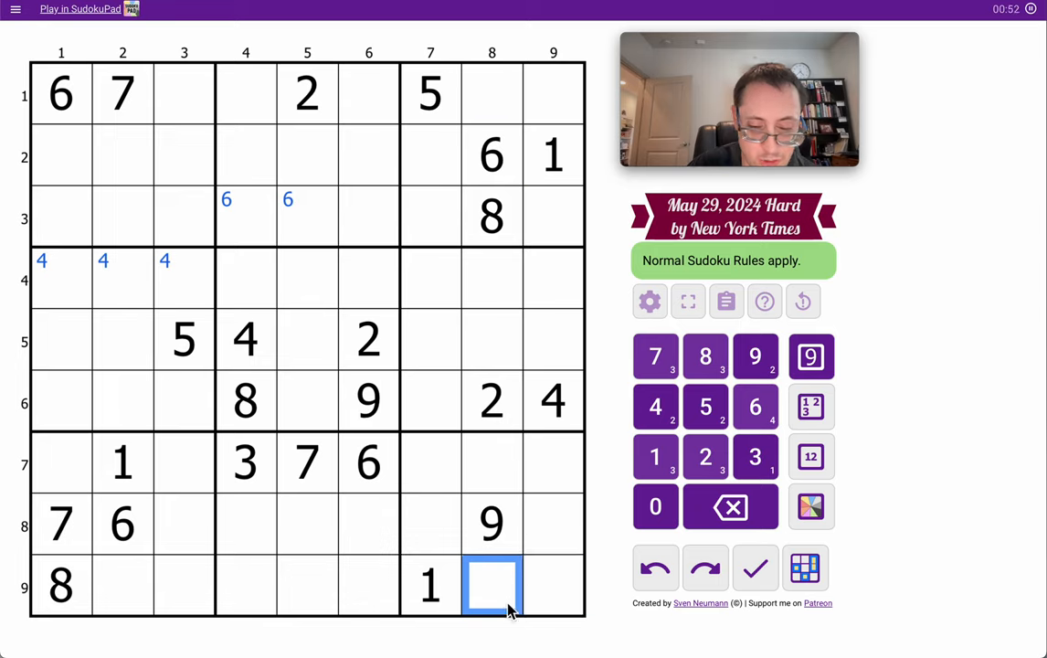
- Place 7 in r9c8 to begin filling the end of row 9
{"action": "left_click", "coordinate": [755, 406]}
{"action": "type", "text": "7"}
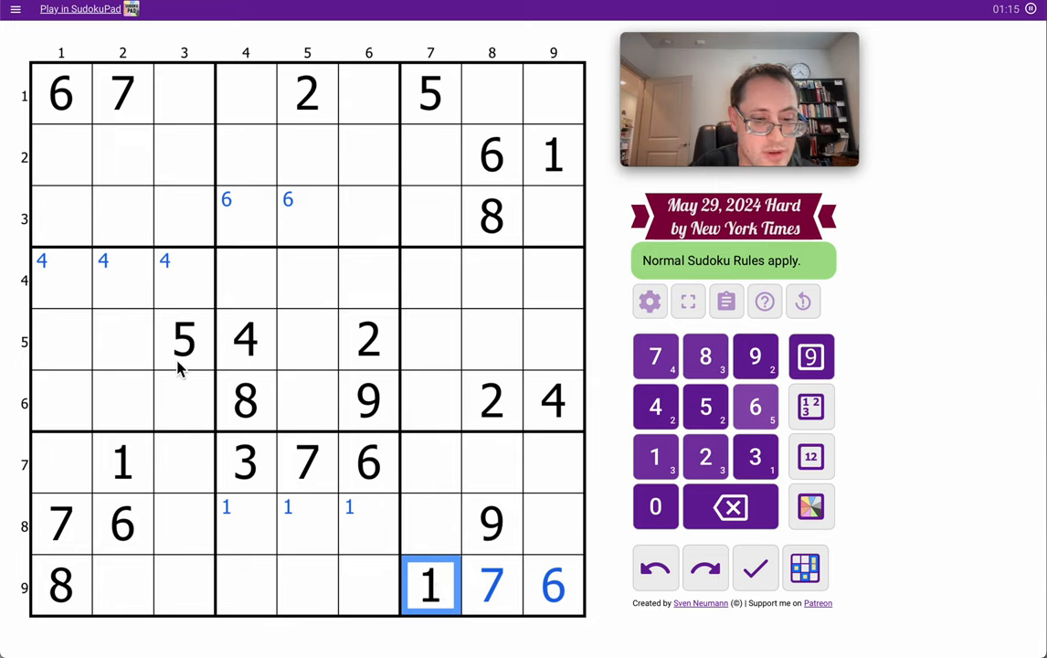
{"action": "mouse_move", "coordinate": [44, 103]}
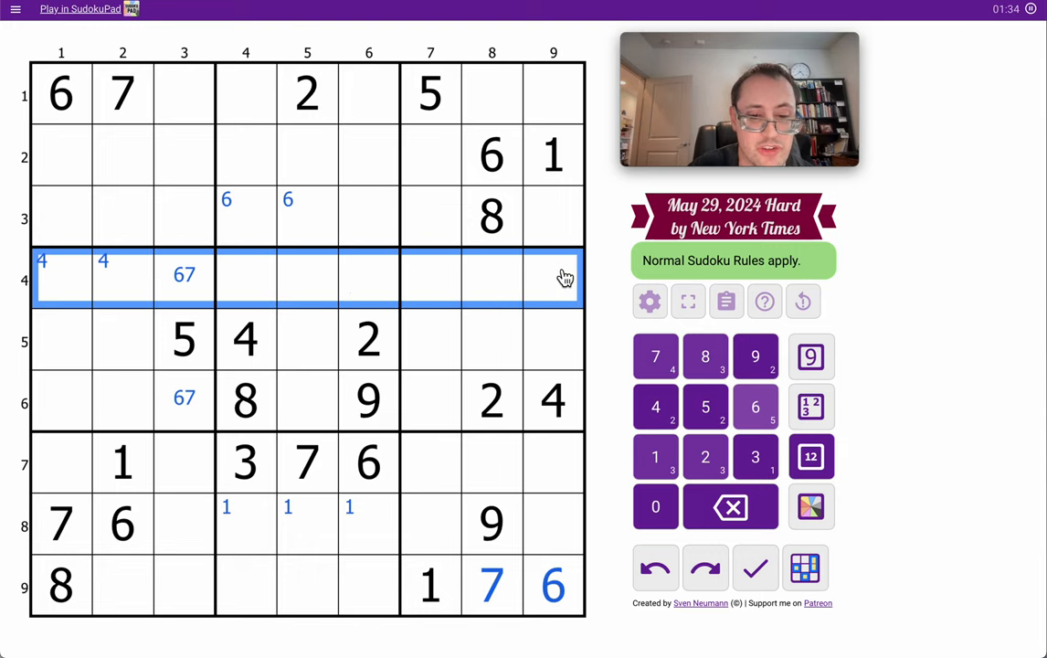
{"action": "mouse_move", "coordinate": [409, 448]}
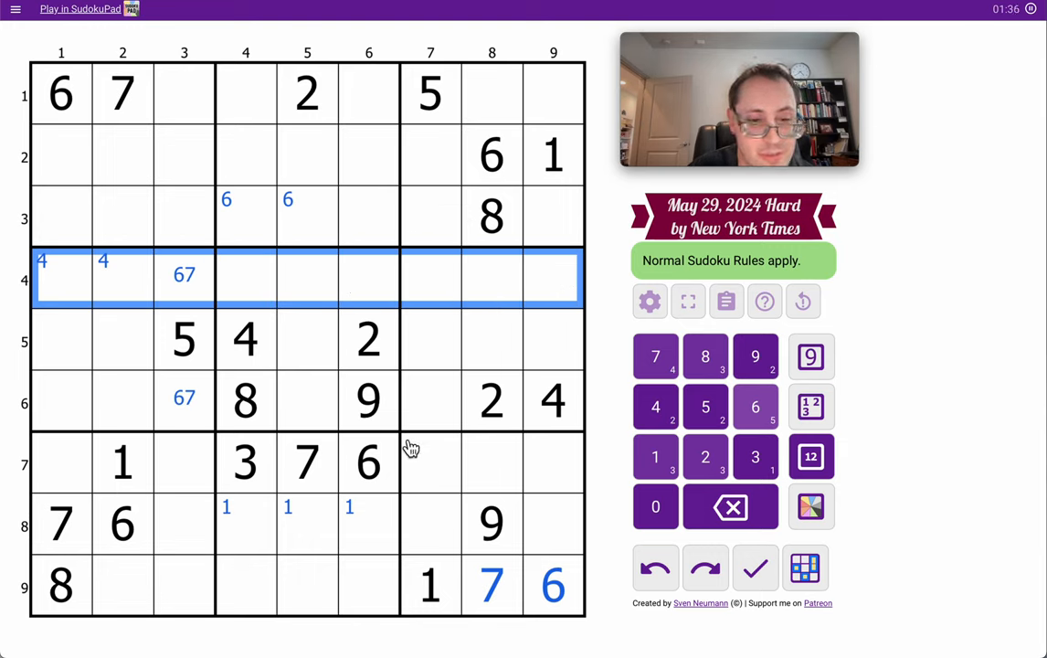
- Select the 2 in r1c5, then pencil 1 into r4c8 and r5c8
{"action": "left_click", "coordinate": [307, 95]}
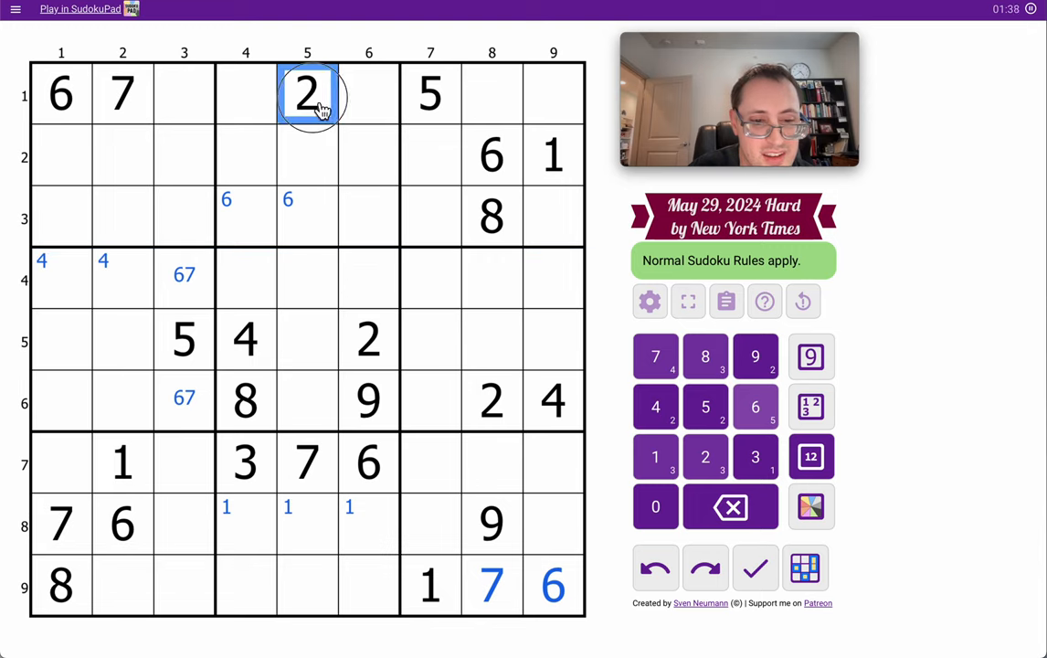
{"action": "left_click", "coordinate": [245, 523]}
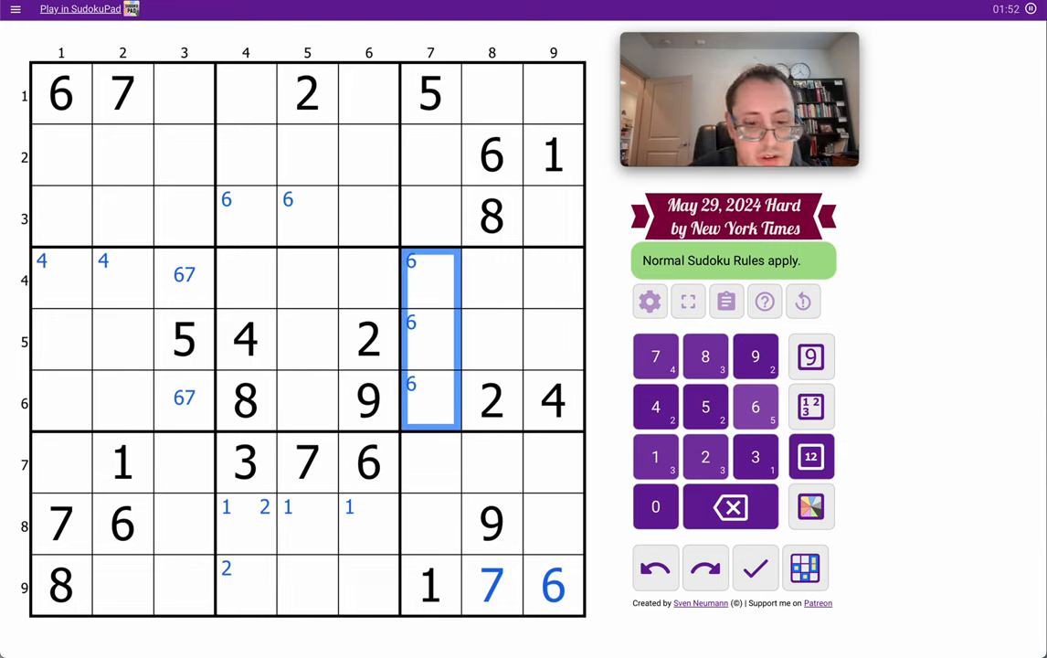
{"action": "left_click", "coordinate": [491, 278]}
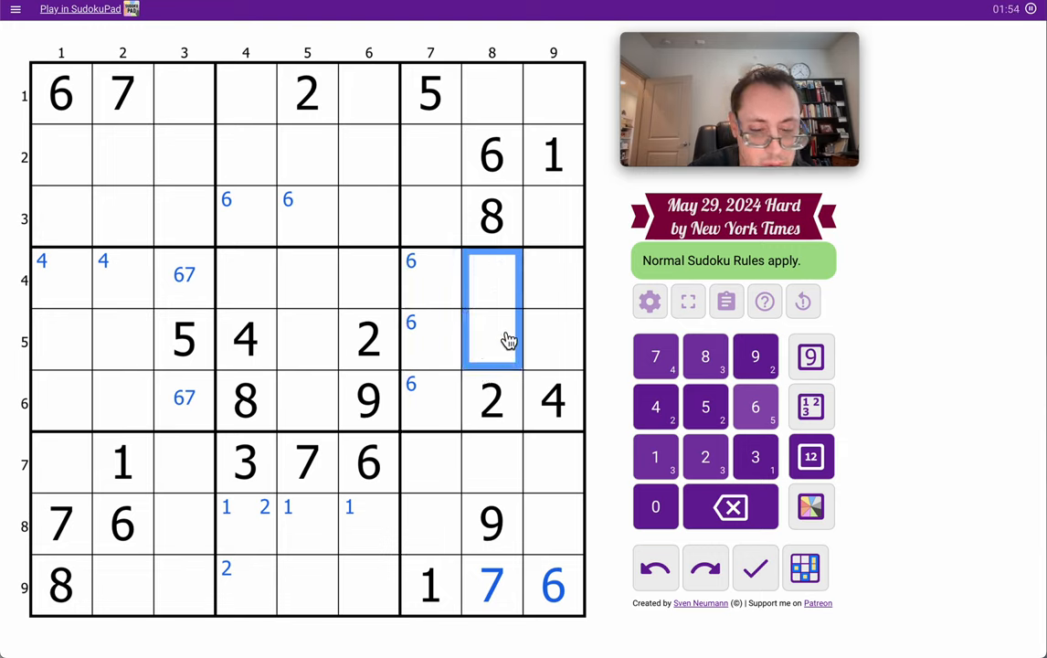
{"action": "left_click", "coordinate": [654, 457]}
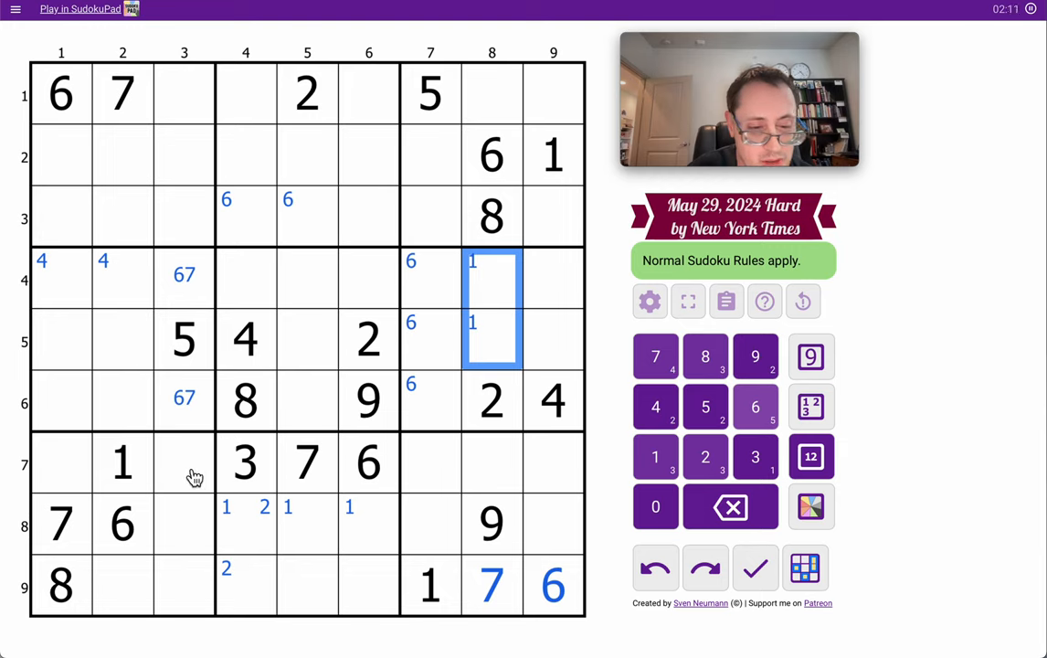
{"action": "mouse_move", "coordinate": [190, 476]}
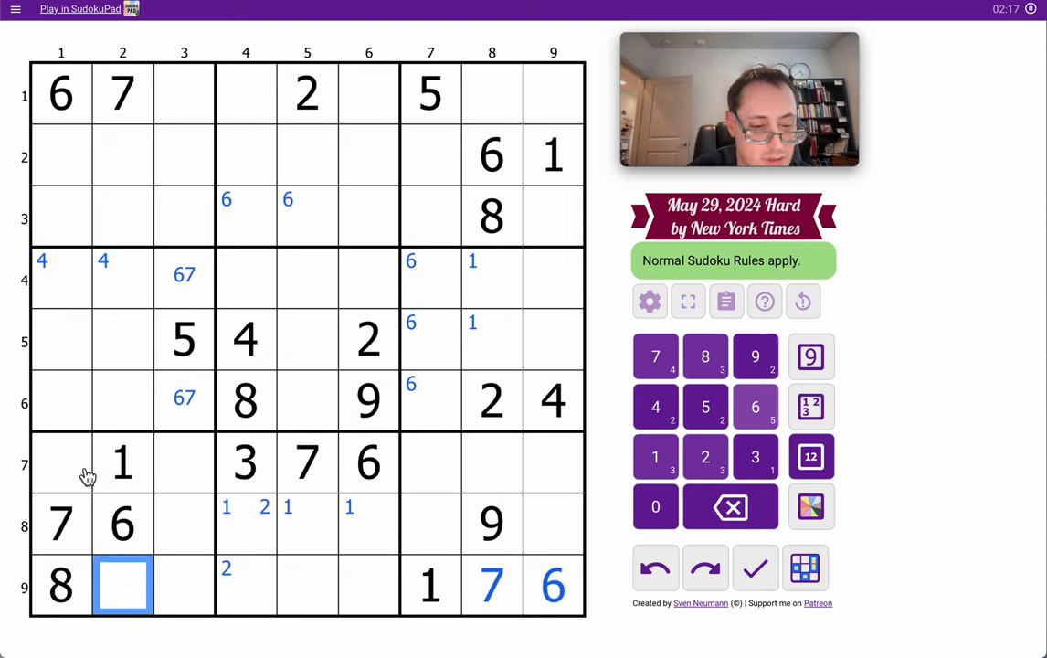
- Mark 5 in r7c1 with r9c2, then note candidates down column 8 around r5c8–r9c8
{"action": "left_click", "coordinate": [63, 464]}
{"action": "type", "text": "5"}
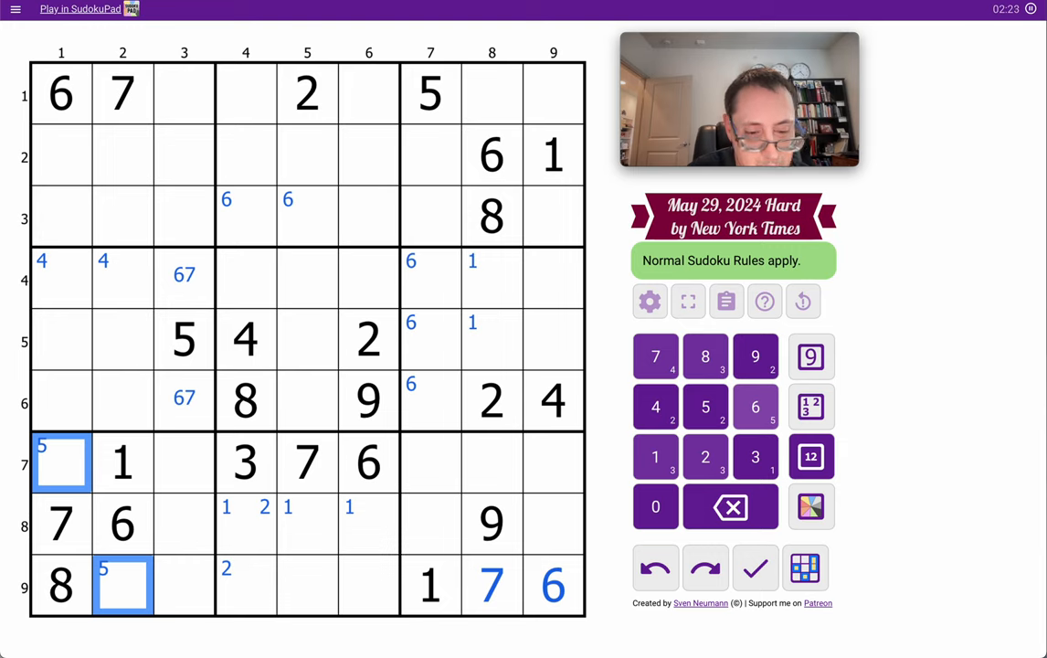
{"action": "mouse_move", "coordinate": [450, 524]}
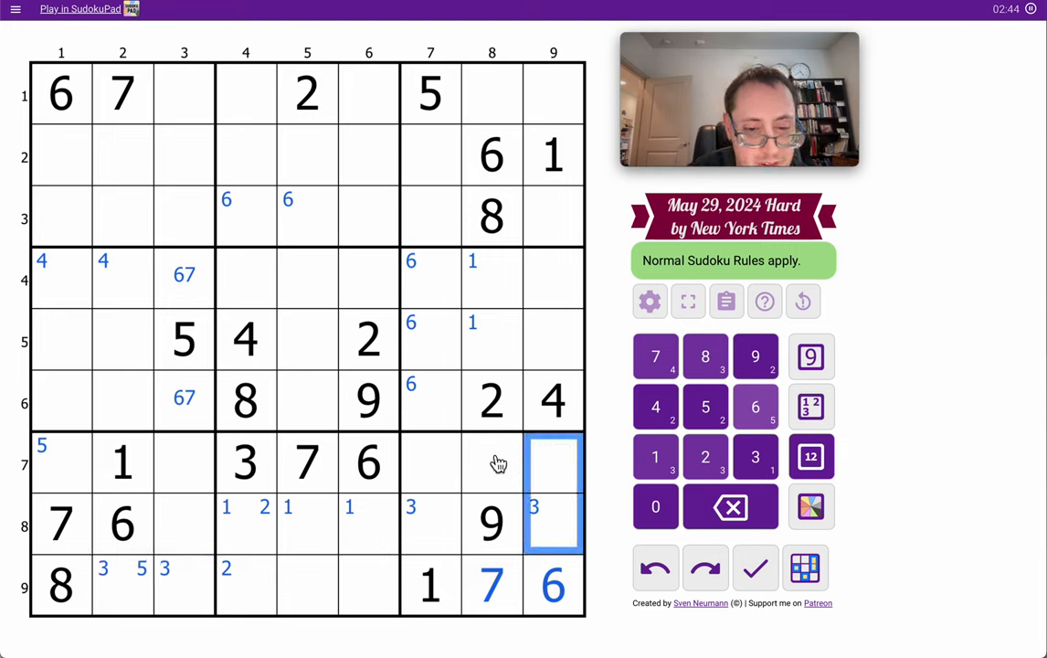
{"action": "left_click", "coordinate": [492, 460]}
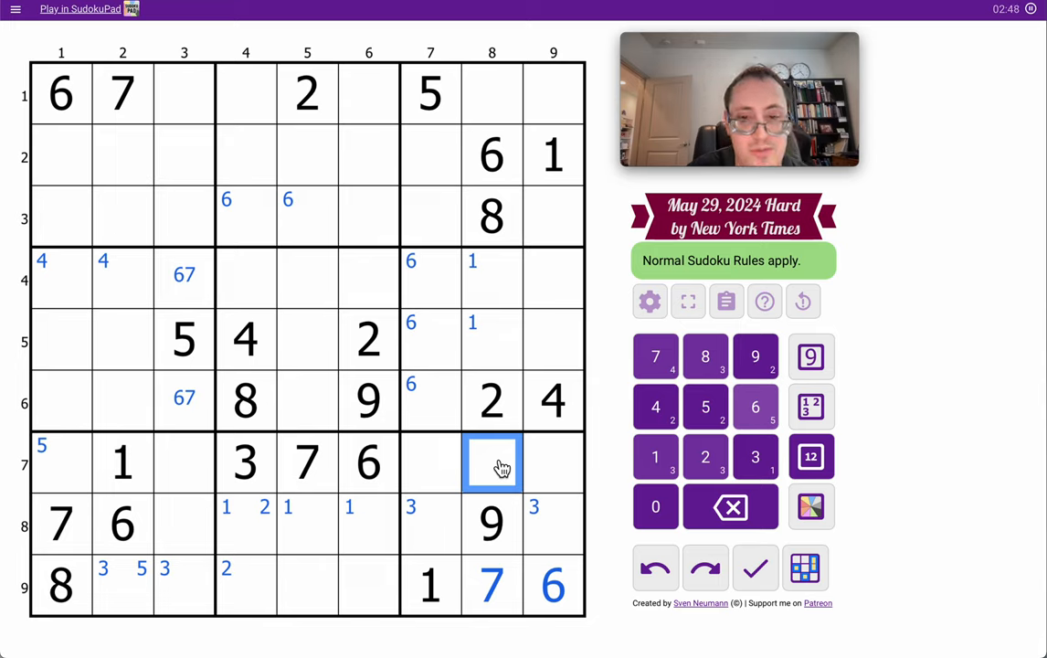
{"action": "left_click", "coordinate": [491, 523]}
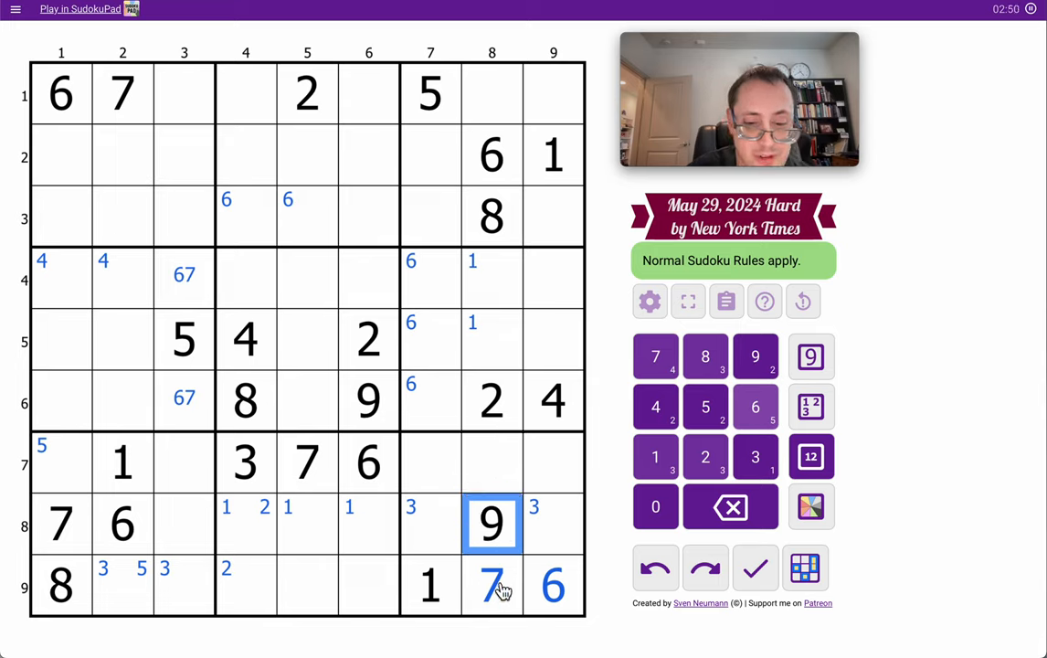
{"action": "left_click", "coordinate": [491, 155]}
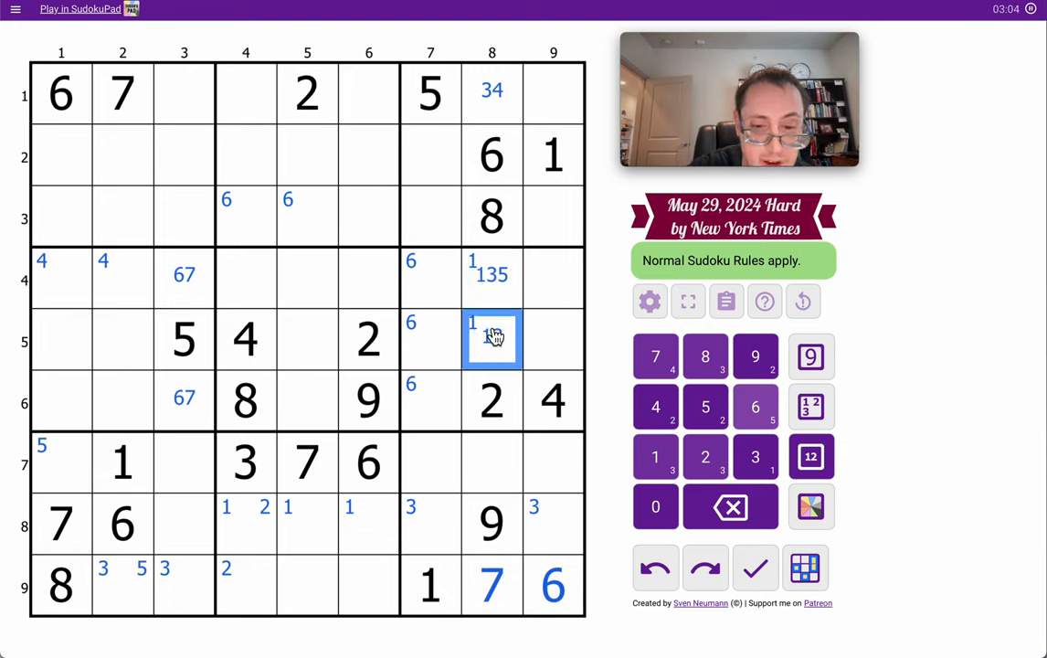
{"action": "left_click", "coordinate": [492, 461]}
{"action": "type", "text": "45"}
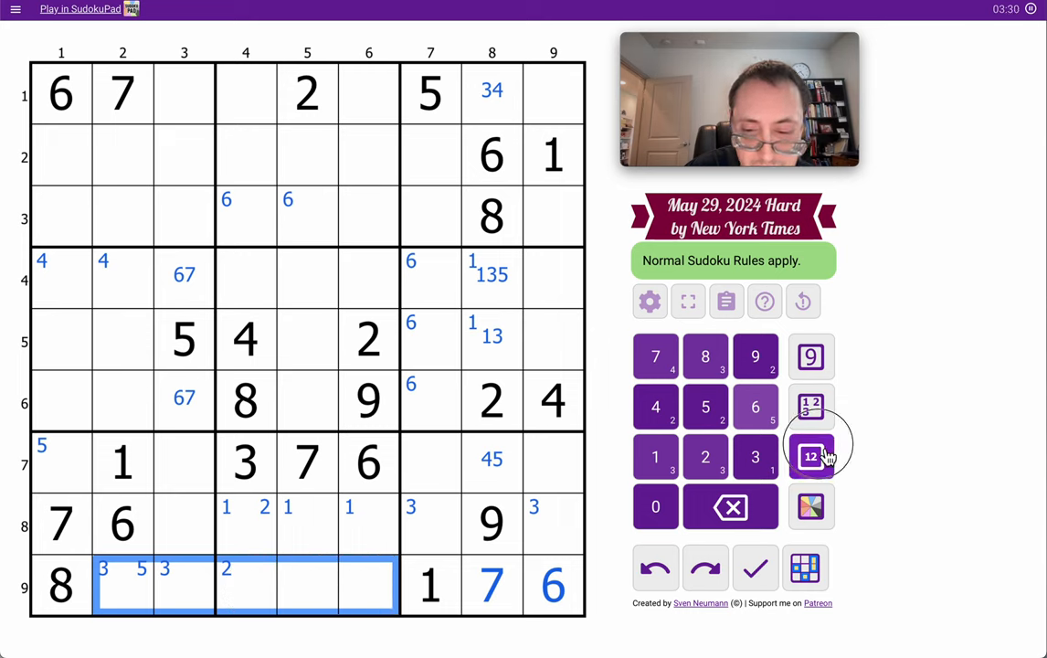
- Enter centre candidates for row 9's empty cells, narrowing them to 23459, 2349, 259, 459 and 45
{"action": "left_click", "coordinate": [811, 456]}
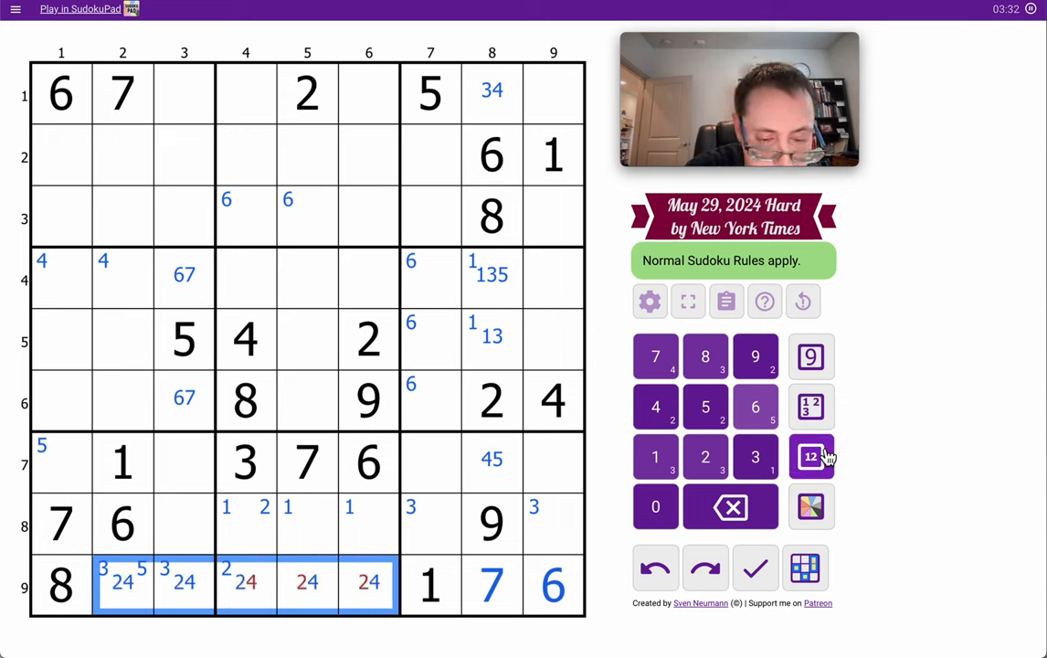
{"action": "left_click", "coordinate": [706, 457]}
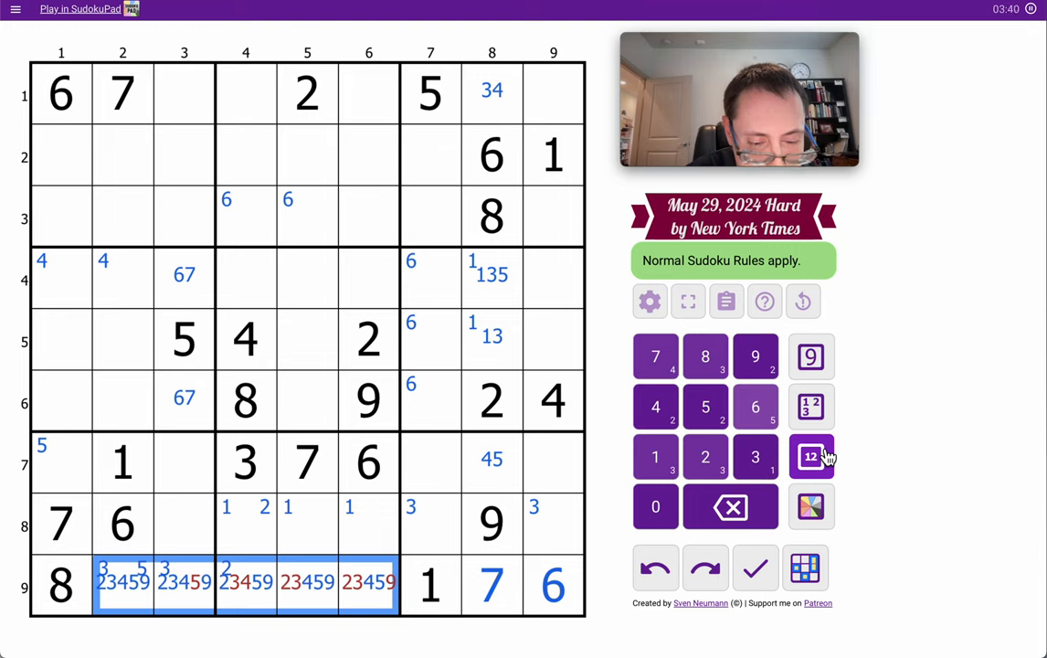
{"action": "left_click", "coordinate": [183, 581]}
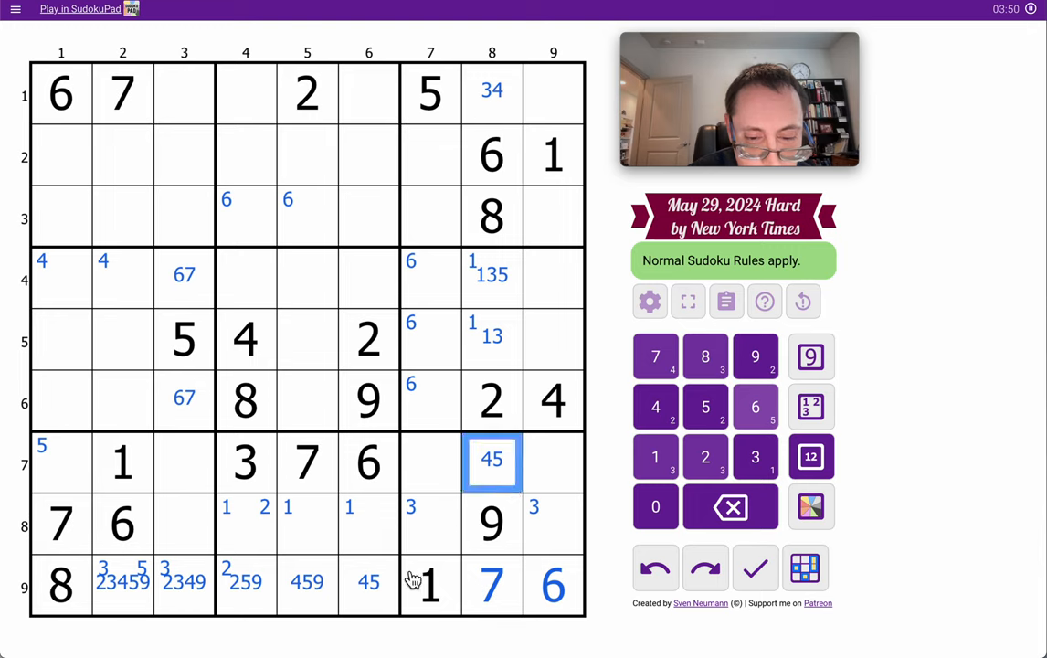
{"action": "left_click", "coordinate": [367, 583]}
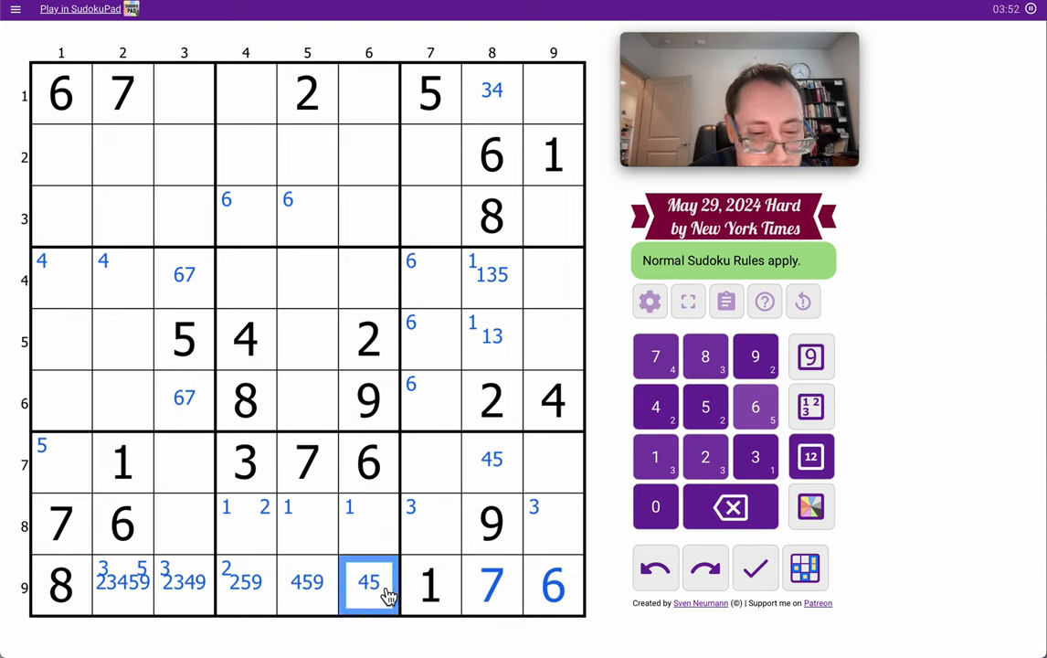
{"action": "mouse_move", "coordinate": [120, 581]}
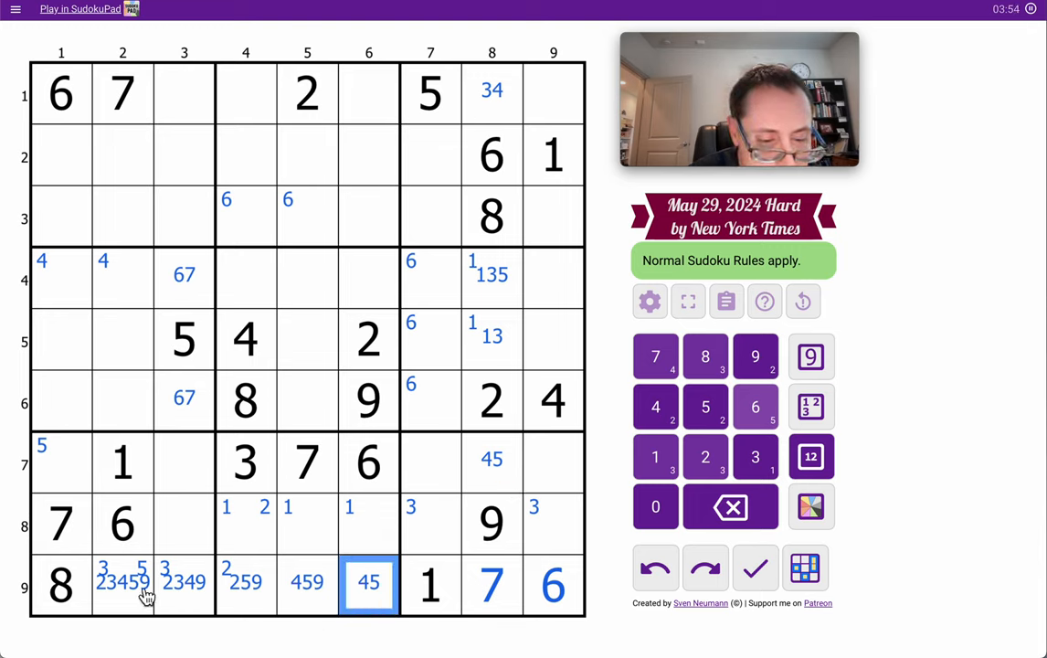
{"action": "left_click", "coordinate": [183, 581]}
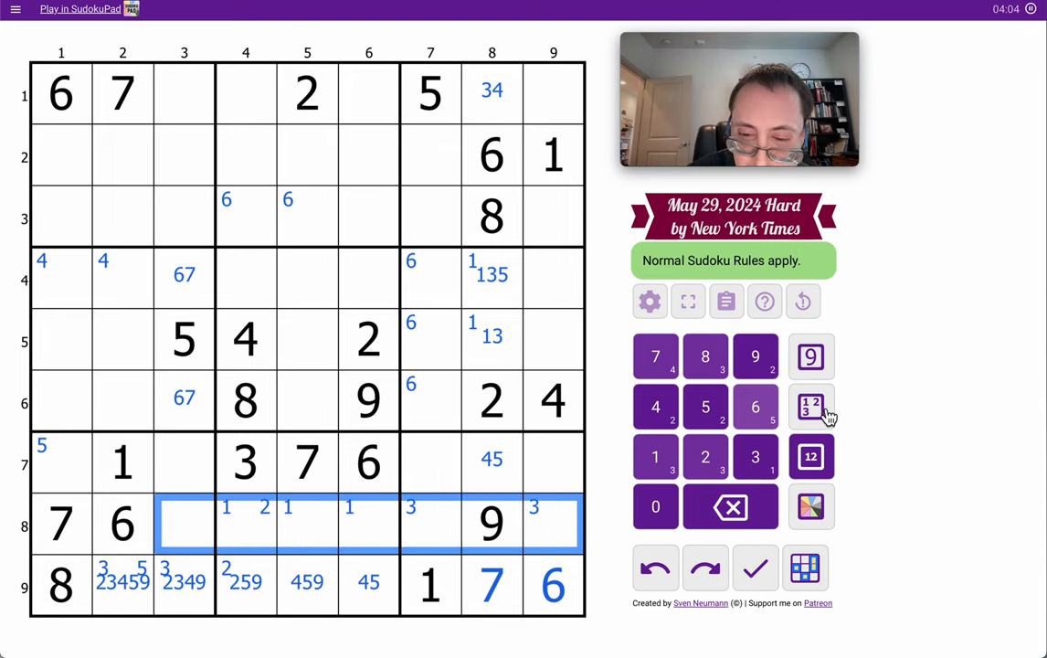
- Pencil centre candidates into row 8's empty cells and refine r8c3
{"action": "left_click", "coordinate": [810, 457]}
{"action": "type", "text": " 2358"}
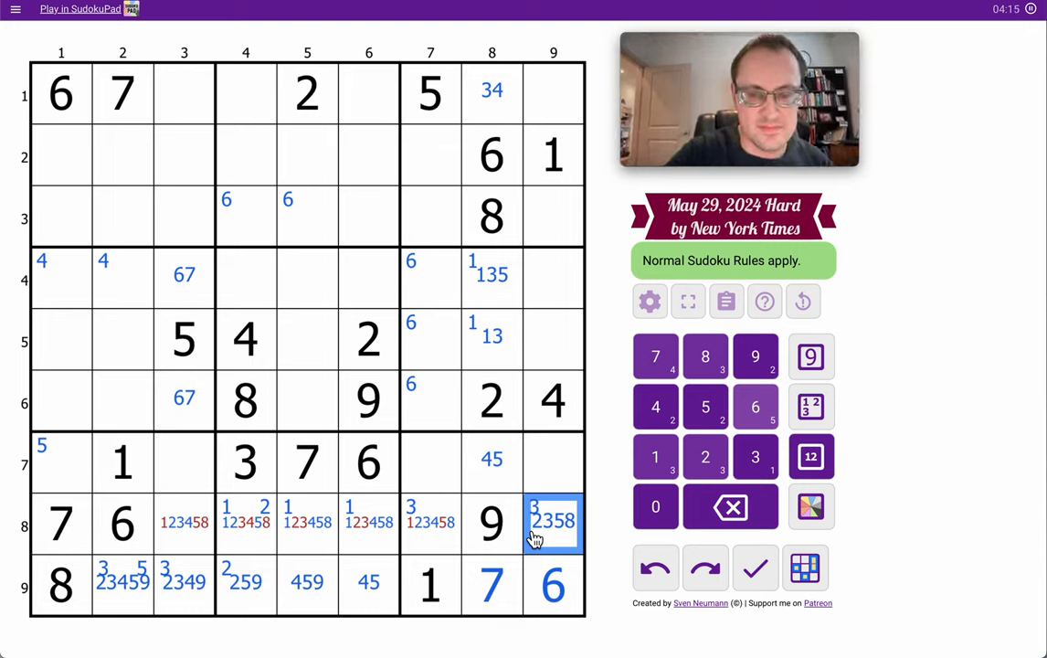
{"action": "left_click", "coordinate": [430, 522]}
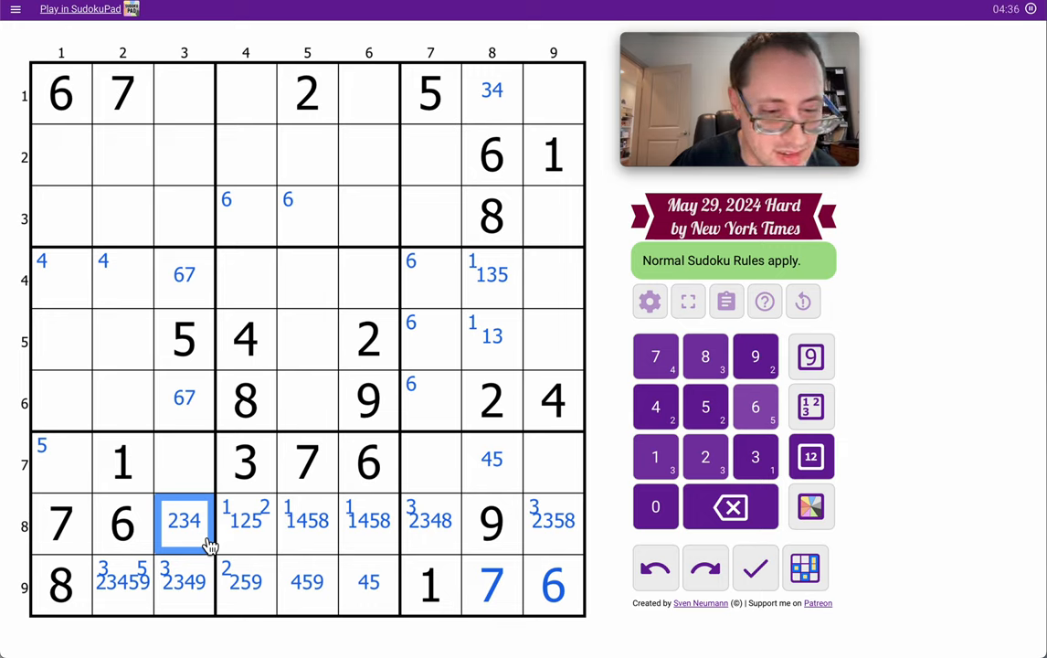
{"action": "left_click", "coordinate": [183, 461]}
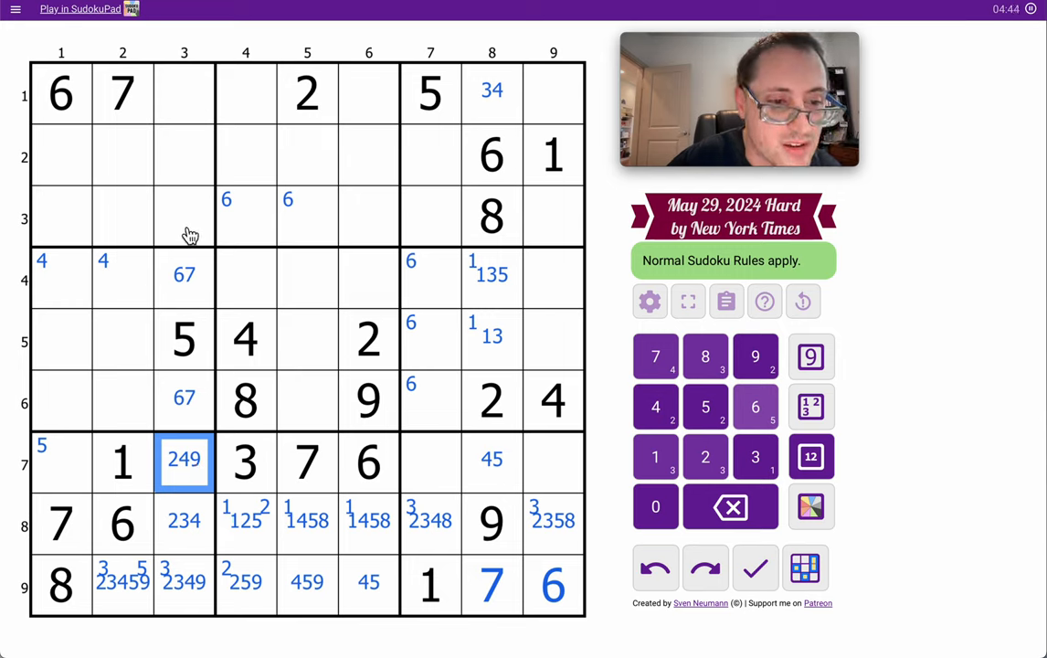
- Add and trim candidates in the top cells of column 3, such as 249 and 167
{"action": "left_click", "coordinate": [183, 95]}
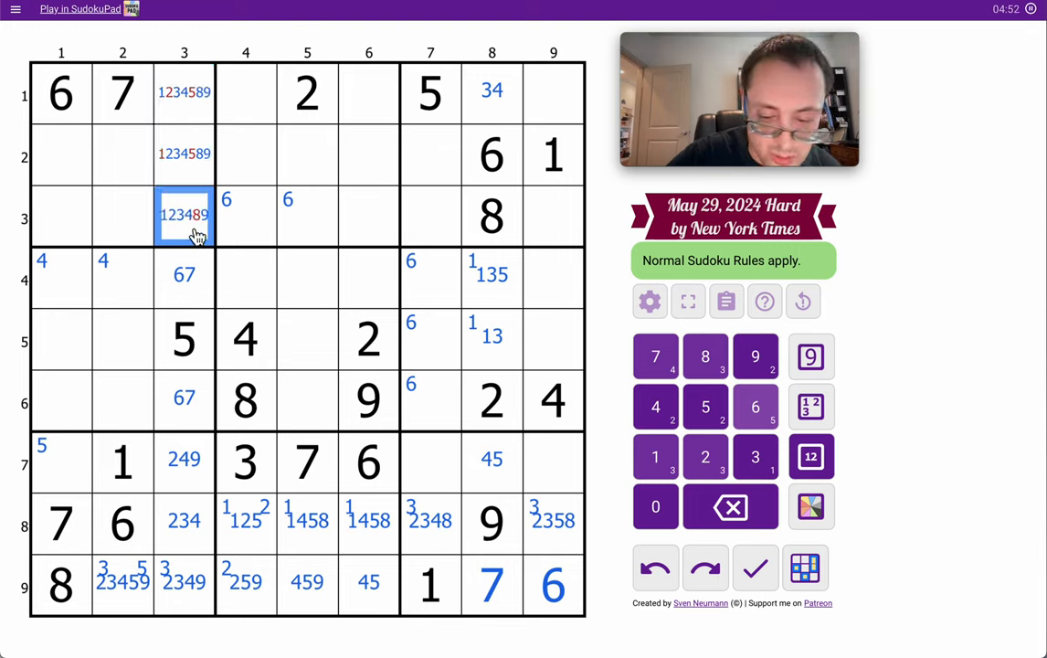
{"action": "left_click", "coordinate": [183, 154]}
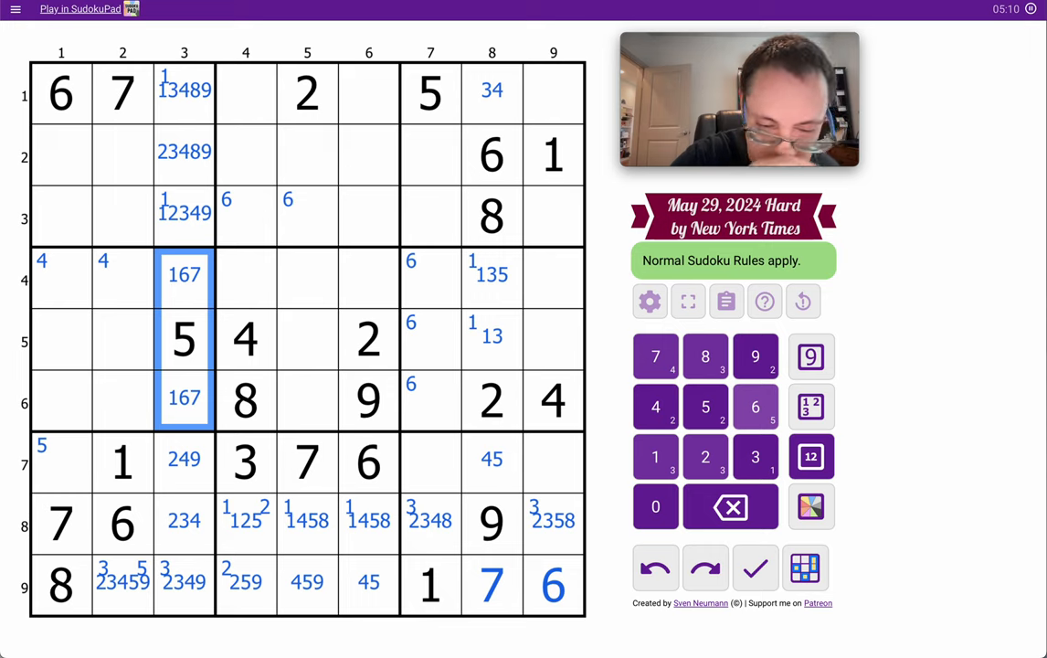
- Remove 1 from r4c3 and r6c3, leaving 67 pairs in column 3
{"action": "left_click", "coordinate": [183, 399]}
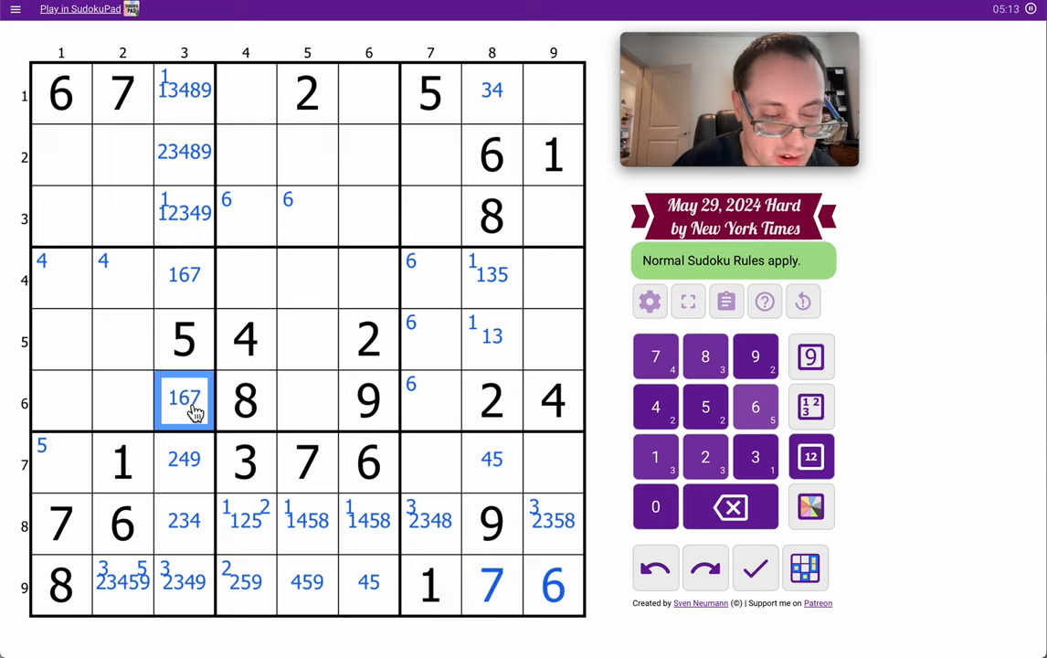
{"action": "left_click", "coordinate": [183, 274]}
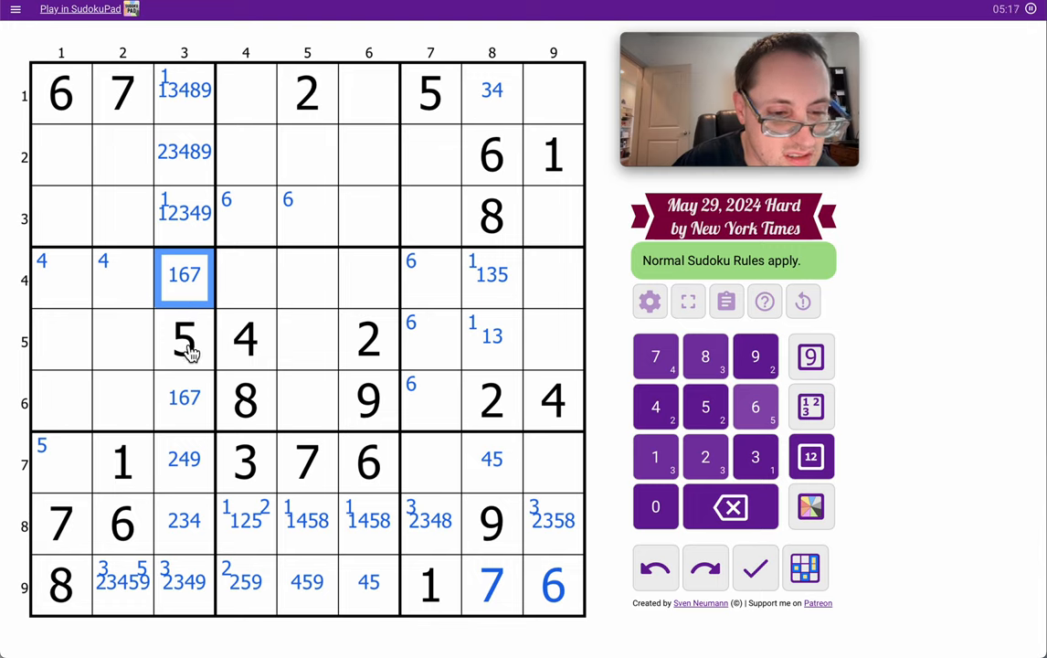
{"action": "left_click", "coordinate": [182, 400]}
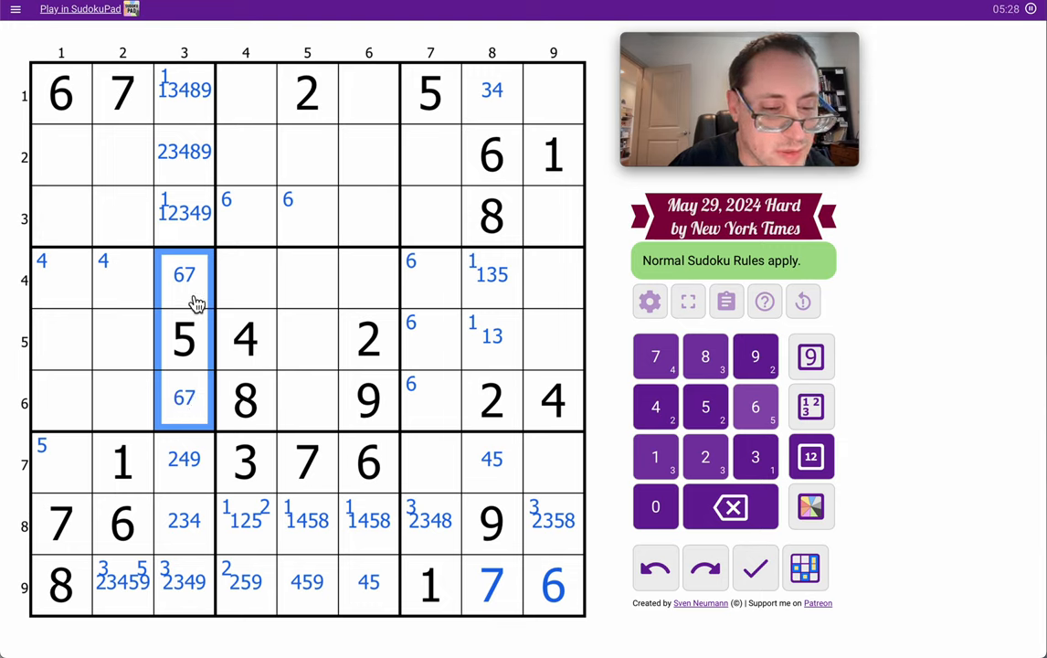
- Mark 1 as possible in r4c1–r6c1 and compare with column 8's 1 cells
{"action": "left_click", "coordinate": [183, 581]}
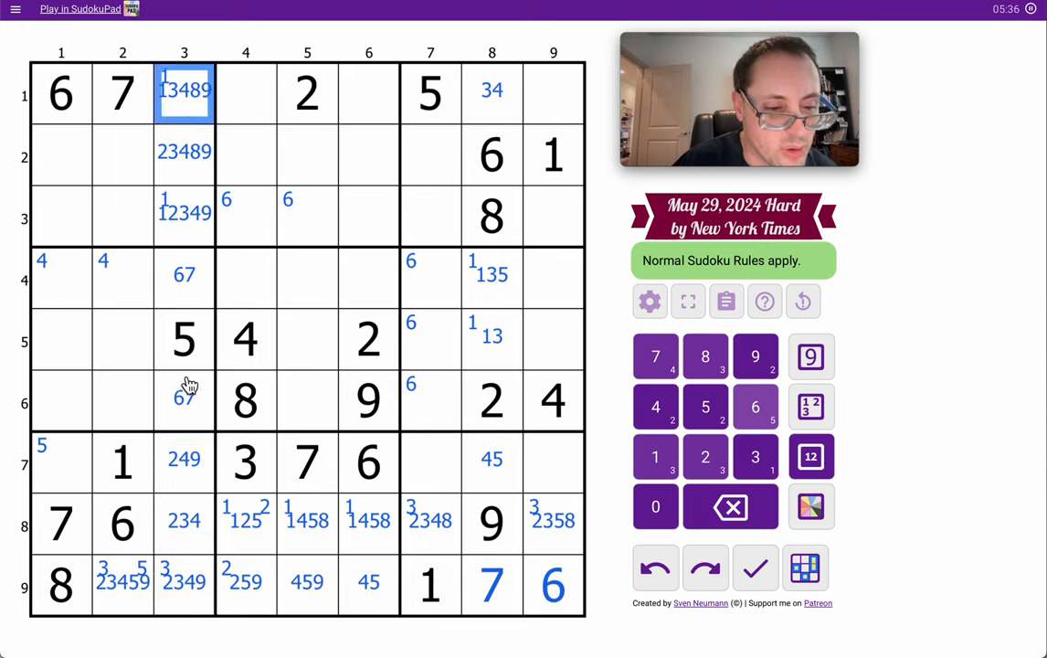
{"action": "left_click", "coordinate": [121, 460]}
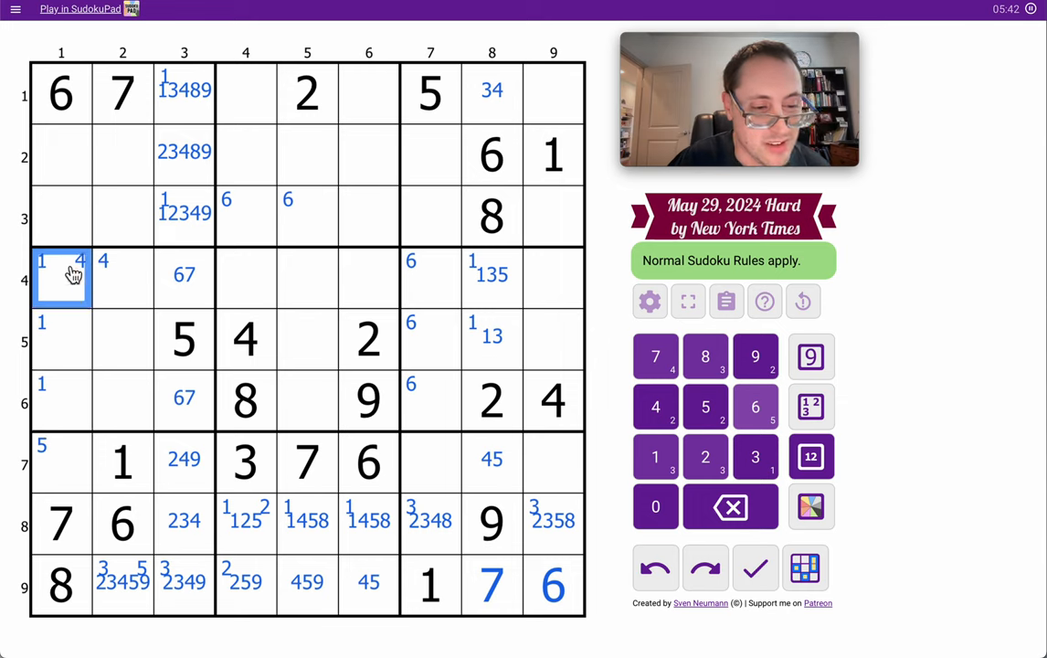
{"action": "left_click", "coordinate": [492, 274]}
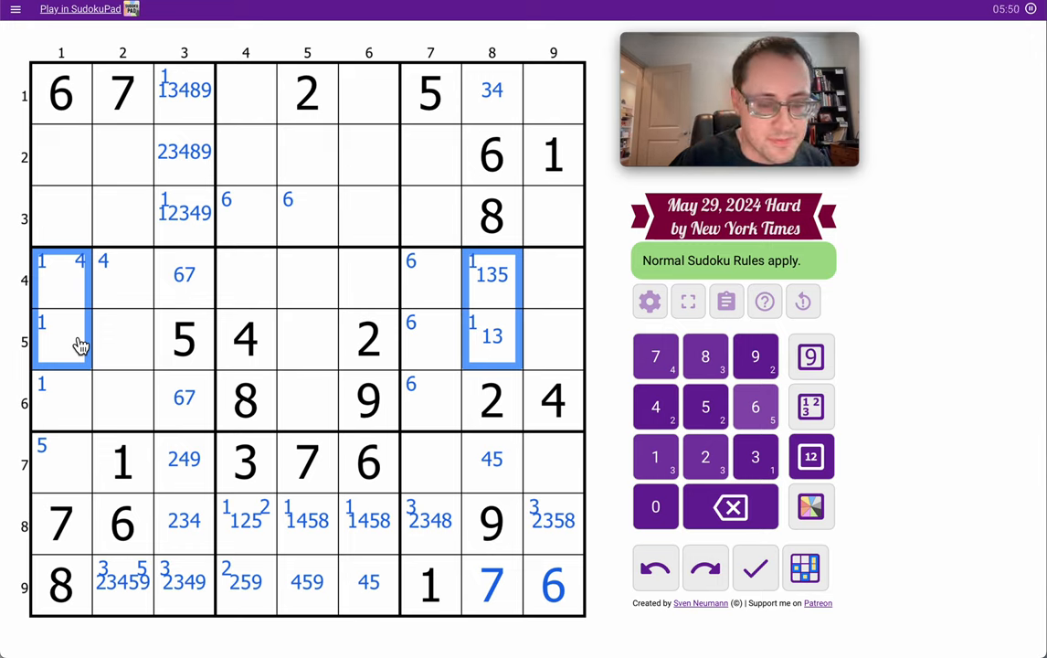
{"action": "mouse_move", "coordinate": [293, 530]}
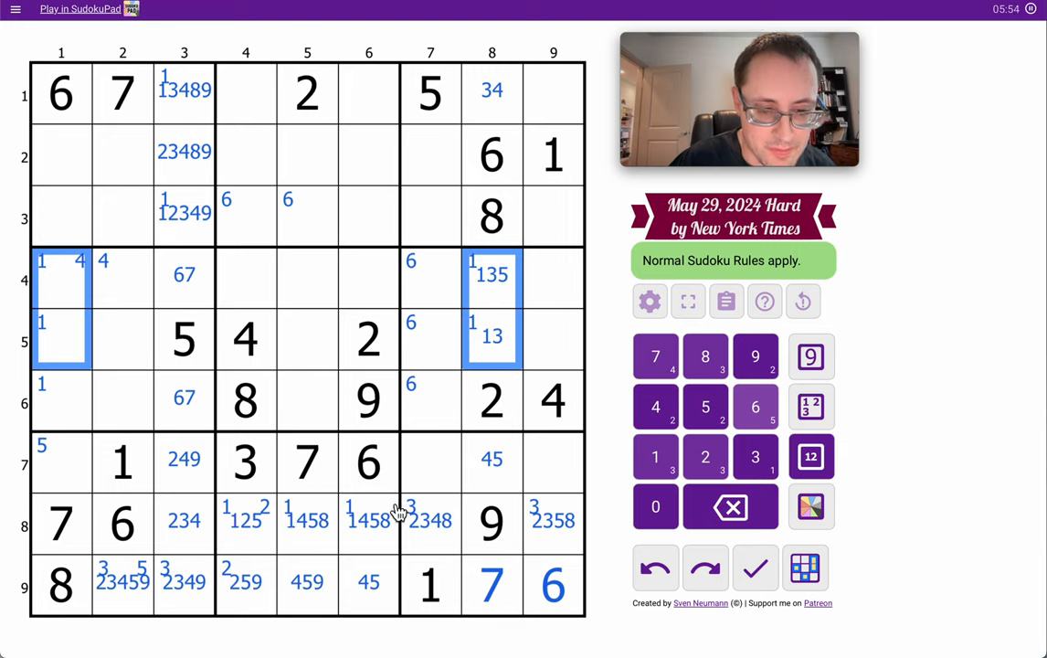
- Fill box 5's empty cells with centre candidates 1567, 1356, 1357, 136 and 1356, comparing along row 4
{"action": "left_click", "coordinate": [307, 338]}
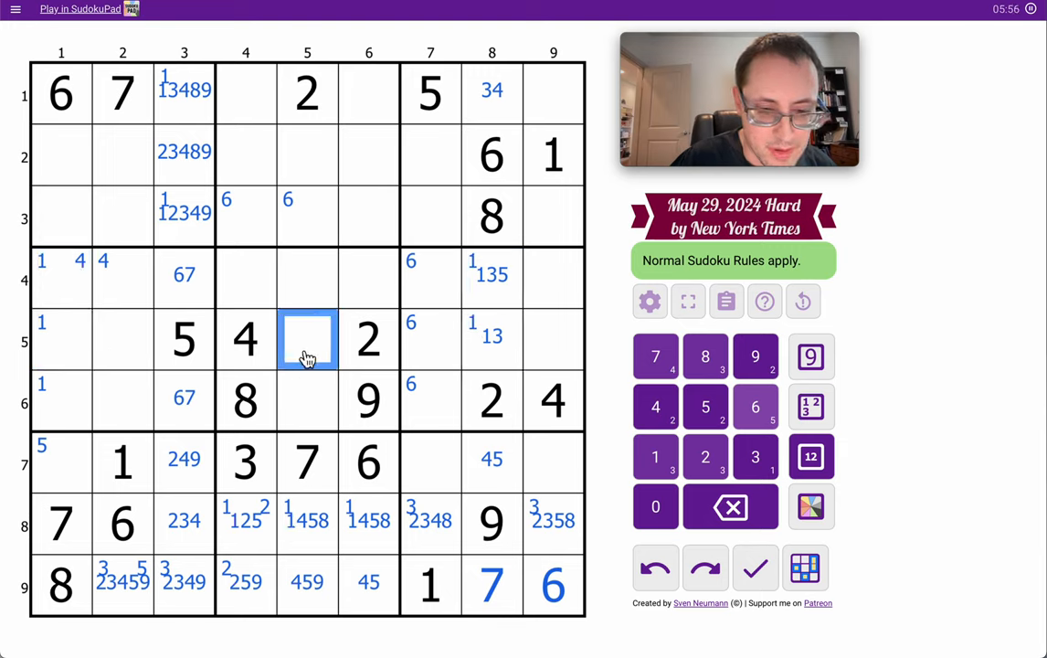
{"action": "mouse_move", "coordinate": [318, 418]}
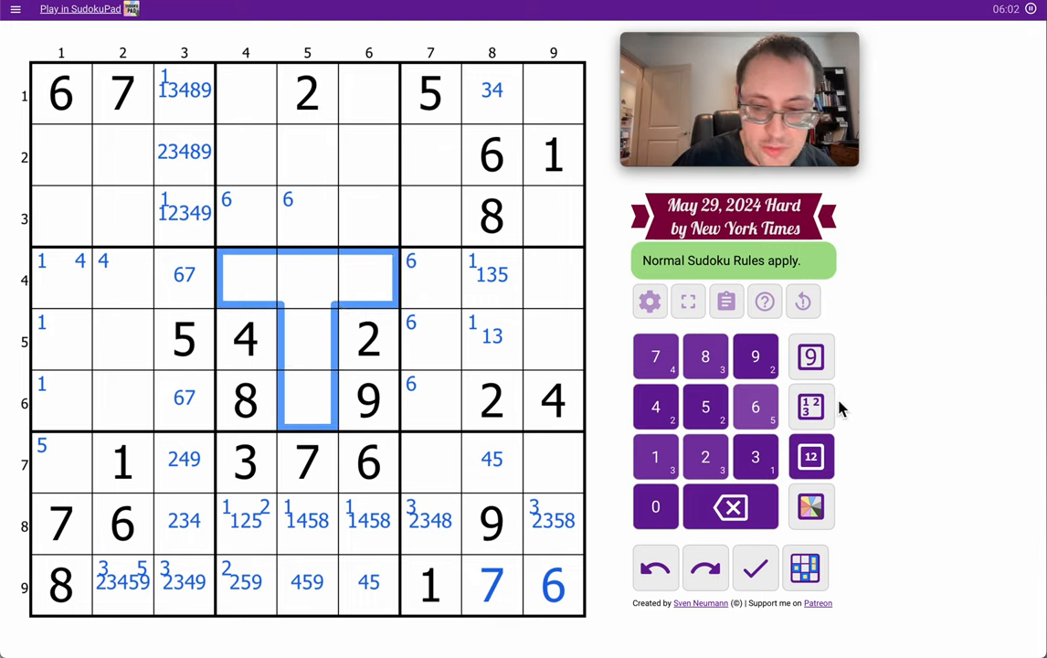
{"action": "left_click", "coordinate": [812, 457]}
{"action": "type", "text": "1356"}
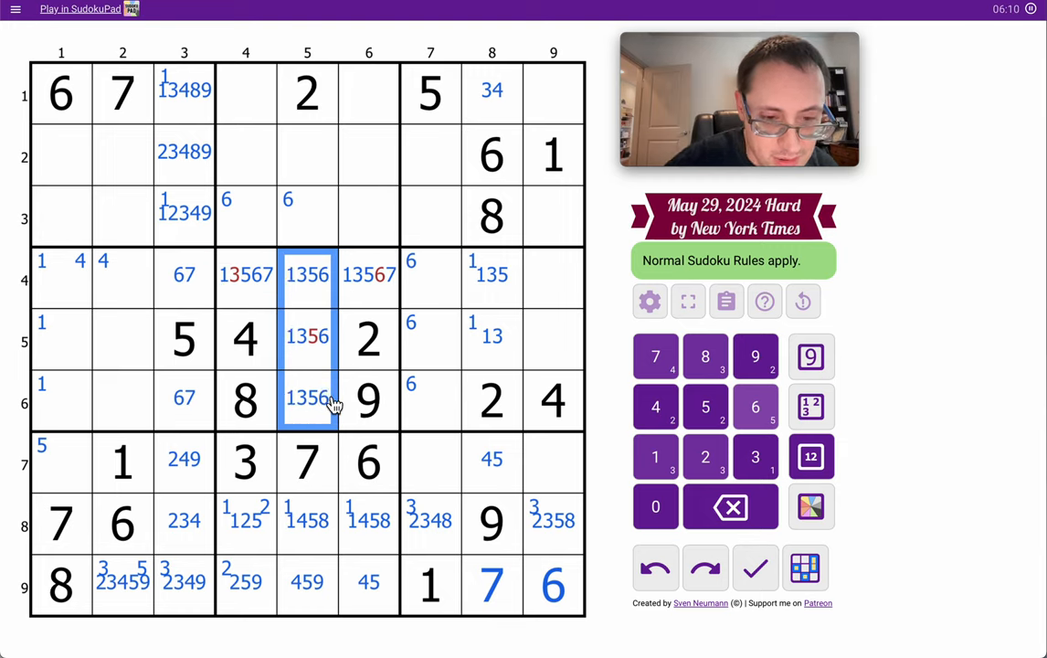
{"action": "left_click", "coordinate": [307, 338]}
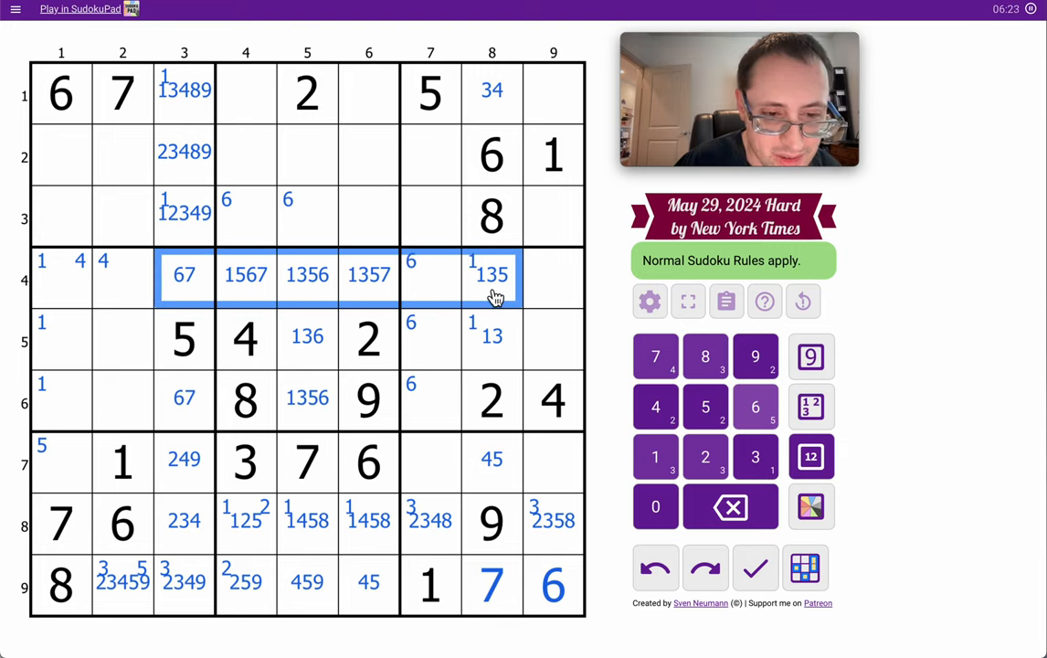
{"action": "left_click", "coordinate": [245, 274]}
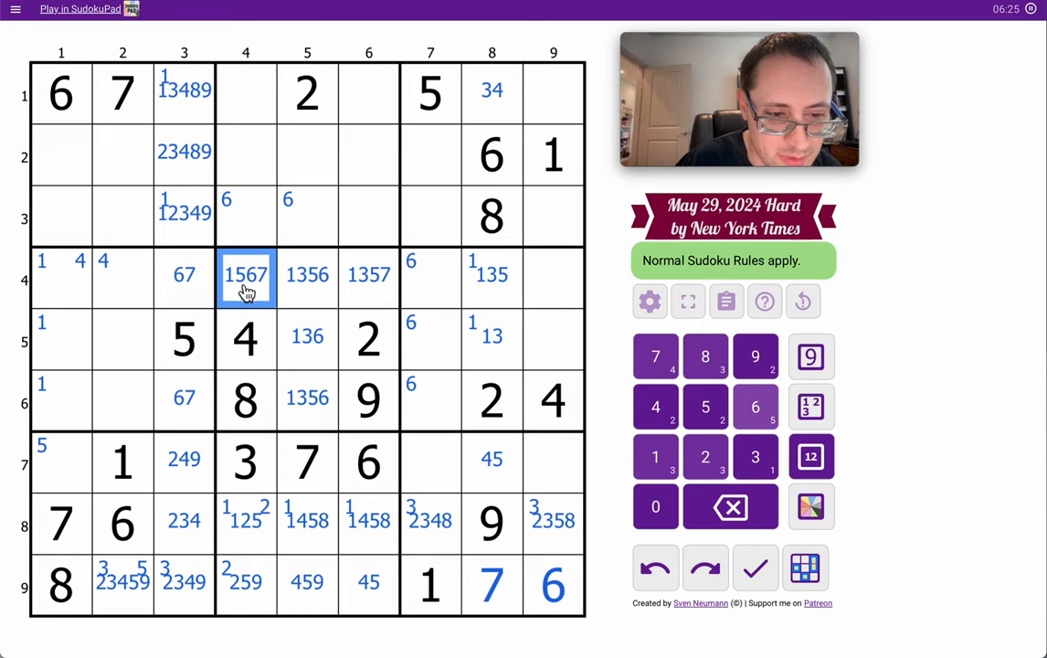
{"action": "left_click", "coordinate": [183, 274]}
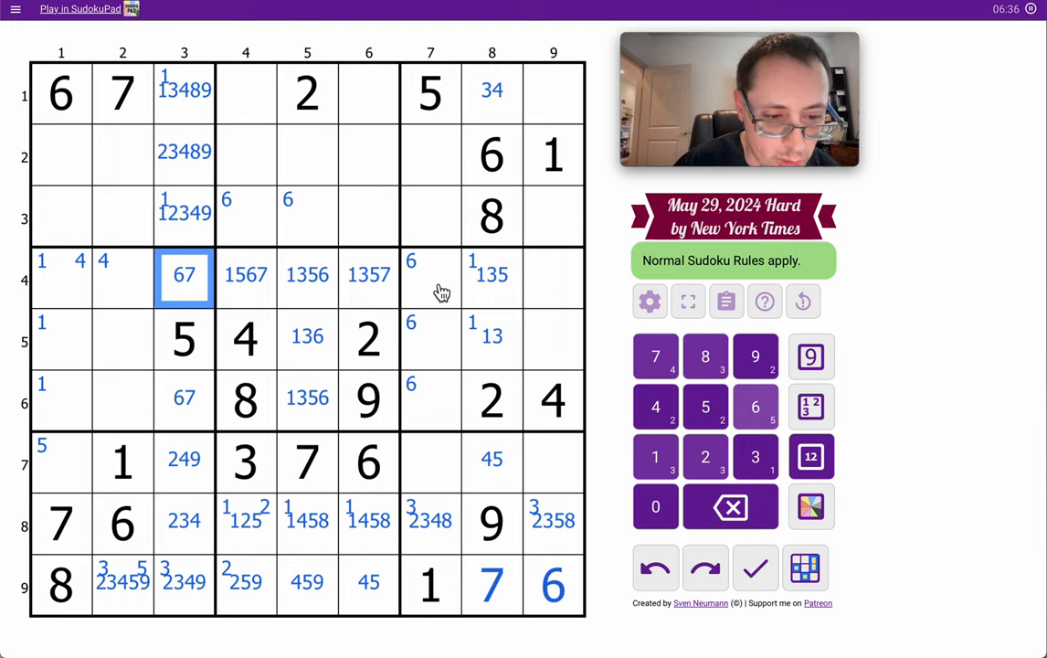
{"action": "mouse_move", "coordinate": [195, 290]}
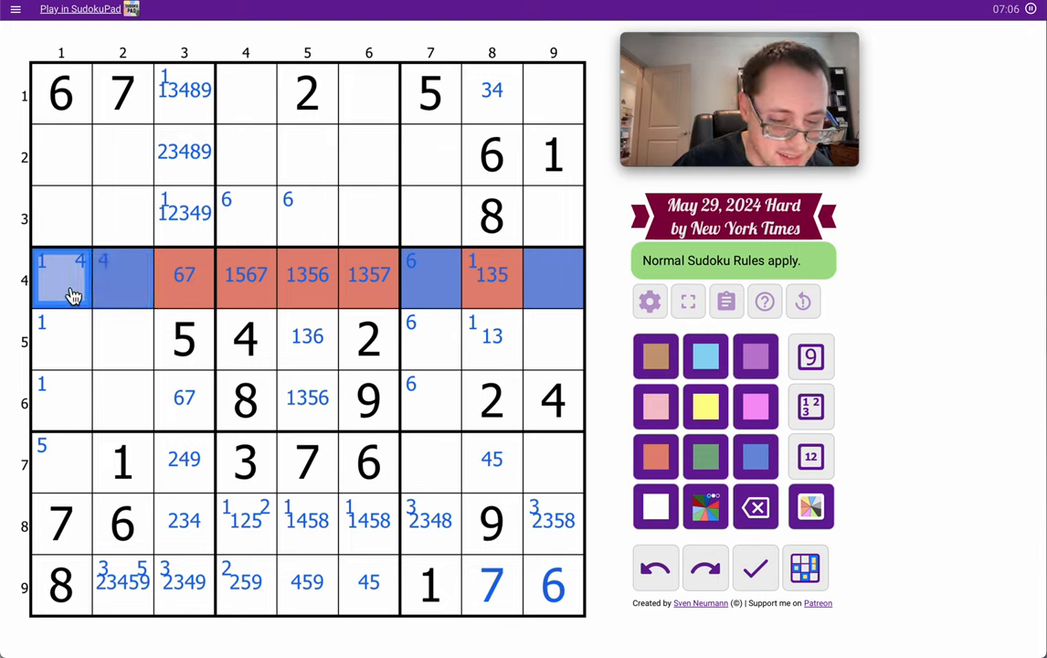
- Narrow row 4 to 24 in its first two cells and 89 in columns 7 and 9 beside the 67 cell
{"action": "left_click", "coordinate": [62, 277]}
{"action": "type", "text": "2489"}
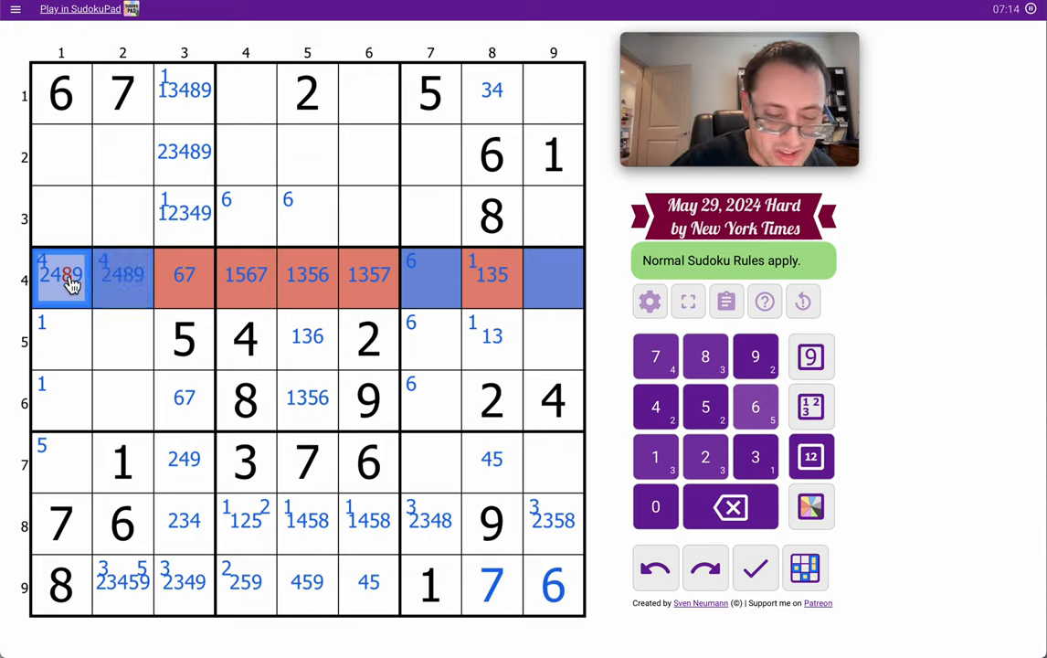
{"action": "left_click", "coordinate": [60, 274]}
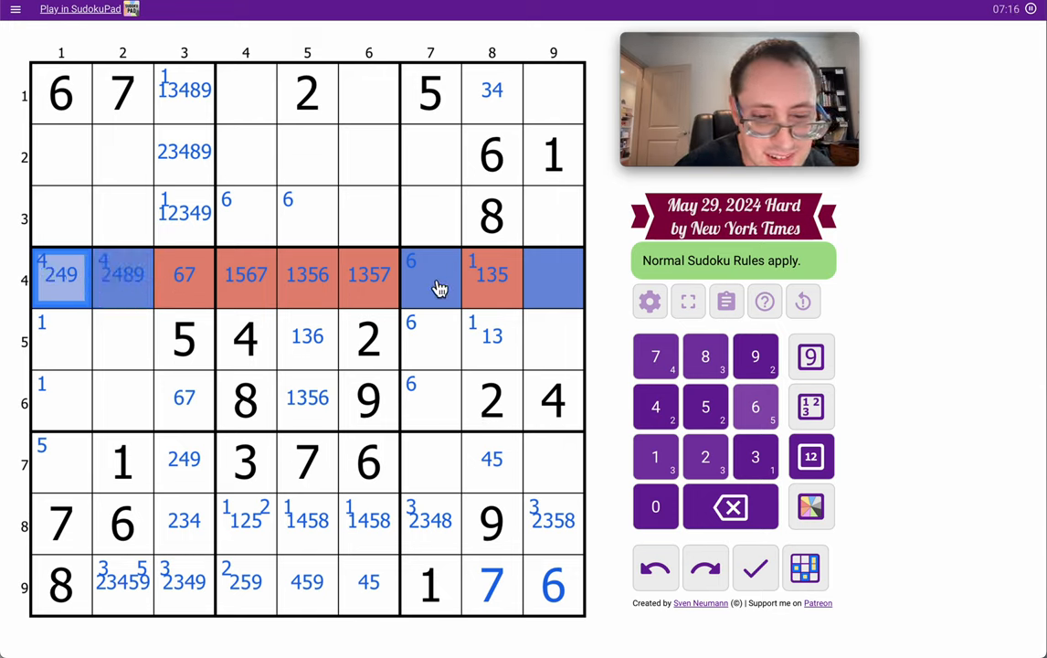
{"action": "left_click", "coordinate": [429, 275]}
{"action": "type", "text": " 89"}
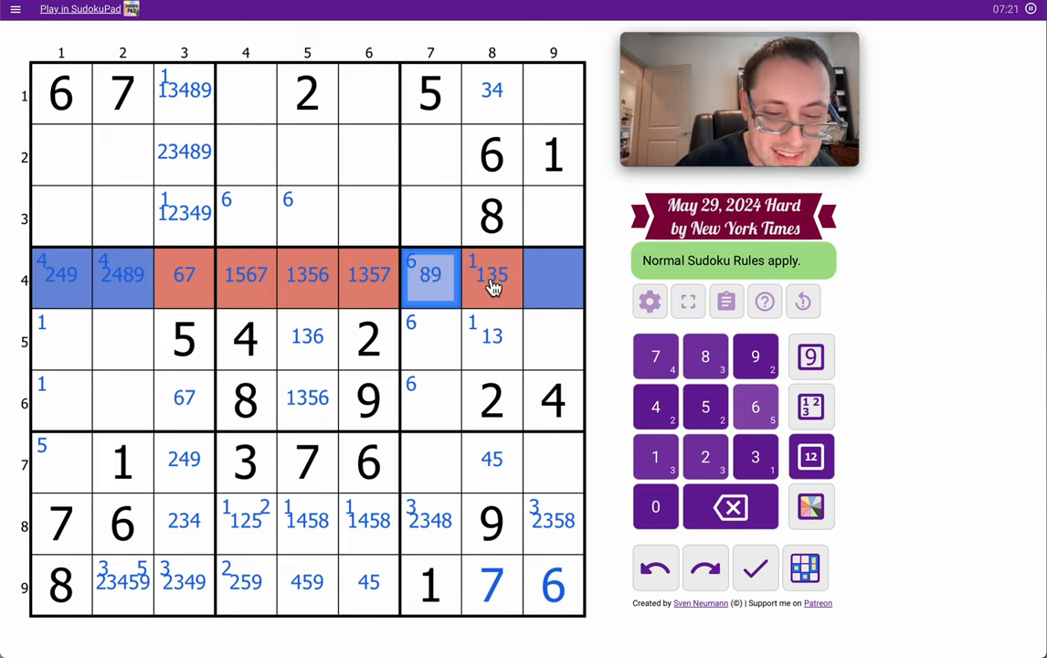
{"action": "left_click", "coordinate": [552, 274]}
{"action": "type", "text": "89"}
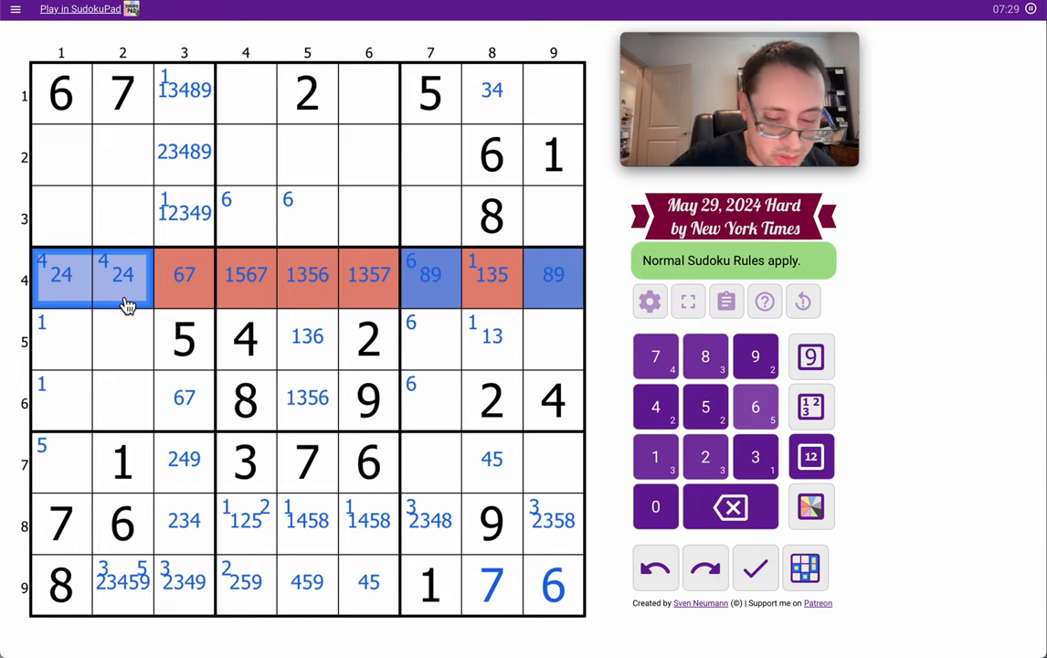
{"action": "left_click", "coordinate": [121, 274]}
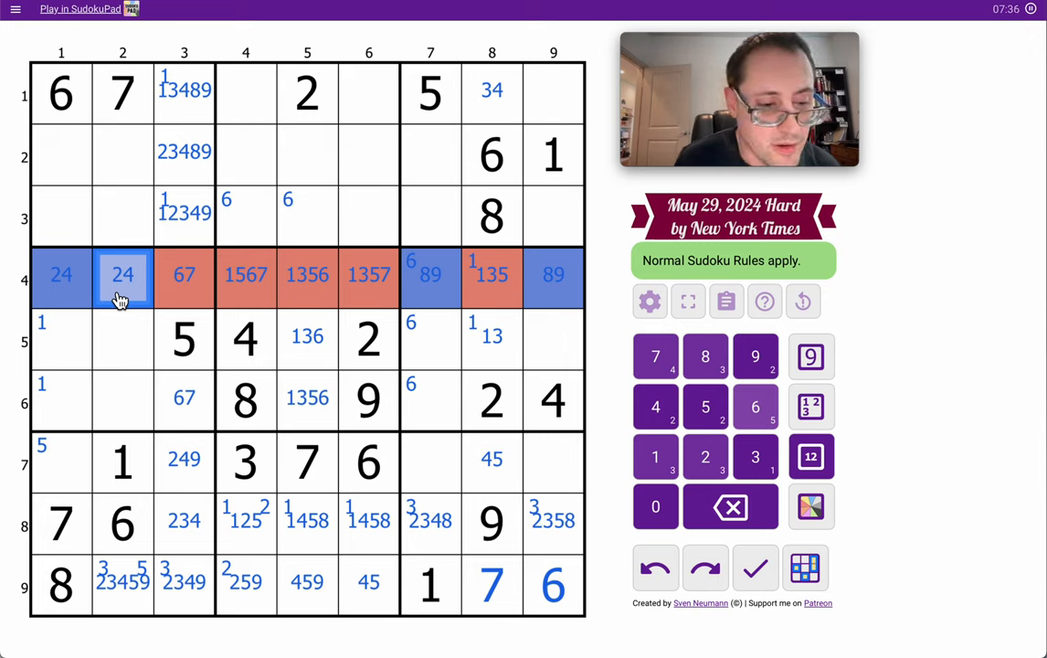
{"action": "mouse_move", "coordinate": [620, 384]}
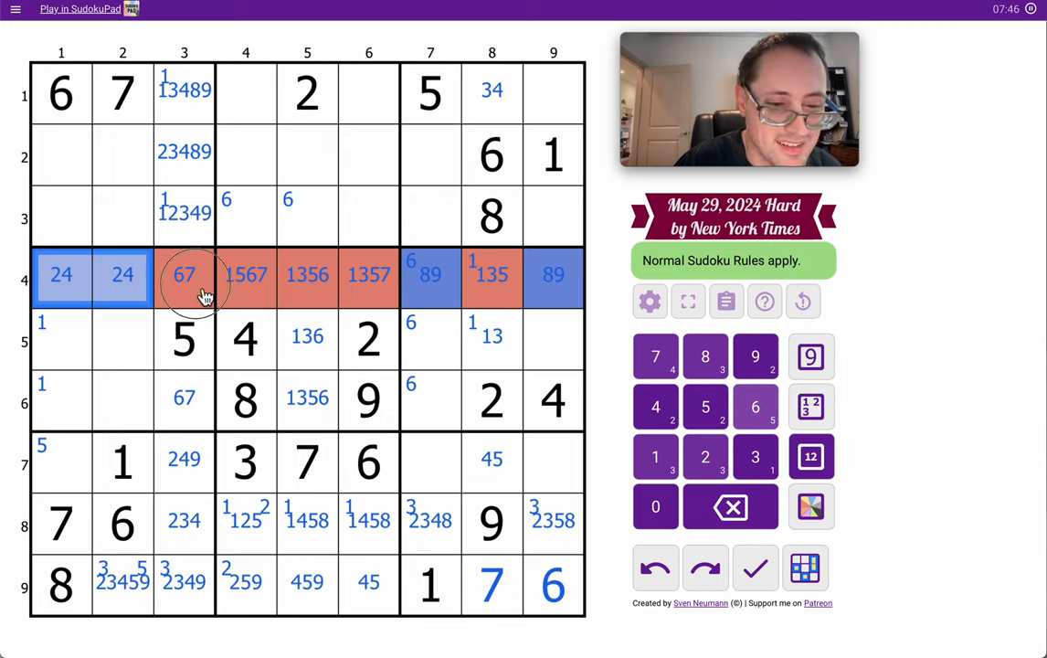
{"action": "left_click", "coordinate": [183, 274]}
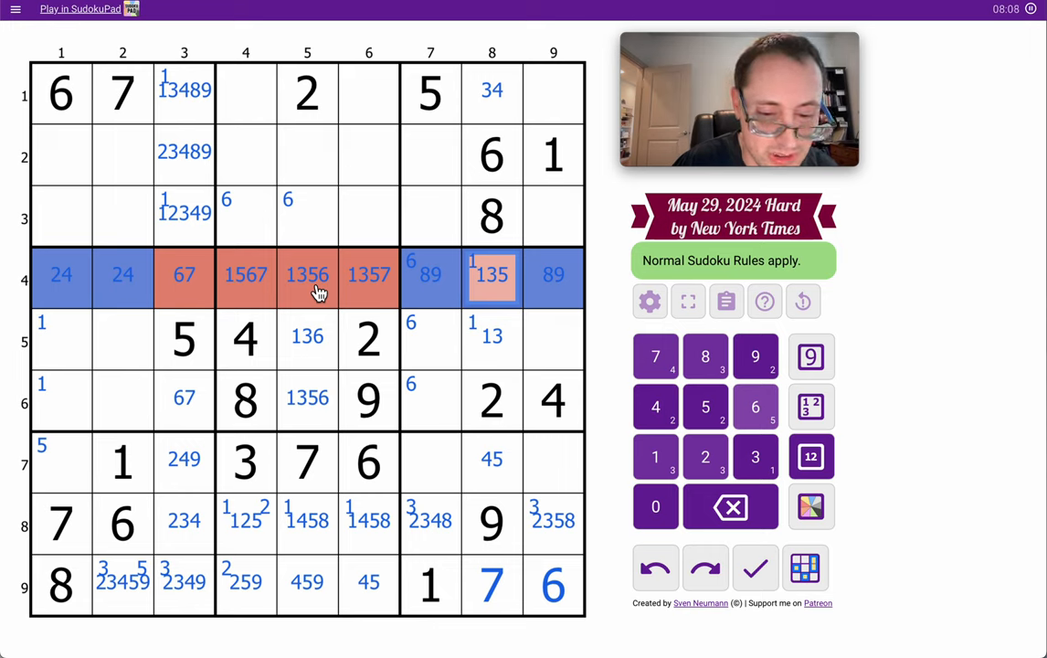
{"action": "mouse_move", "coordinate": [441, 474]}
{"action": "type", "text": "2348"}
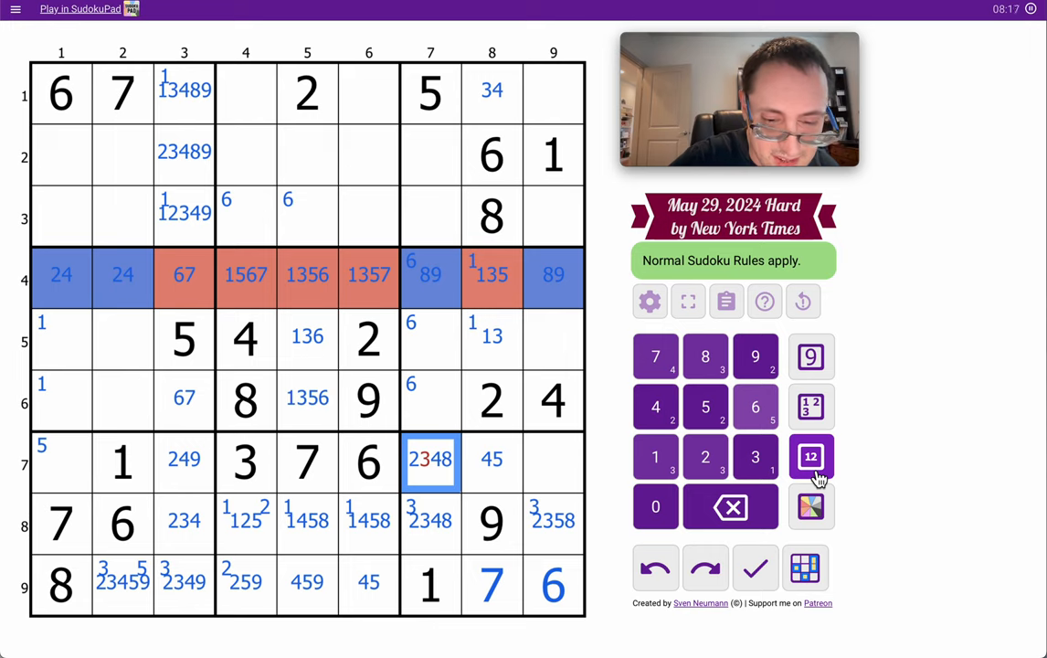
- Centre-mark 2459 in r7c1 and 248/258/234/235 in box 9, corner-marking 8 in r7c7 and r7c9
{"action": "left_click", "coordinate": [554, 461]}
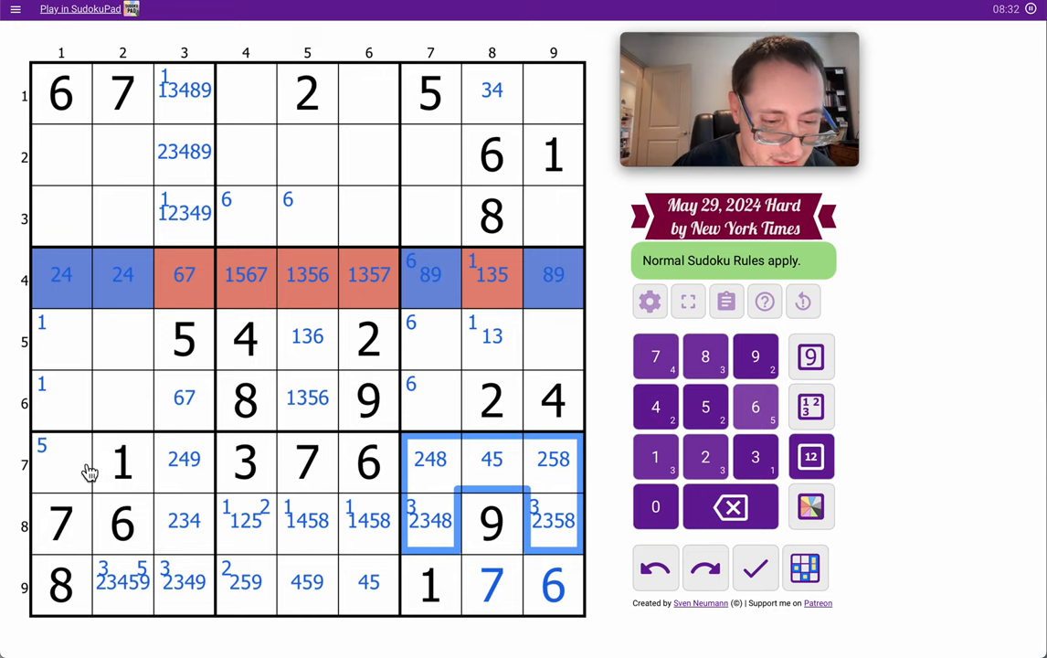
{"action": "left_click", "coordinate": [62, 461]}
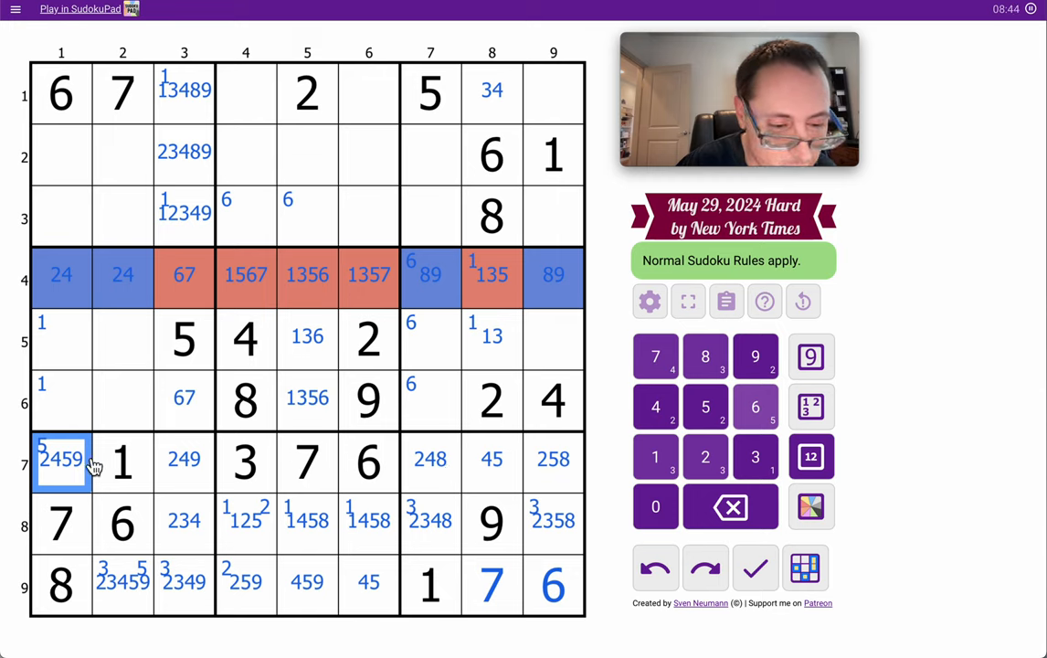
{"action": "left_click", "coordinate": [120, 581]}
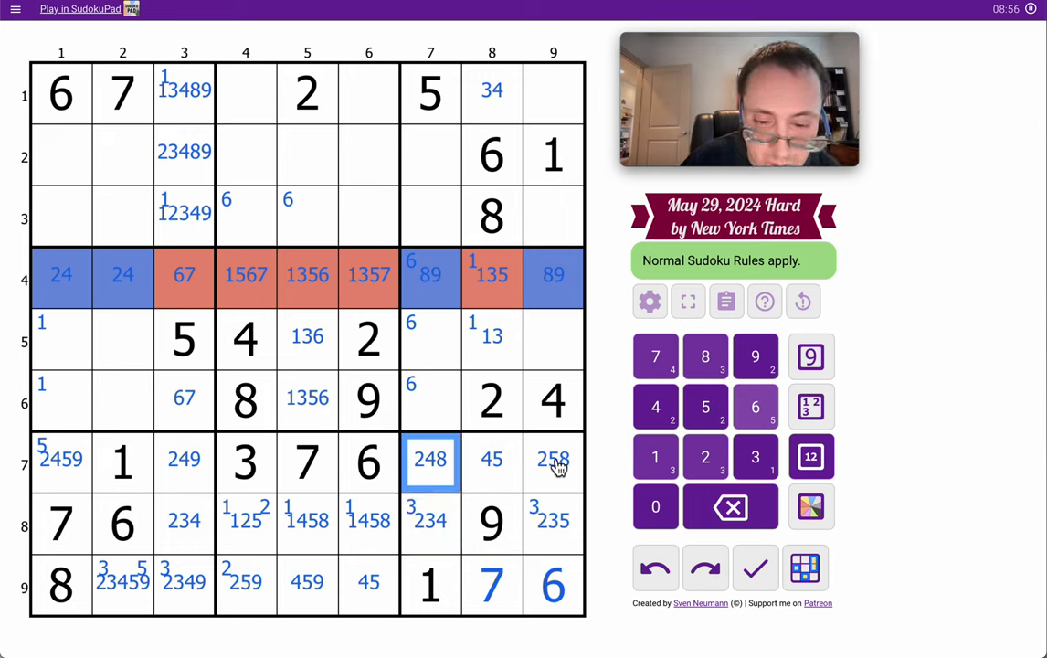
{"action": "left_click", "coordinate": [552, 461]}
{"action": "type", "text": "8 "}
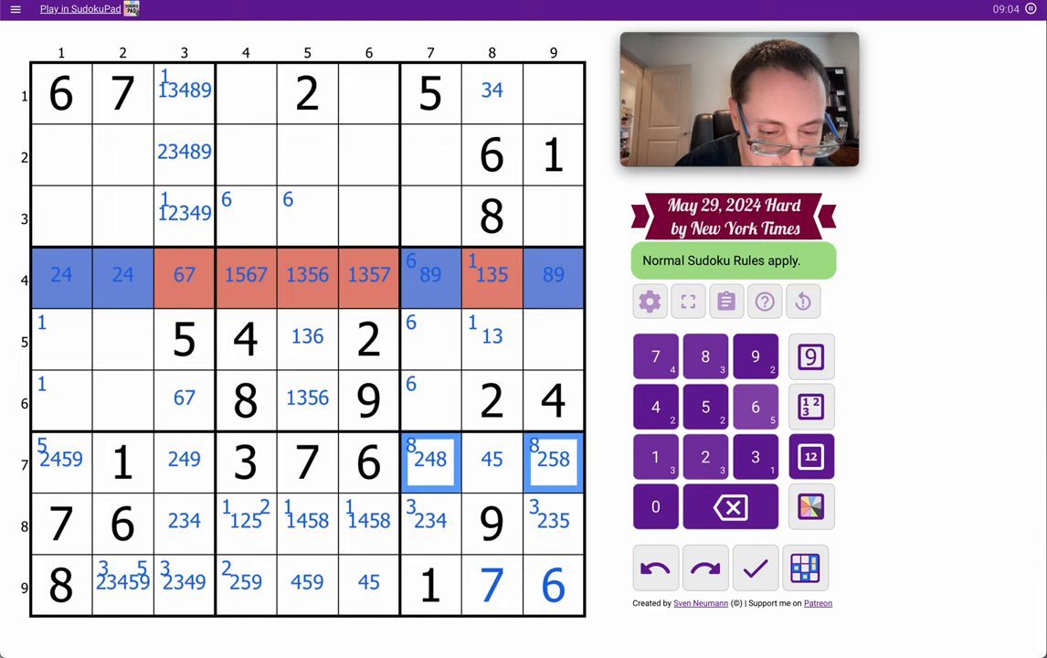
{"action": "mouse_move", "coordinate": [318, 594]}
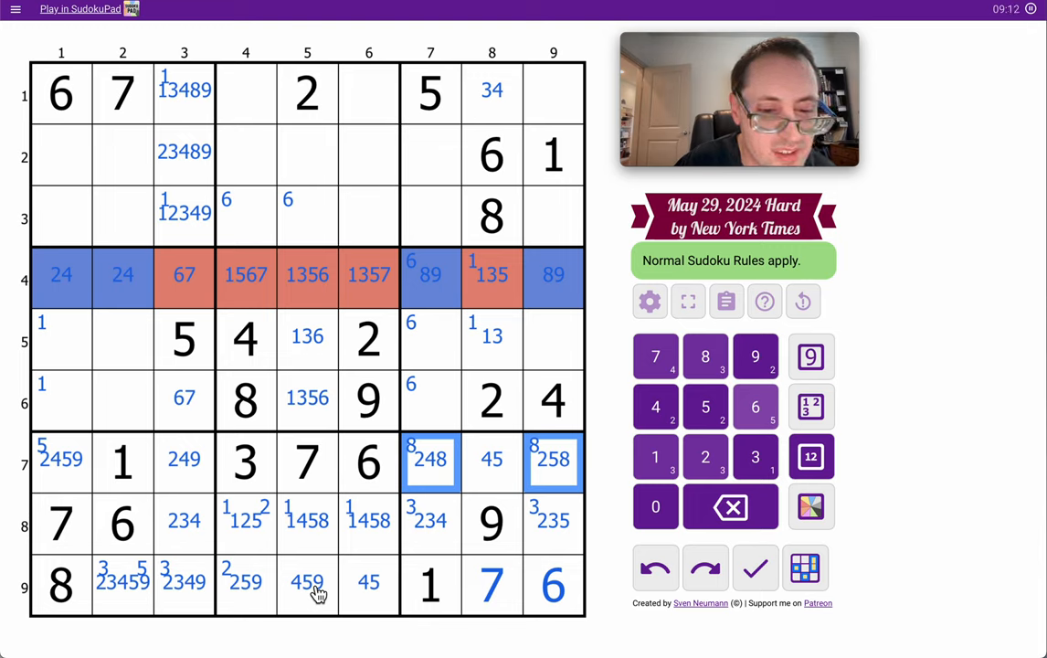
{"action": "mouse_move", "coordinate": [392, 240]}
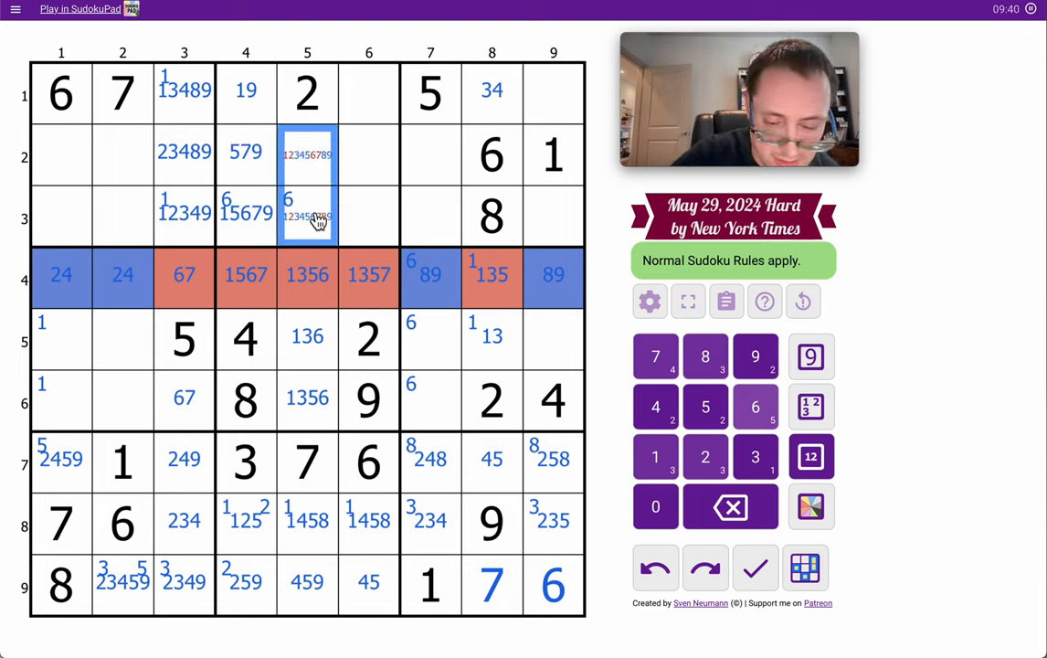
- Centre-mark box 2's empty cells with 19, 579, 34589, 1348 and 13457, trimming each column
{"action": "left_click", "coordinate": [307, 154]}
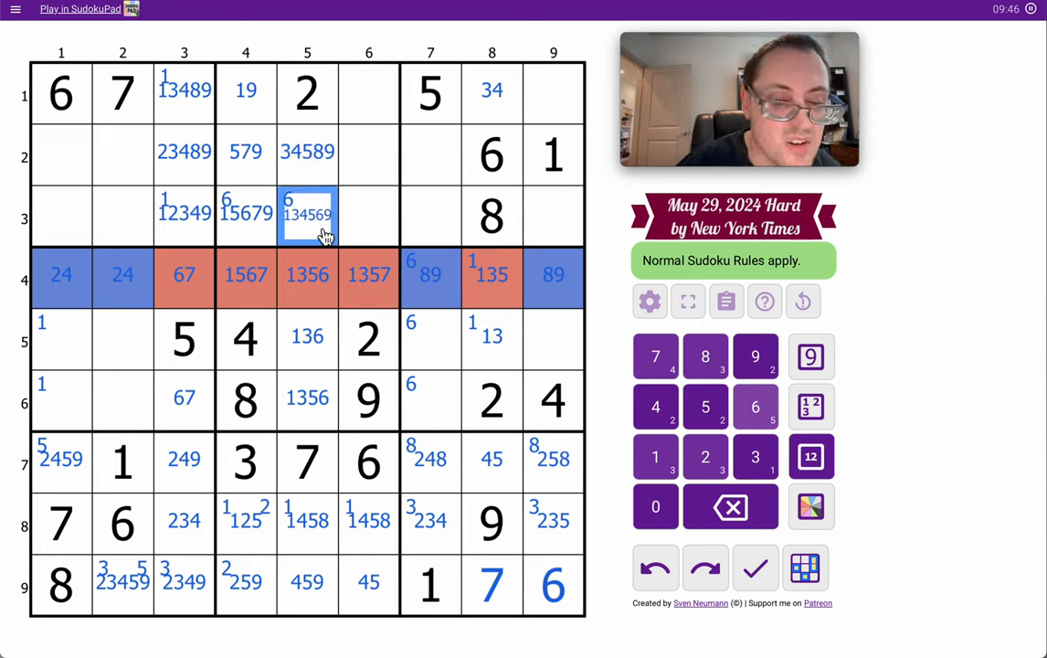
{"action": "left_click", "coordinate": [368, 217]}
{"action": "type", "text": "134578"}
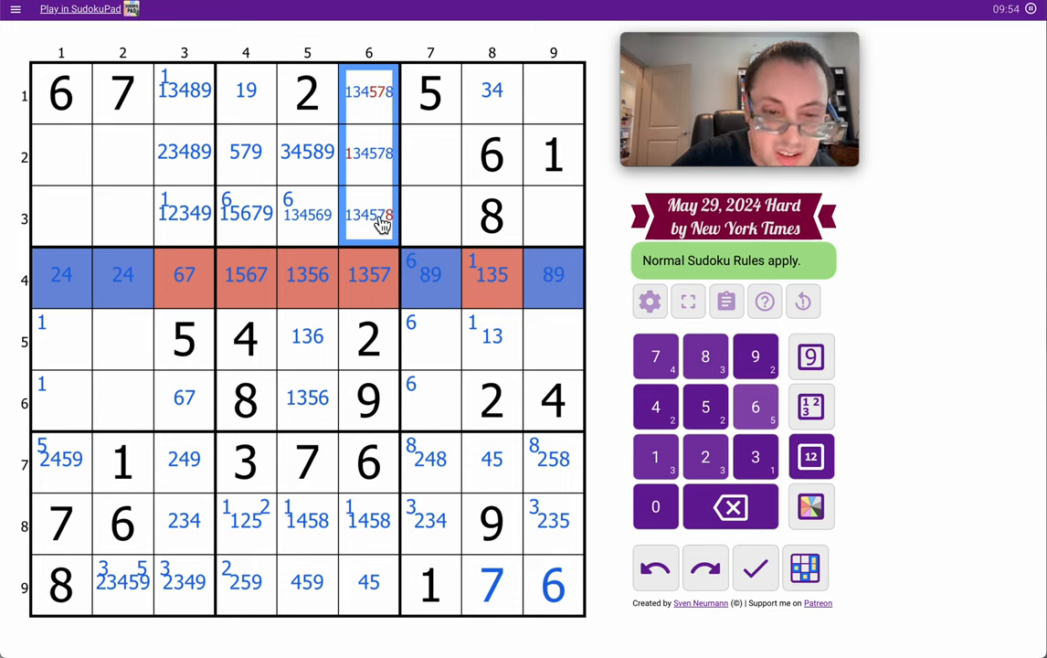
{"action": "left_click", "coordinate": [367, 215]}
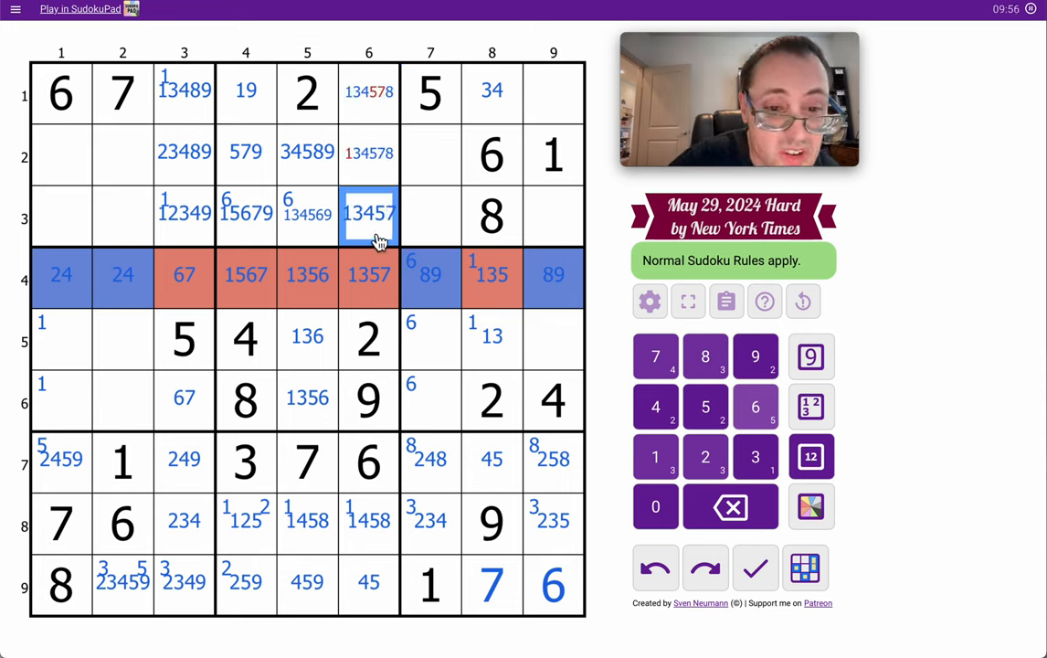
{"action": "left_click", "coordinate": [369, 91]}
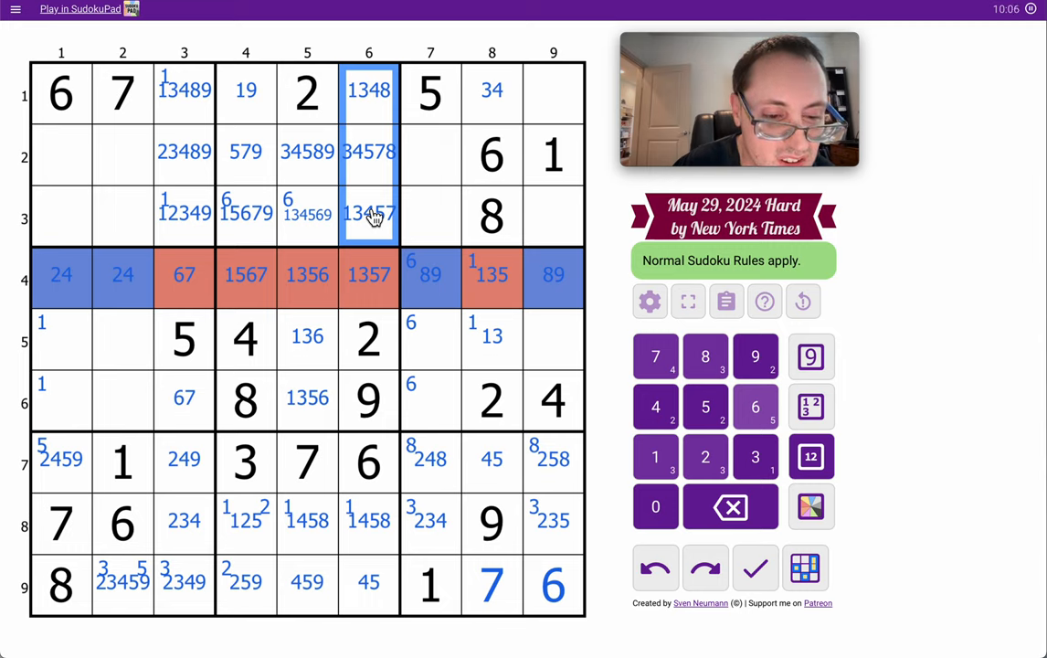
{"action": "mouse_move", "coordinate": [277, 322]}
{"action": "type", "text": "23479"}
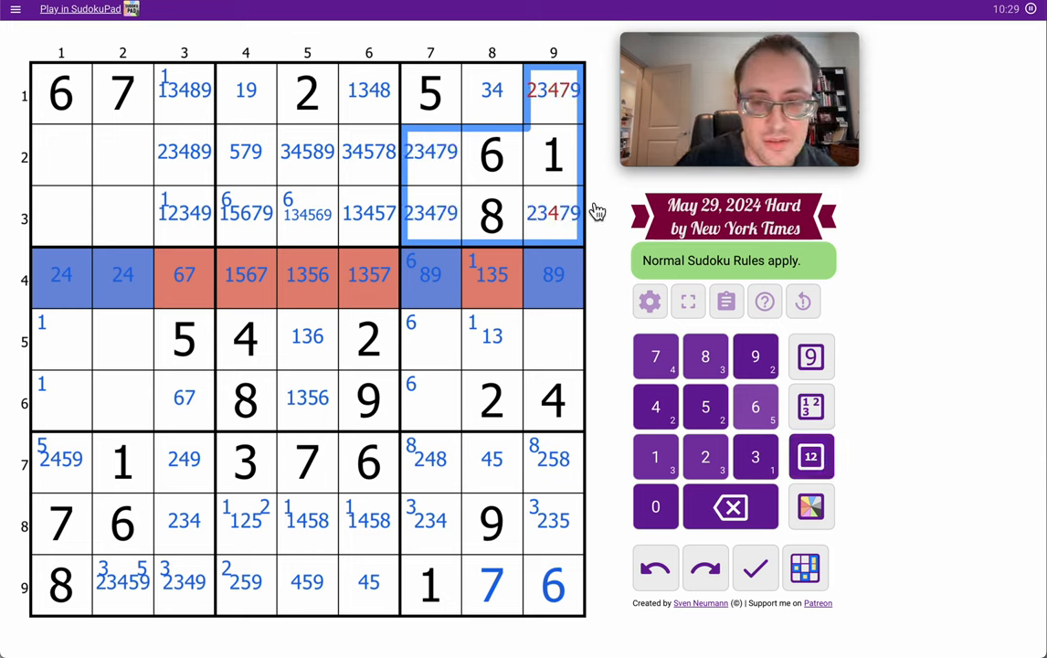
- Centre-mark the open cells of box 3 and column 9 down to r5c9
{"action": "left_click", "coordinate": [552, 90]}
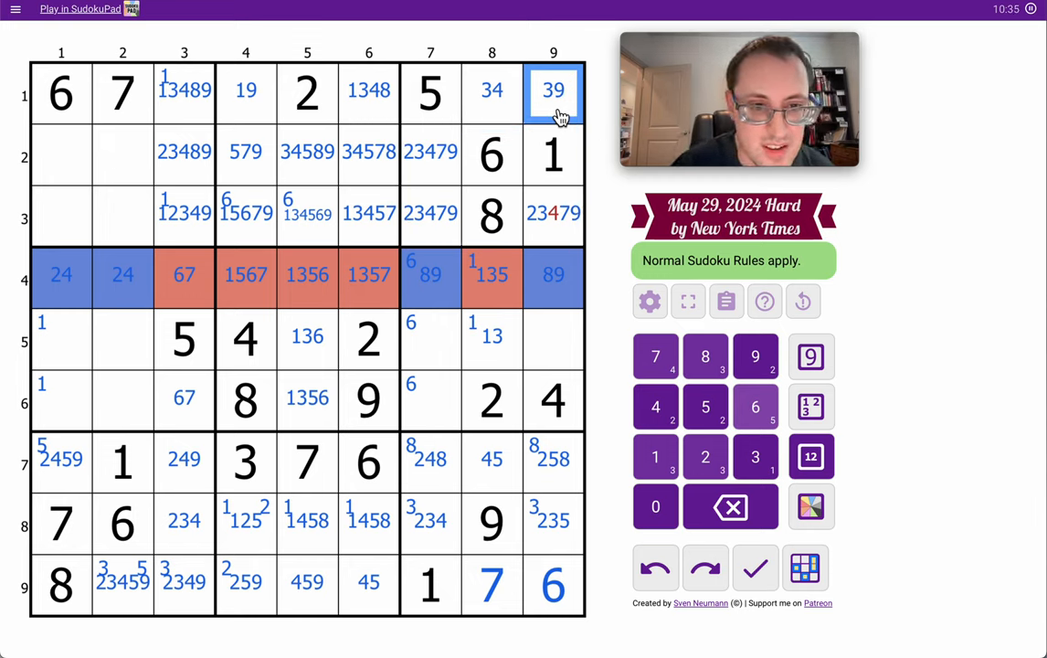
{"action": "left_click", "coordinate": [552, 213]}
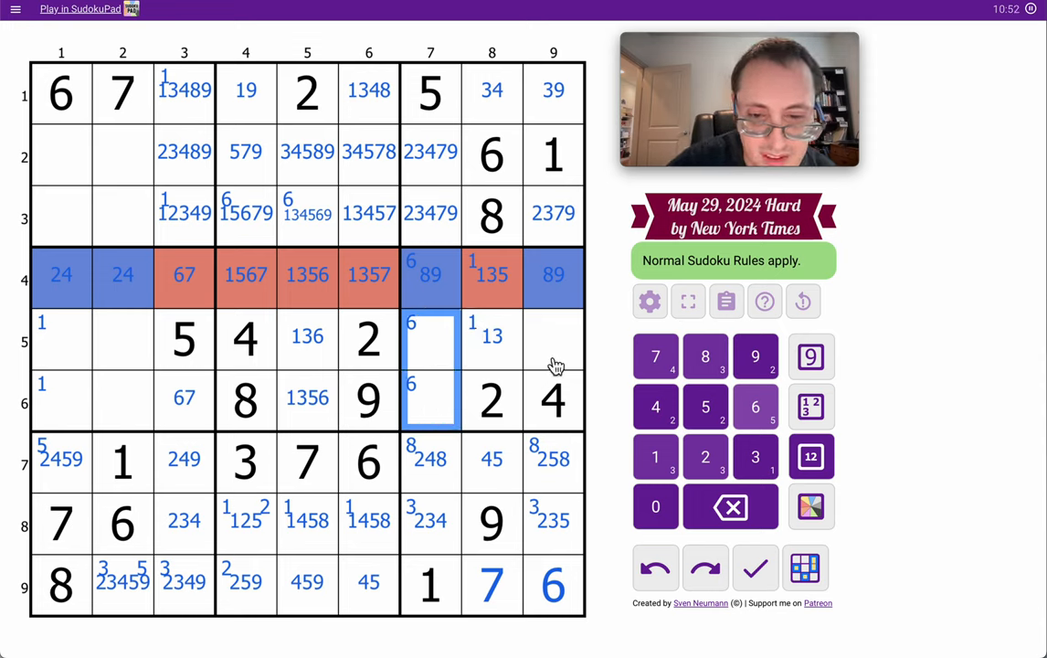
{"action": "left_click", "coordinate": [552, 338]}
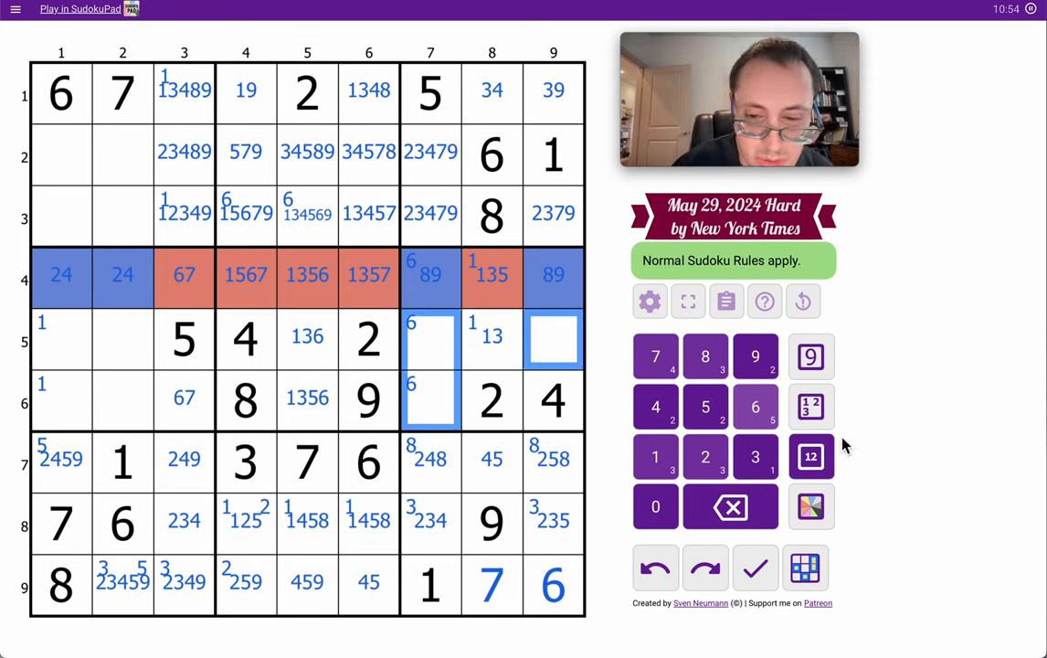
{"action": "left_click", "coordinate": [811, 457]}
{"action": "type", "text": "13567"}
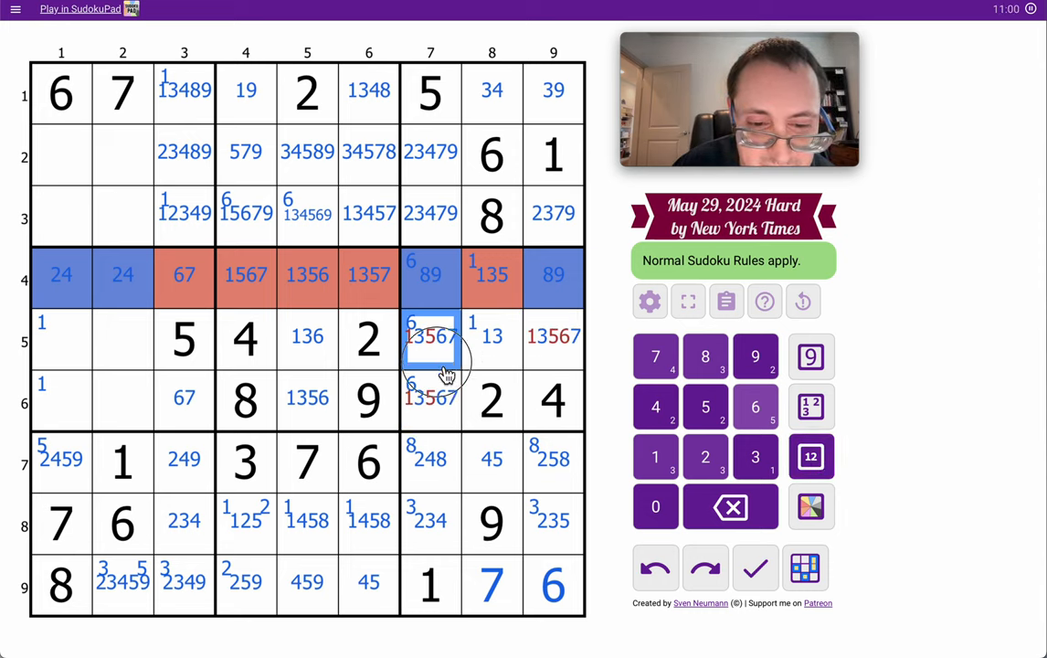
- Narrow box 6's row 5 cells to 367/37 and place 5, 1, 4 in column 8 at rows 4, 5, 7
{"action": "left_click", "coordinate": [432, 398]}
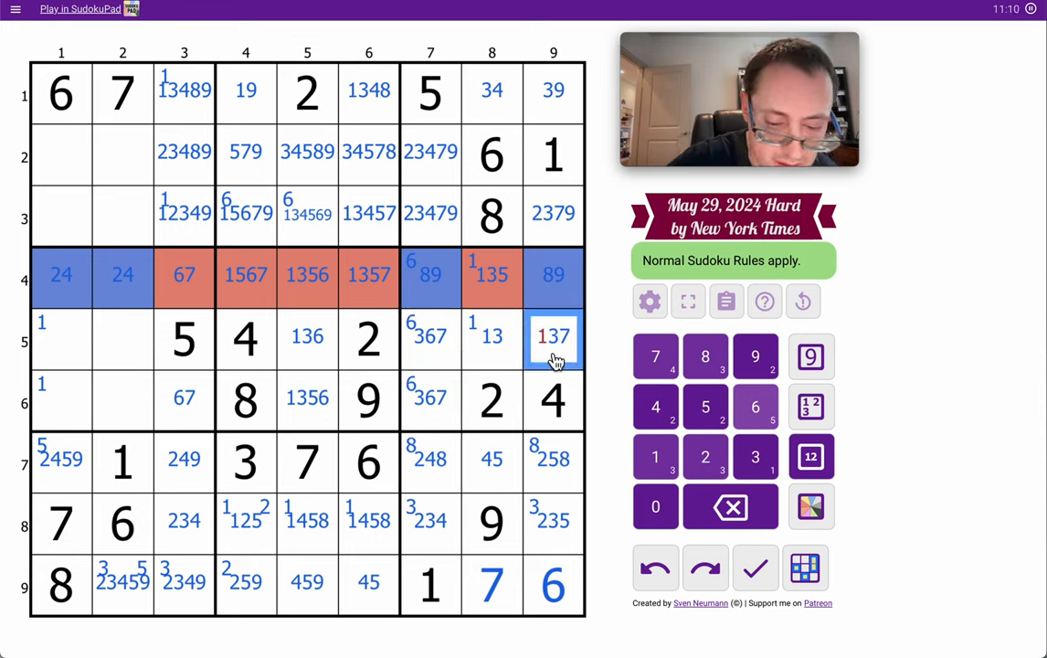
{"action": "left_click", "coordinate": [655, 355]}
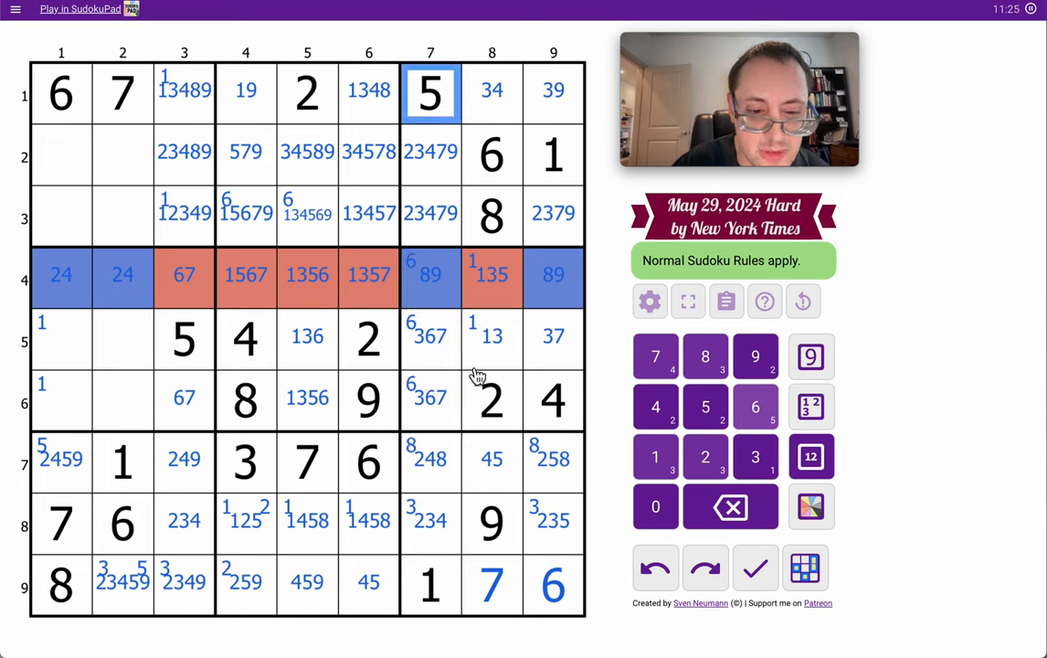
{"action": "mouse_move", "coordinate": [449, 362]}
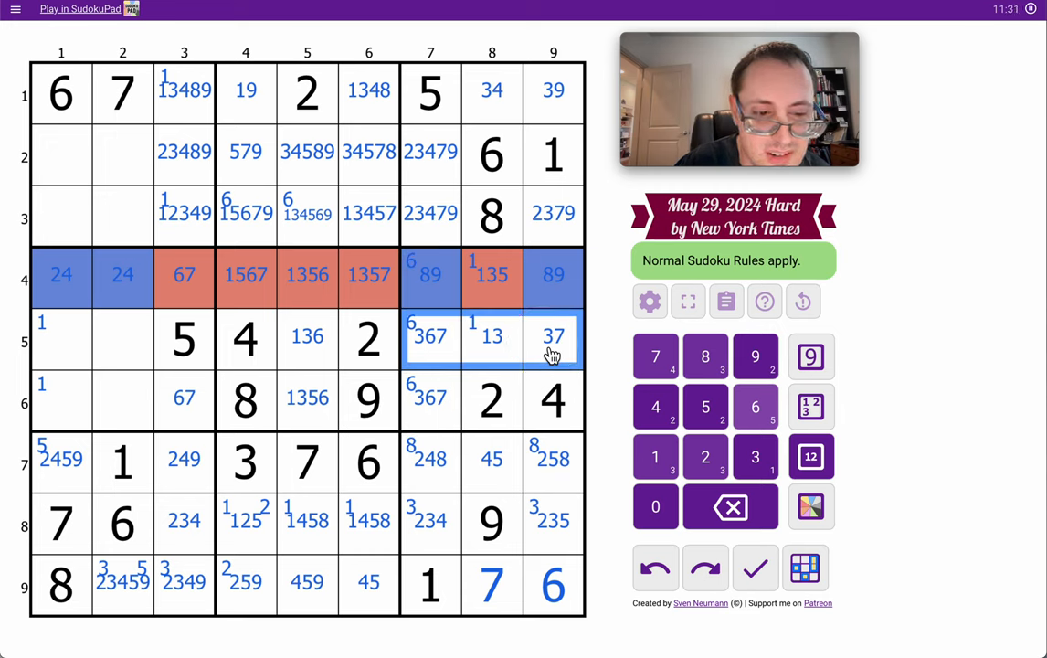
{"action": "left_click", "coordinate": [431, 274]}
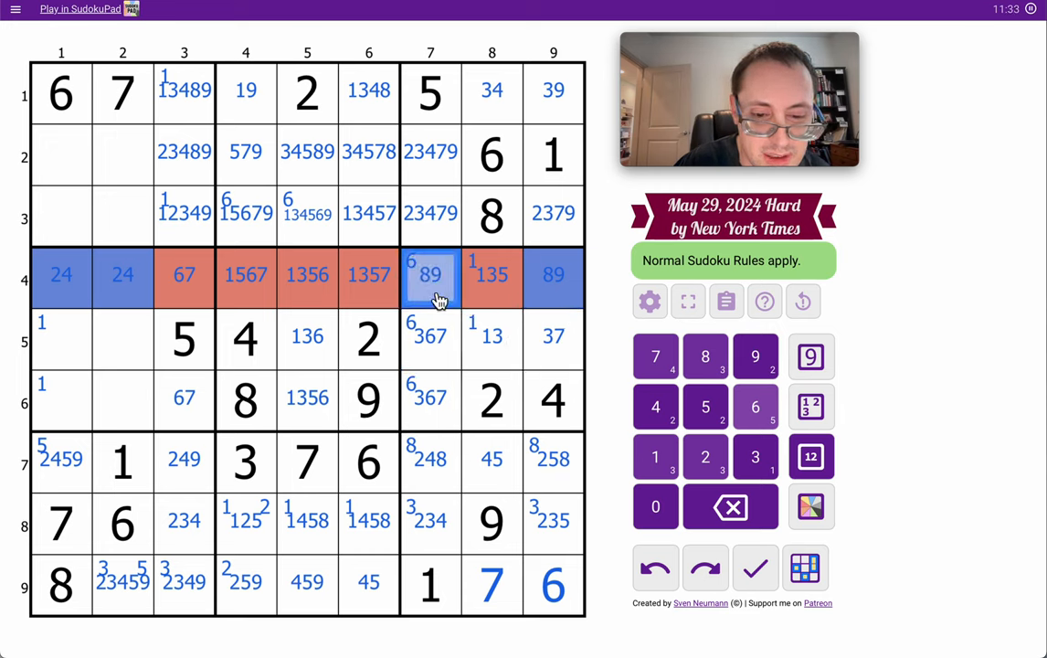
{"action": "left_click", "coordinate": [706, 406]}
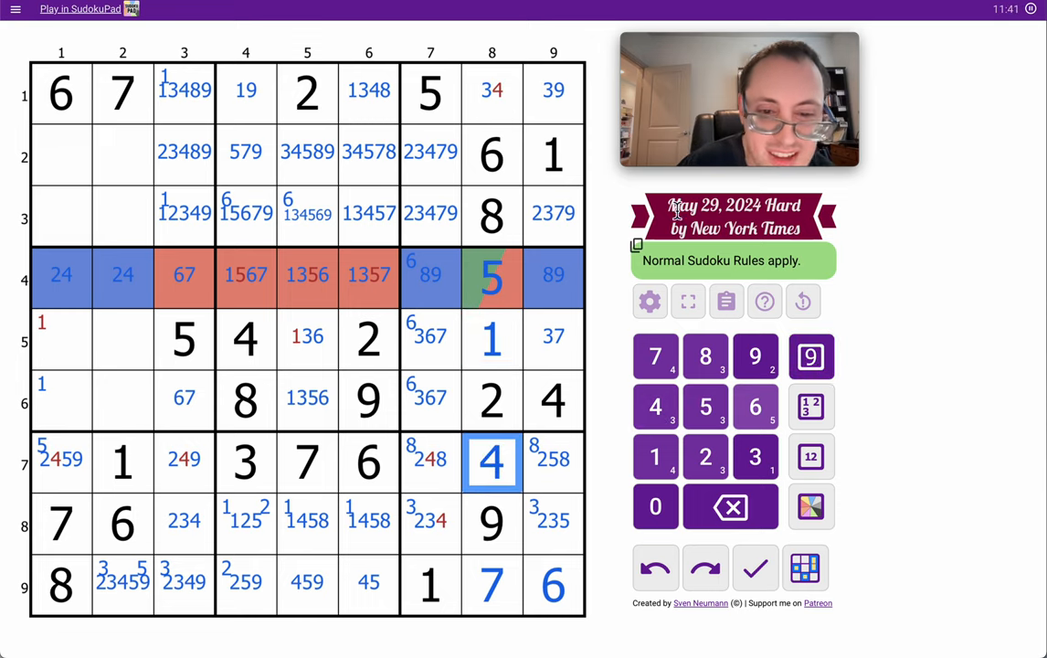
- Place 3, 9 ending row 1, 9 and 8 in row 4, 8 at r7c7, trimming r8c7's notes
{"action": "left_click", "coordinate": [492, 91]}
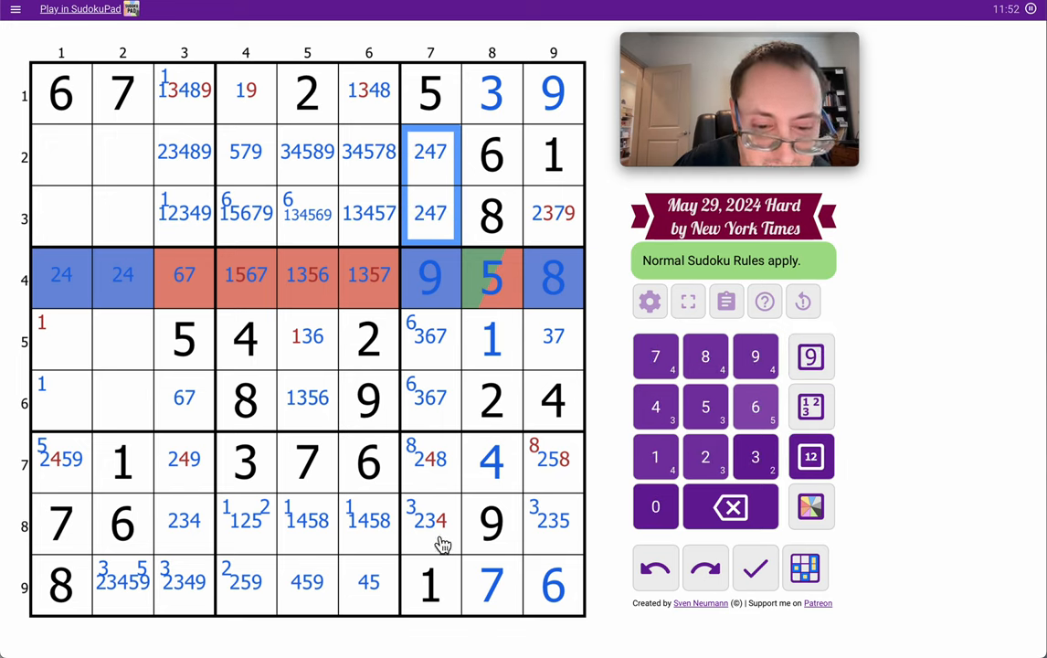
{"action": "left_click", "coordinate": [431, 460]}
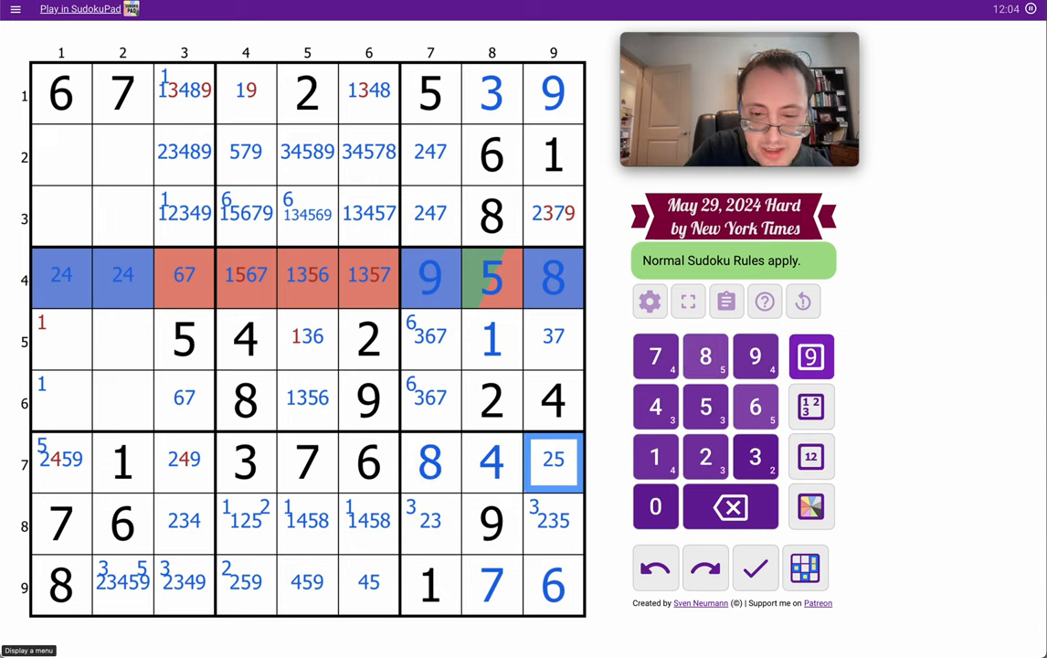
{"action": "mouse_move", "coordinate": [581, 424]}
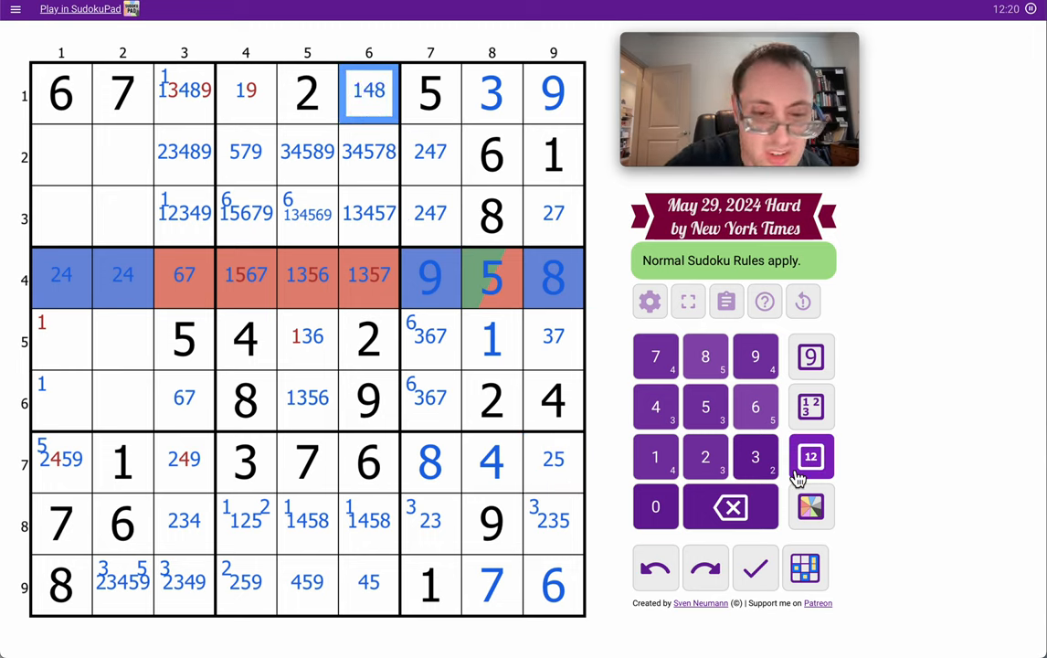
- Place 1 at r3c3 and narrow row 4's box-5 cells to 67, 13, 13
{"action": "left_click", "coordinate": [182, 458]}
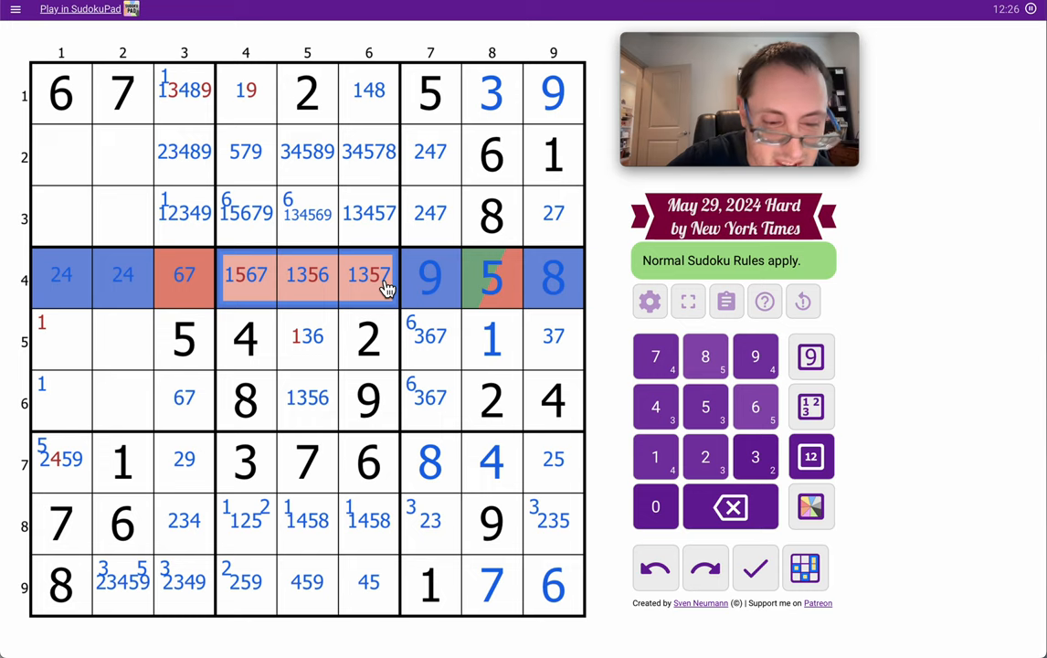
{"action": "left_click", "coordinate": [307, 338]}
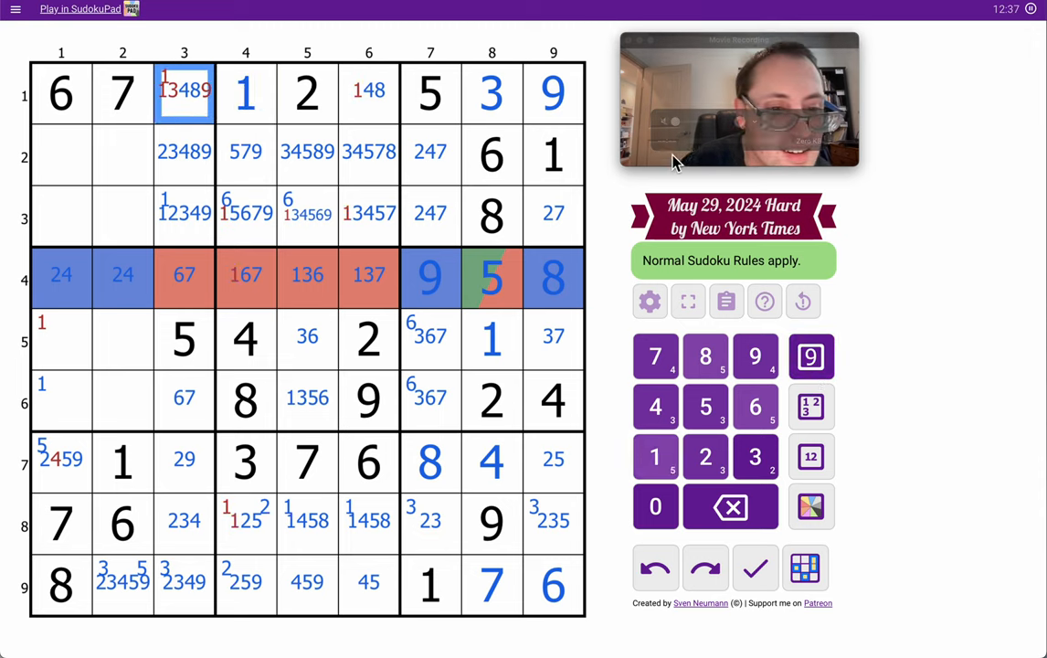
{"action": "left_click", "coordinate": [182, 214]}
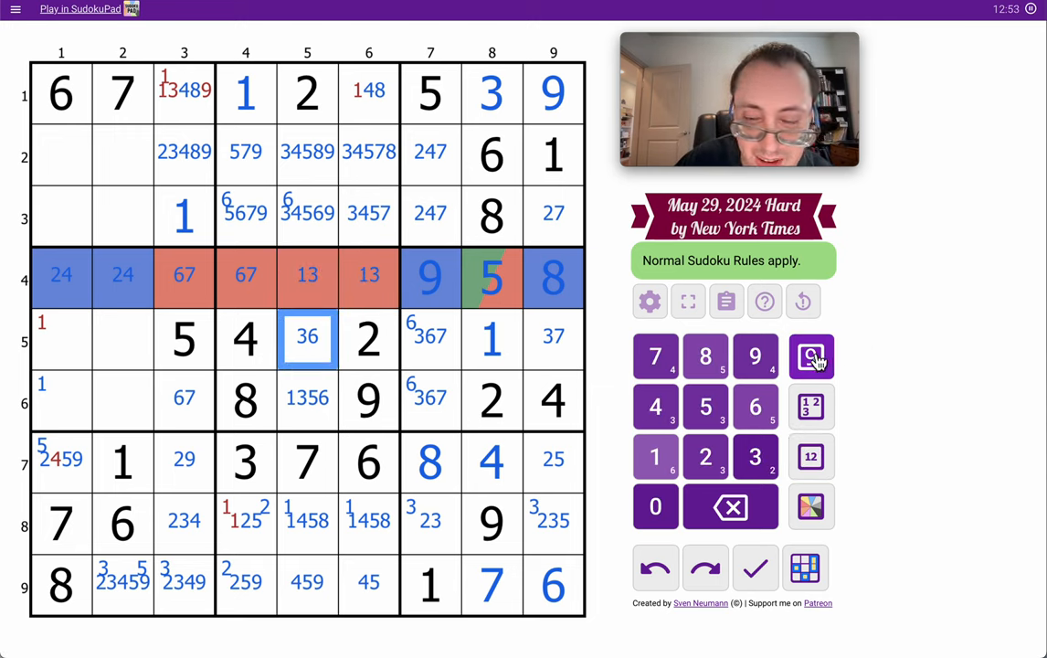
- Place 7 at r4c4 and 6 at r3c4, removing 6 from r6c5's candidates
{"action": "left_click", "coordinate": [432, 398]}
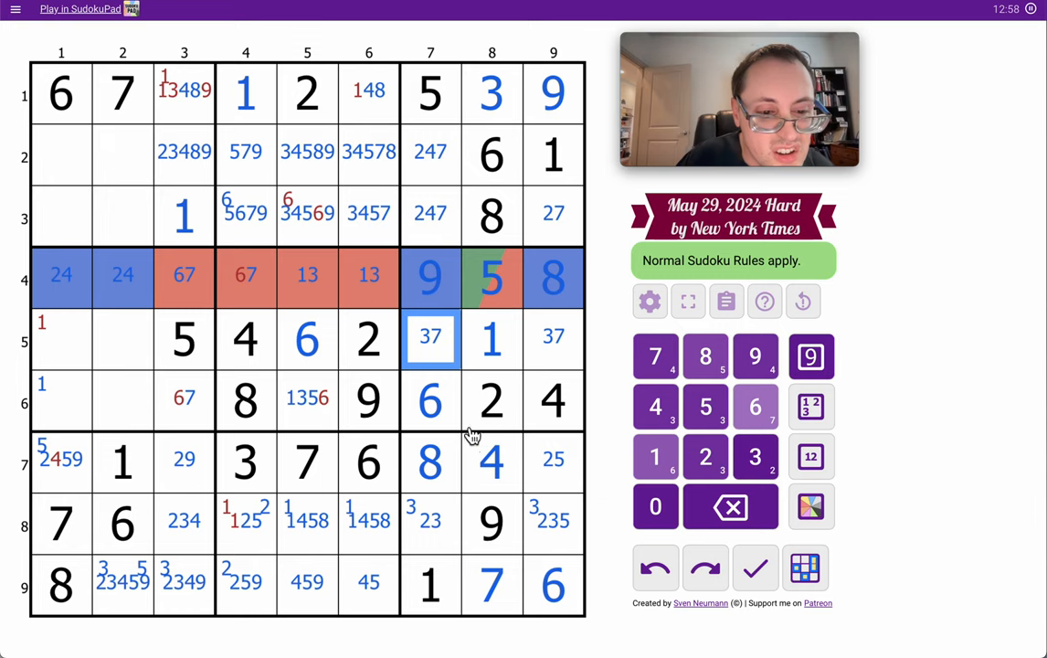
{"action": "left_click", "coordinate": [182, 276]}
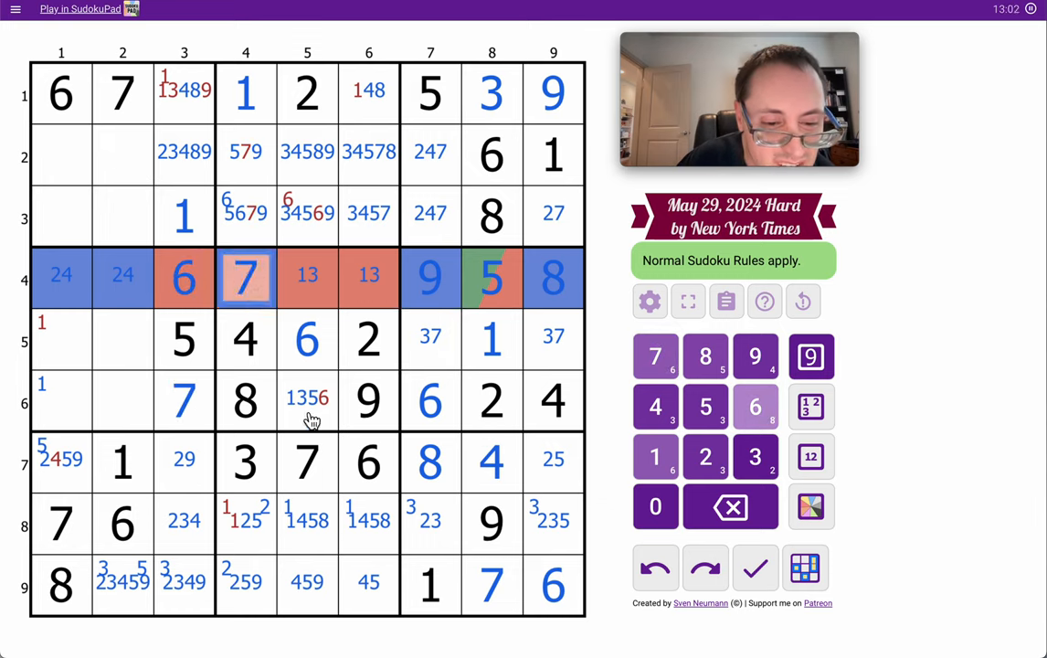
{"action": "left_click", "coordinate": [307, 398]}
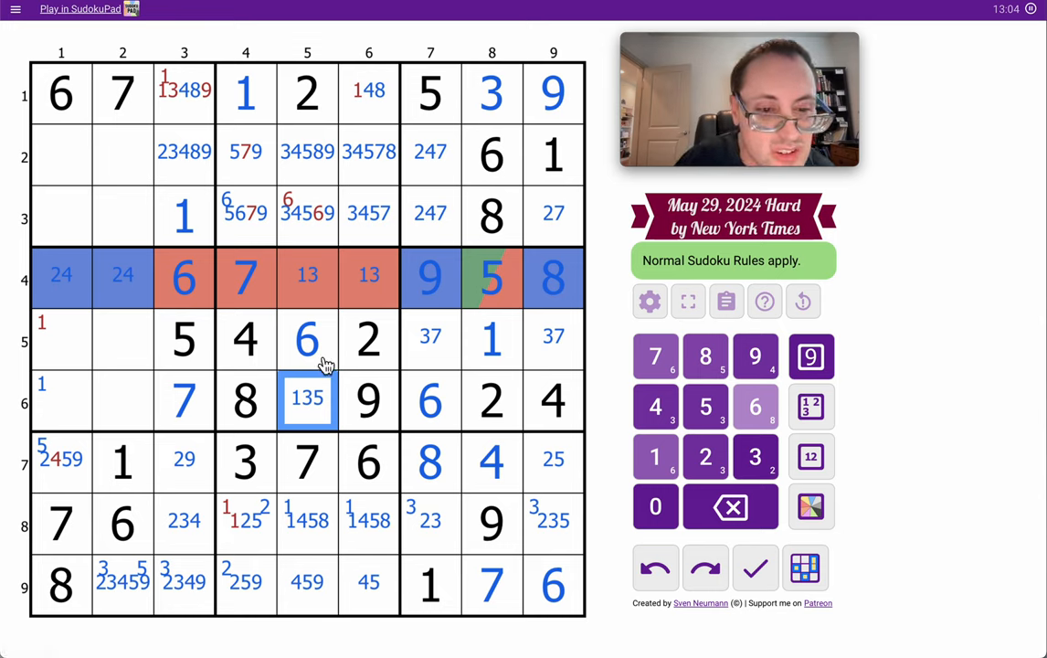
{"action": "left_click", "coordinate": [245, 212]}
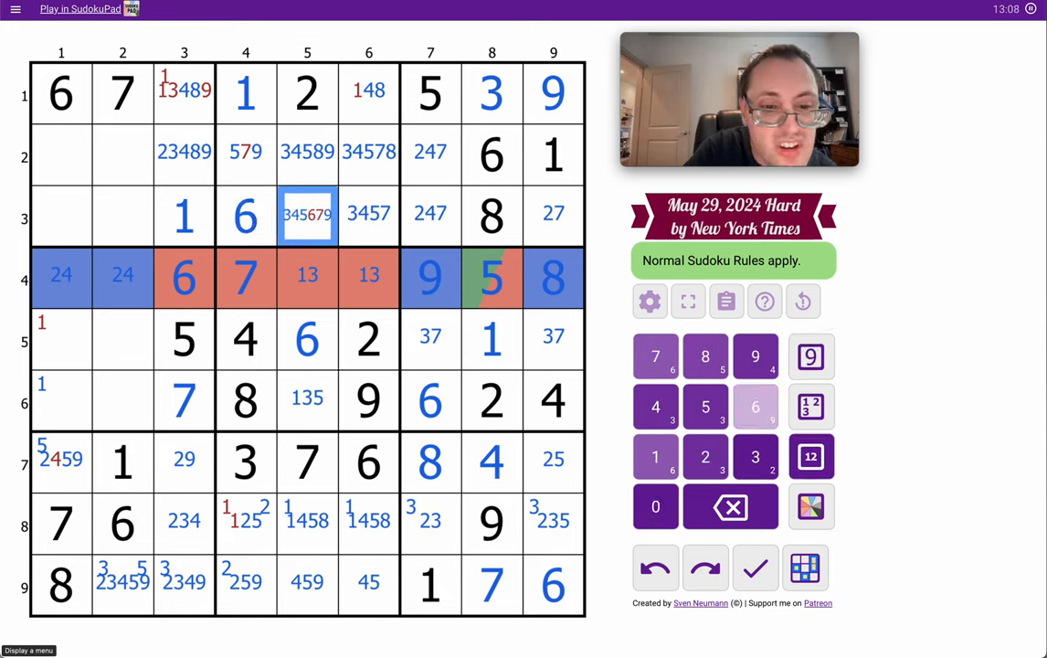
- Narrow r1c3 to 48, trim r2c4's notes and place 1 at r6c1
{"action": "left_click", "coordinate": [754, 406]}
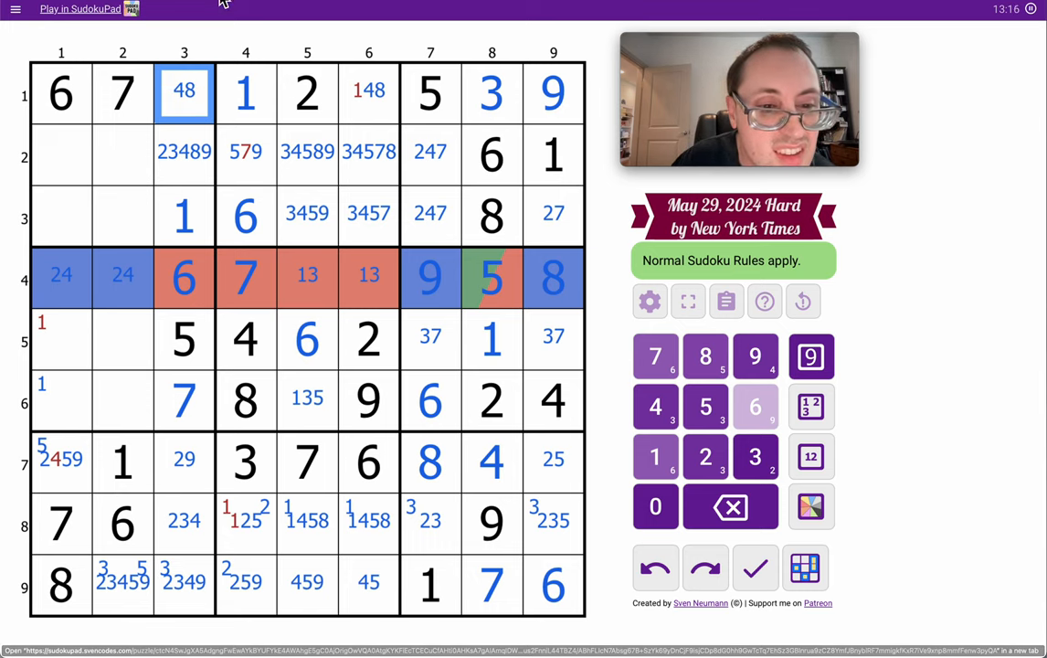
{"action": "left_click", "coordinate": [367, 92]}
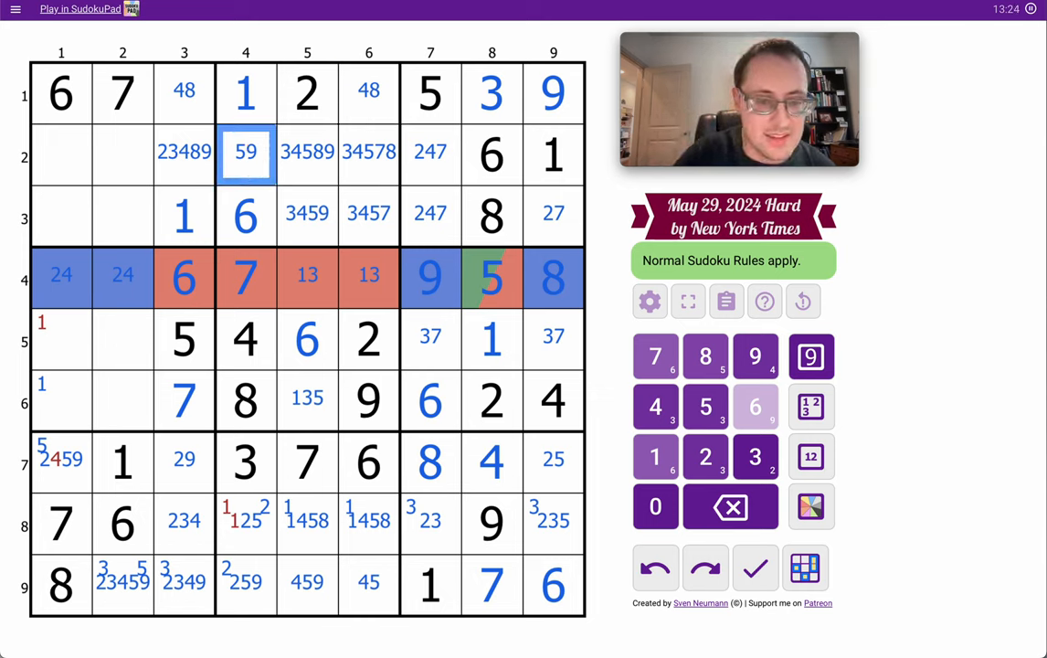
{"action": "left_click", "coordinate": [245, 521]}
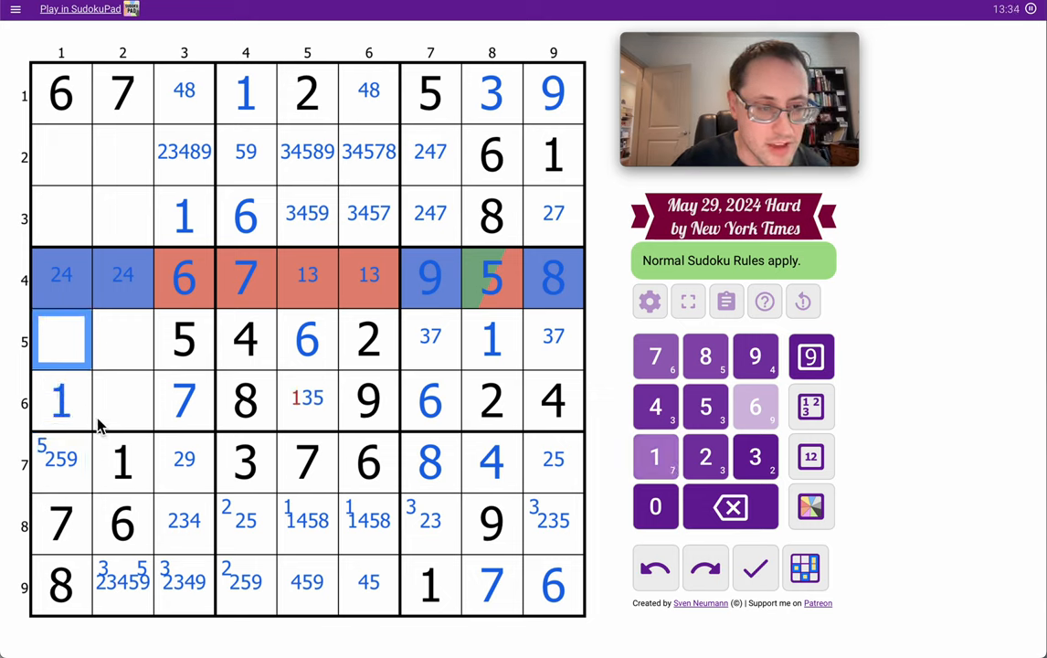
- Place 5 at r6c5, 9 and 8 starting row 5, and 3s at r6c2 and r9c3
{"action": "left_click", "coordinate": [307, 398]}
{"action": "type", "text": "5"}
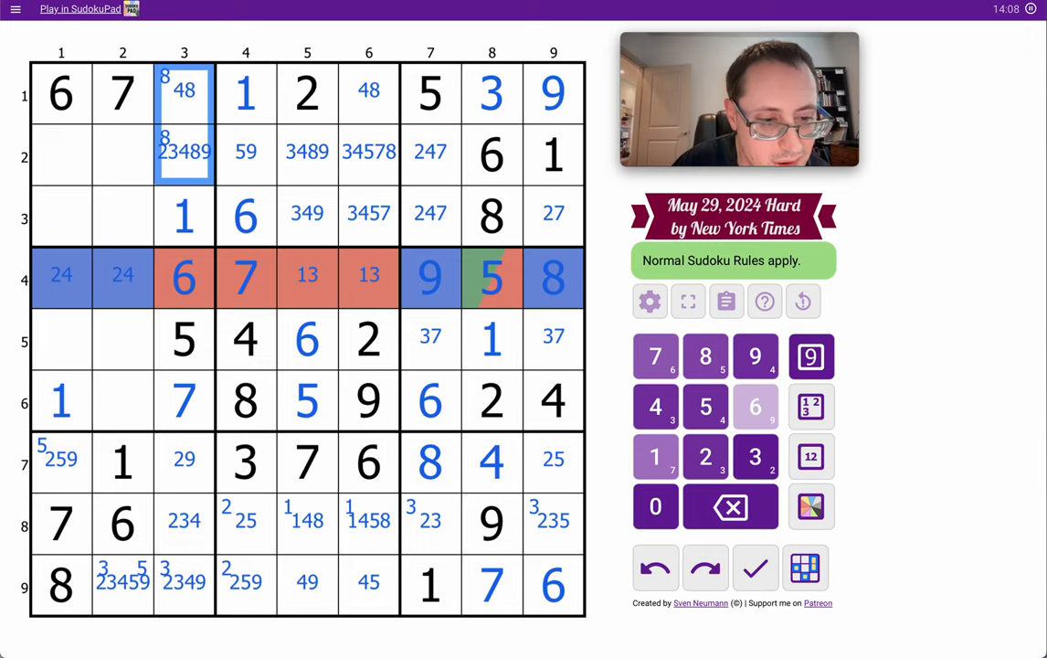
{"action": "mouse_move", "coordinate": [99, 358]}
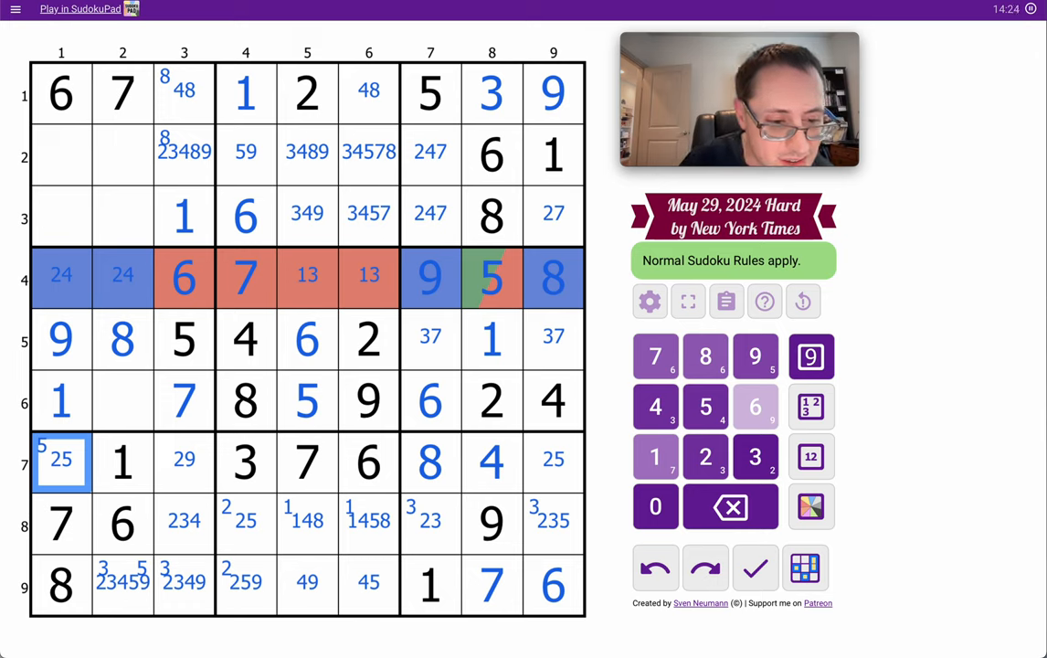
{"action": "left_click", "coordinate": [122, 402]}
{"action": "type", "text": "3"}
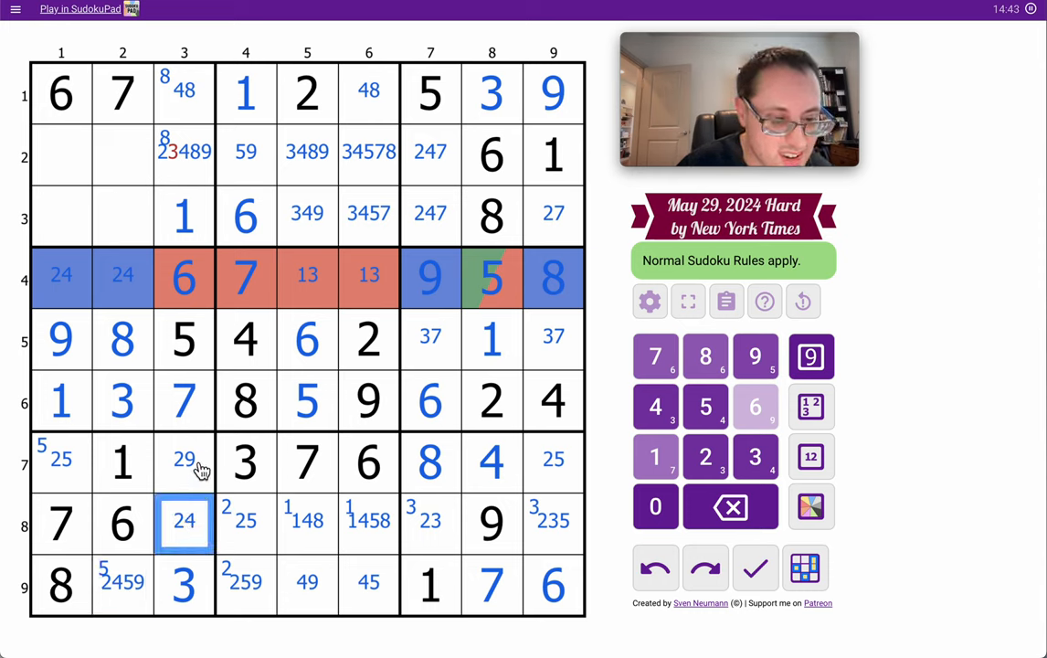
- Remove 3 from r2c3, update r9c2's notes and place 9 at r7c3
{"action": "left_click", "coordinate": [121, 581]}
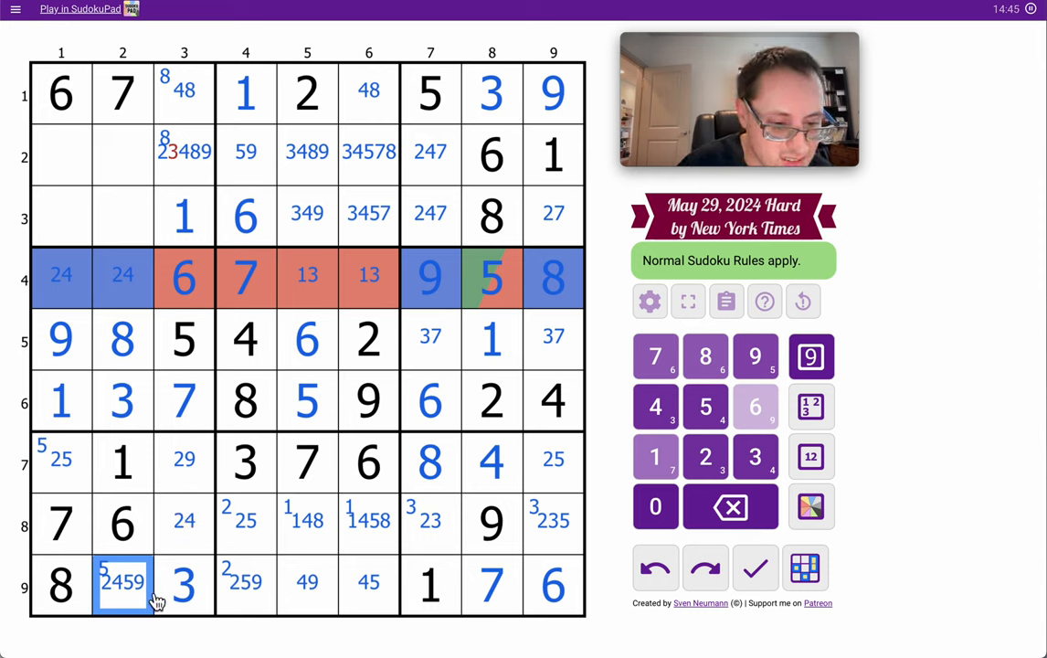
{"action": "left_click", "coordinate": [182, 152]}
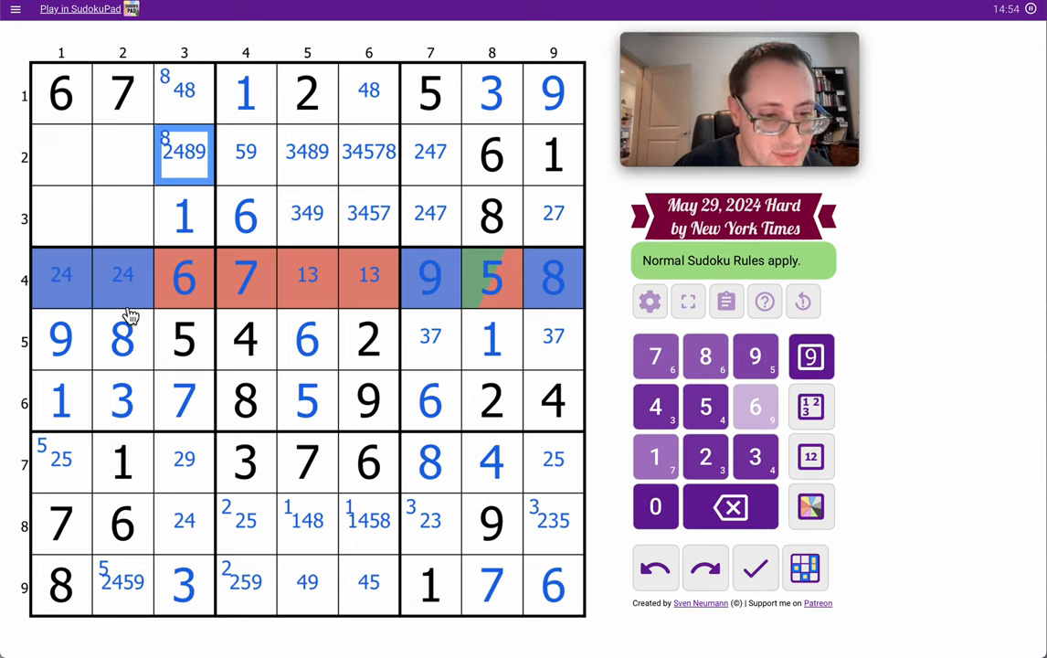
{"action": "left_click", "coordinate": [120, 581]}
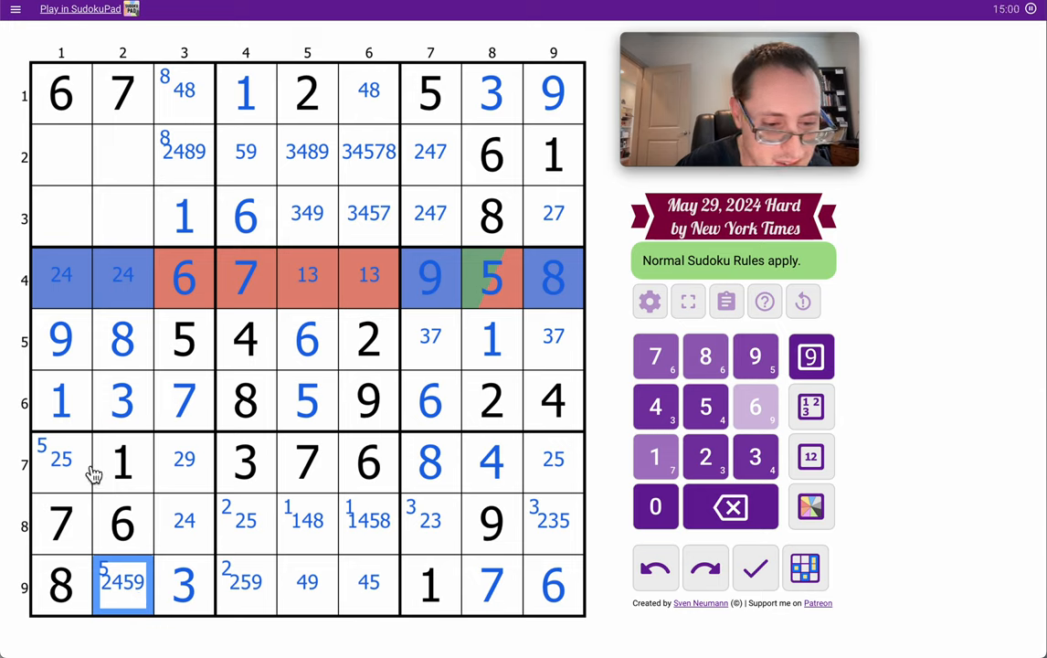
{"action": "left_click", "coordinate": [182, 461]}
{"action": "type", "text": "9"}
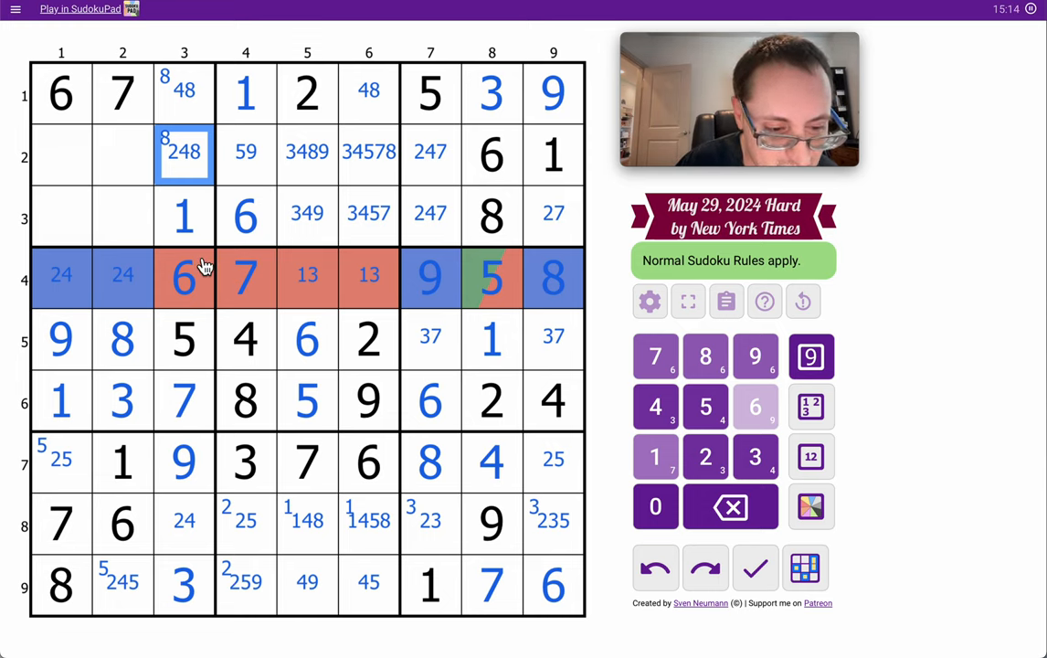
{"action": "mouse_move", "coordinate": [329, 620]}
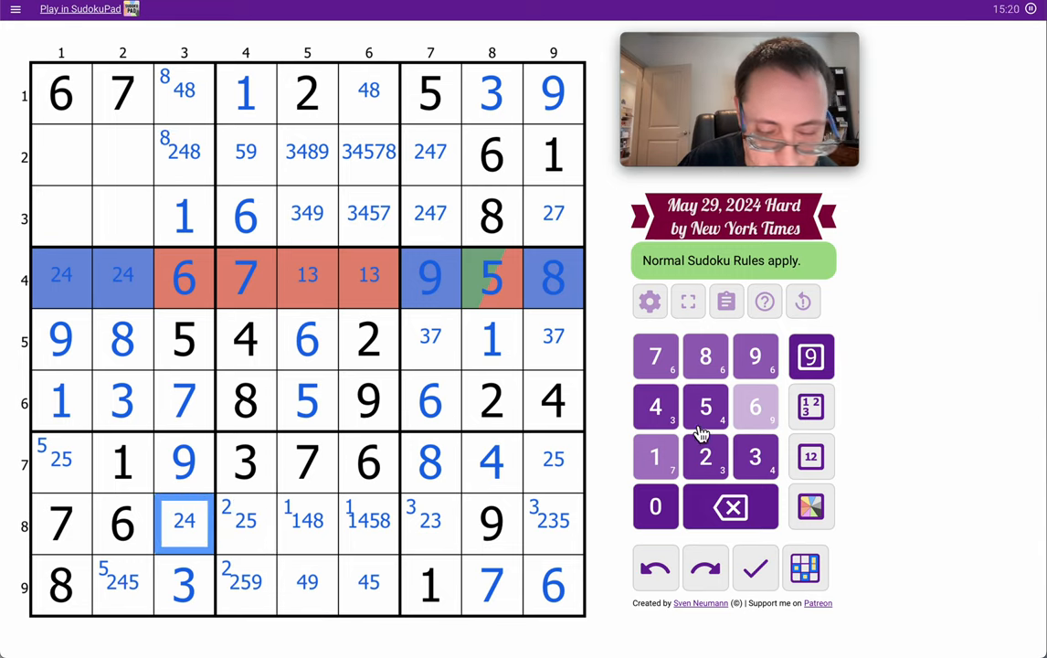
- Place 4 at r8c3 and narrow r8c5–r8c6 to 18, updating row 9's middle notes
{"action": "left_click", "coordinate": [654, 406]}
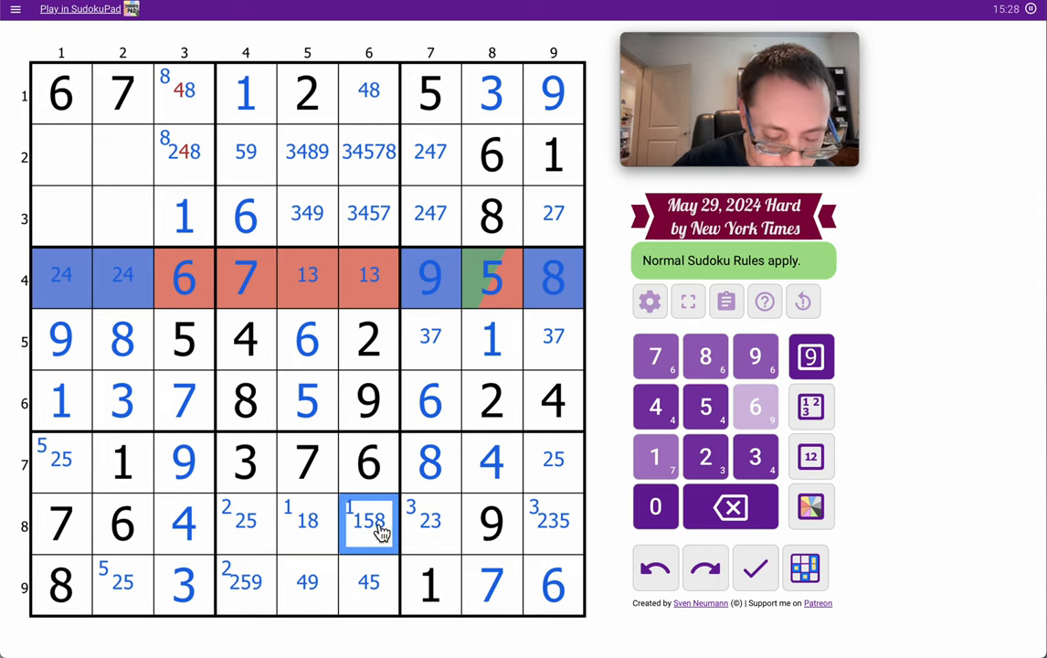
{"action": "left_click", "coordinate": [369, 523]}
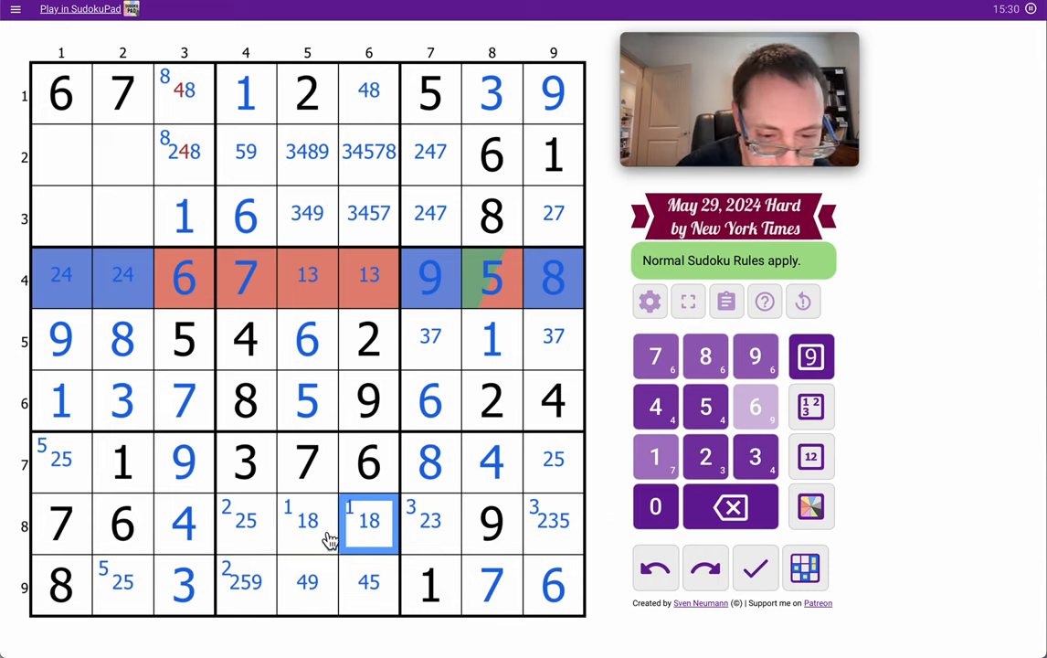
{"action": "left_click", "coordinate": [307, 521]}
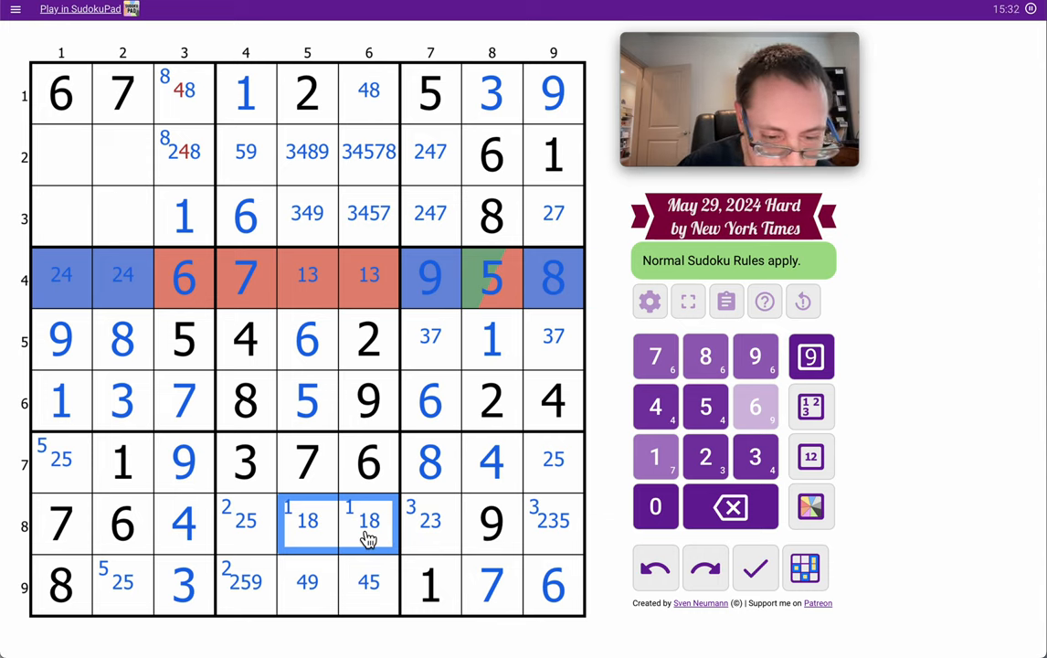
{"action": "mouse_move", "coordinate": [271, 535]}
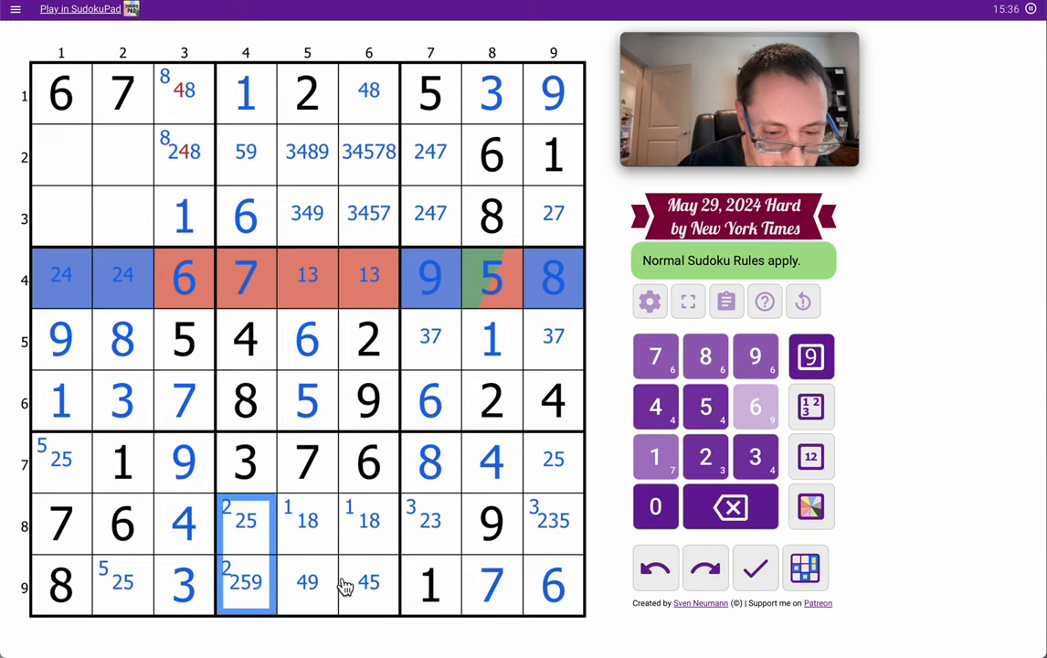
{"action": "left_click", "coordinate": [367, 583]}
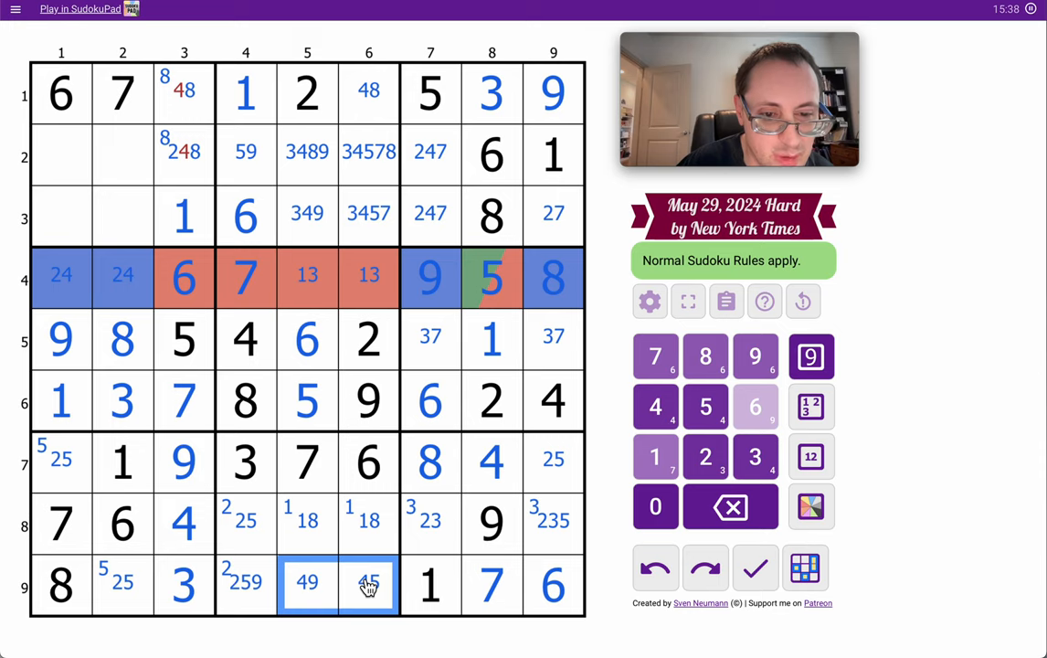
- Place 8 at r1c3, 2 at r2c3, 4 at r1c6 and fill everything but four top-left cells
{"action": "left_click", "coordinate": [183, 92]}
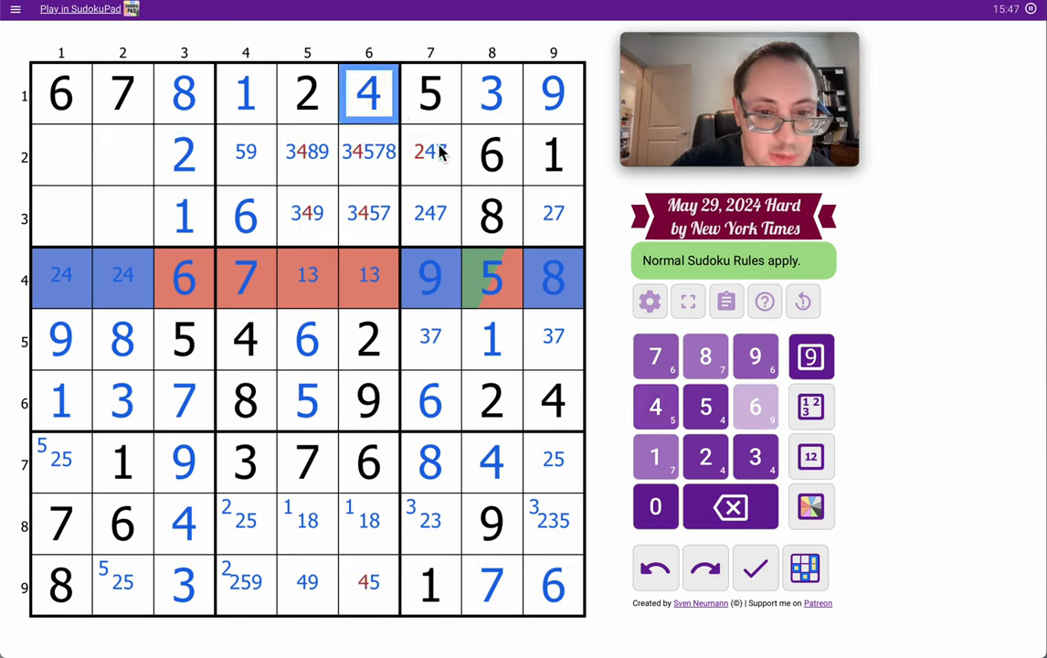
{"action": "left_click", "coordinate": [368, 214]}
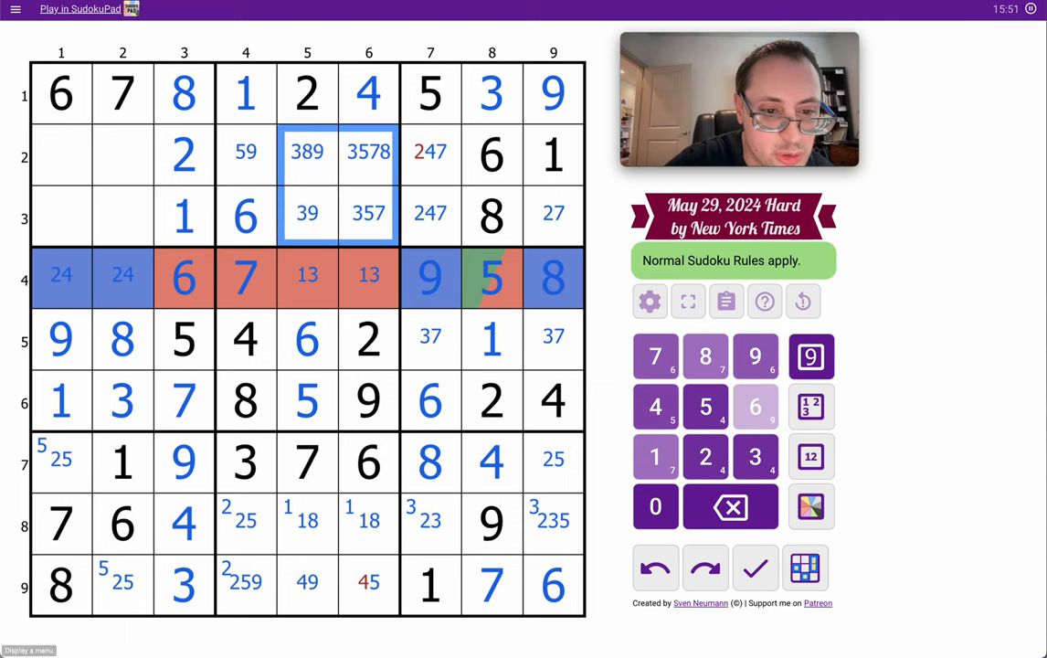
{"action": "left_click", "coordinate": [430, 152]}
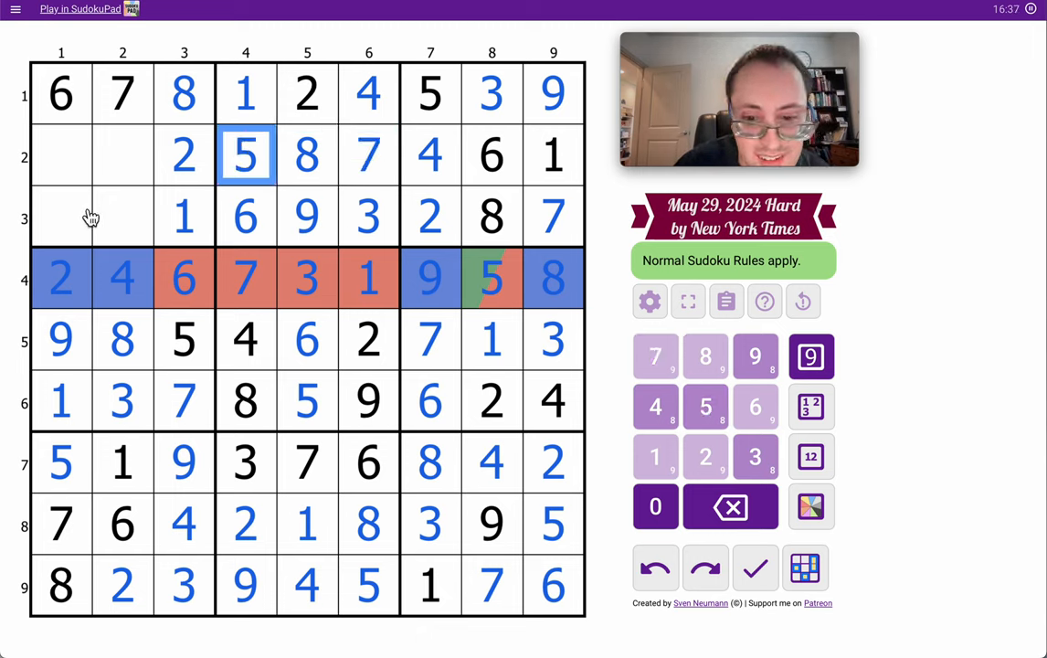
{"action": "left_click", "coordinate": [91, 216]}
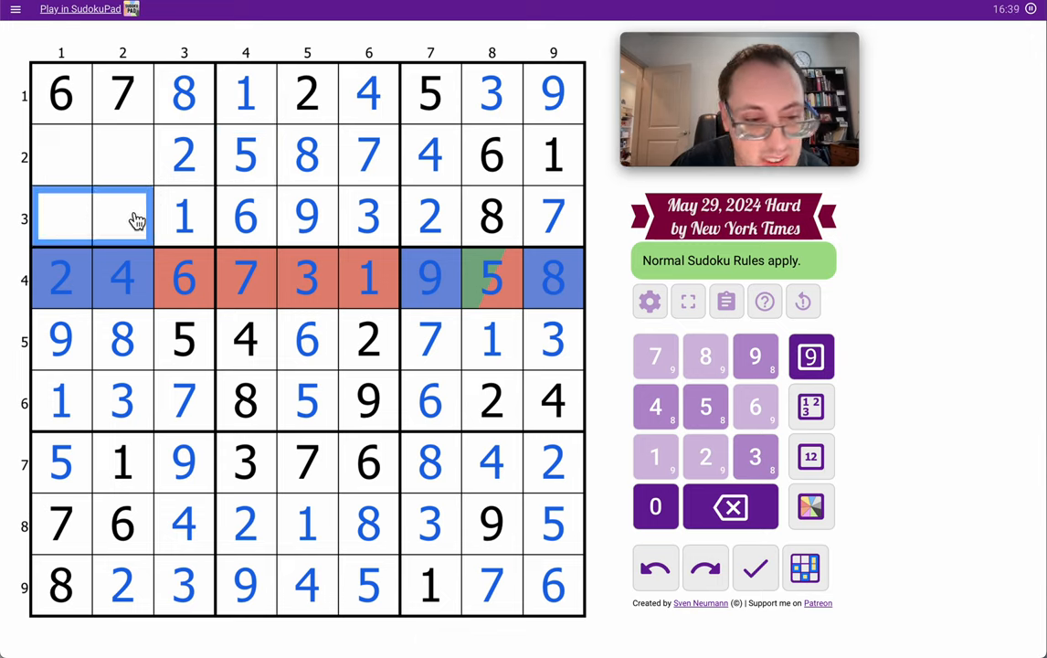